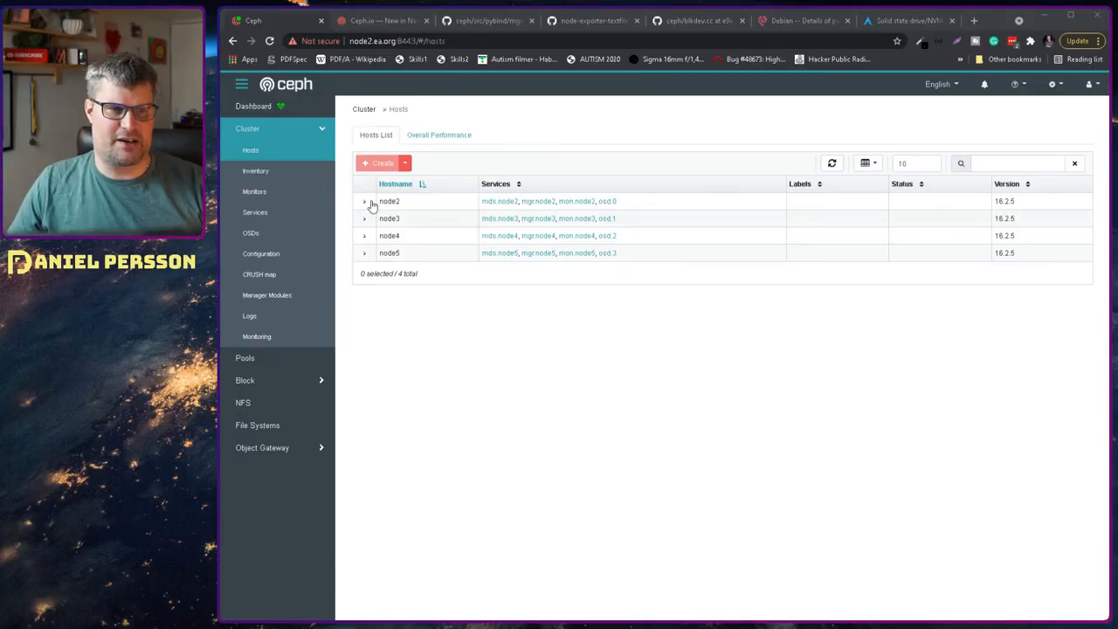
Expand node2 on the Hosts page and list its single drive sda for osd.0, health Unknown.
{"action": "left_click", "coordinate": [363, 201]}
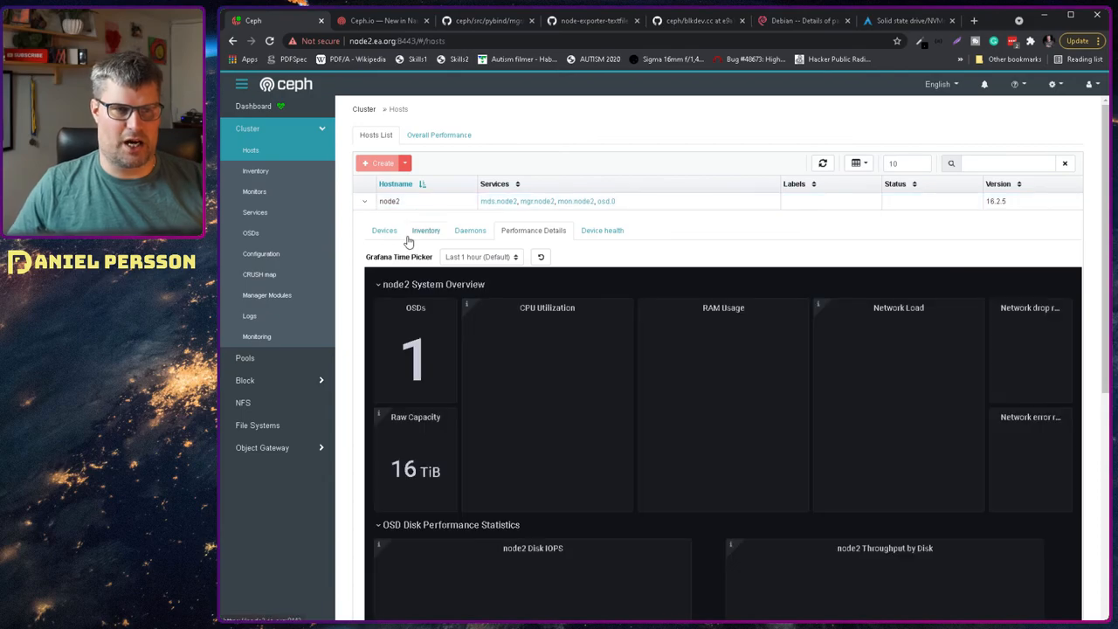
{"action": "left_click", "coordinate": [385, 230]}
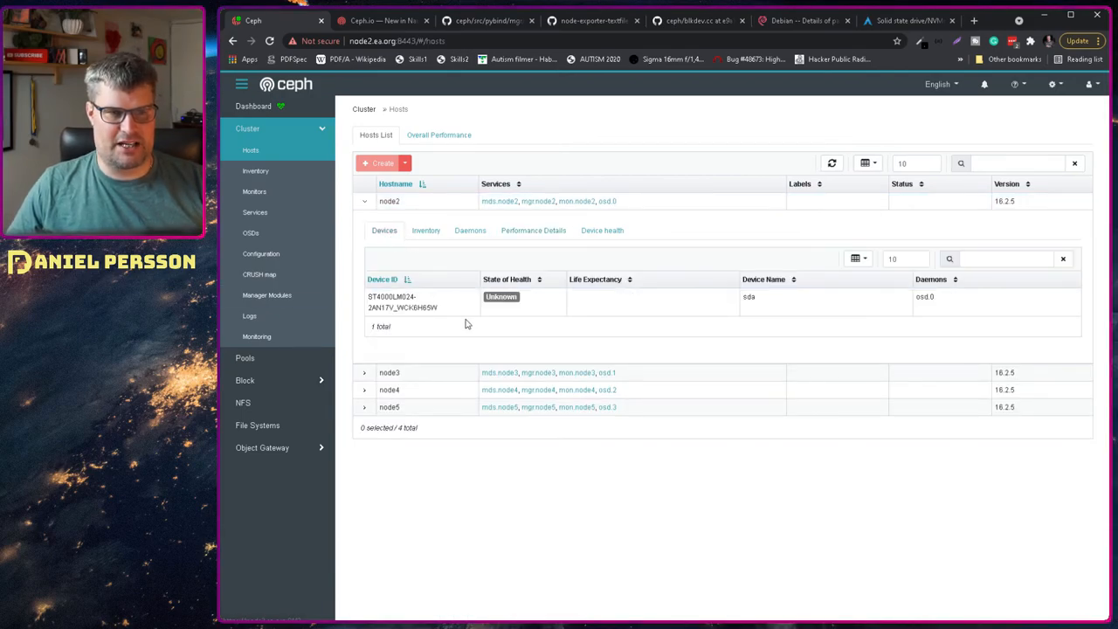
{"action": "mouse_move", "coordinate": [447, 316]}
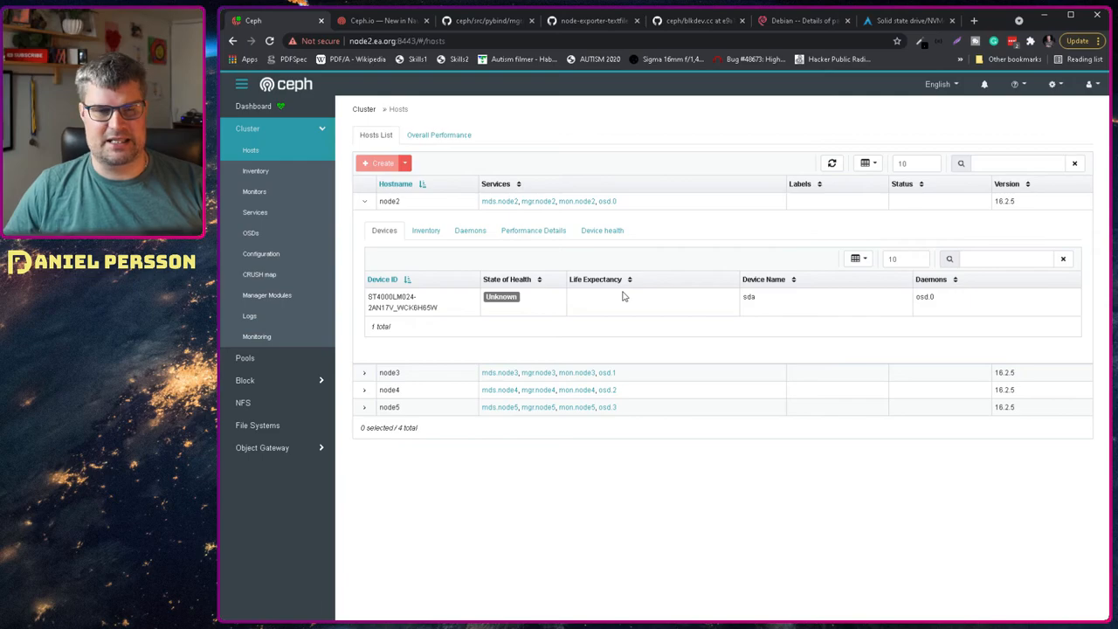
{"action": "mouse_move", "coordinate": [590, 303]}
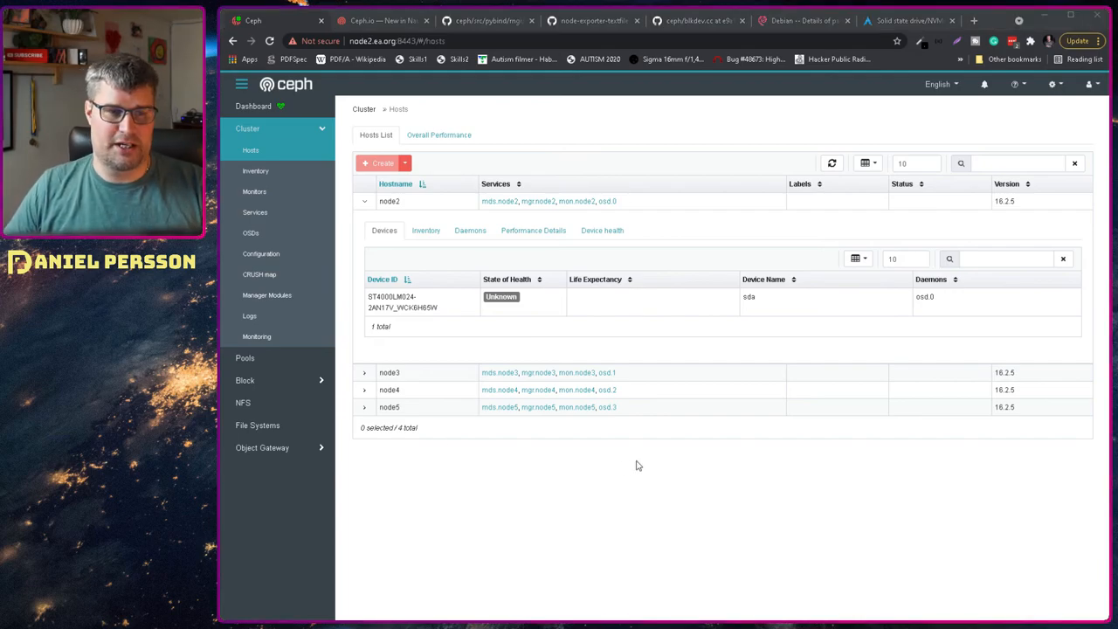
List node2's apt sources and pick out the buster-backports repository name.
{"action": "type", "text": "cd /etc/apt/sou"}
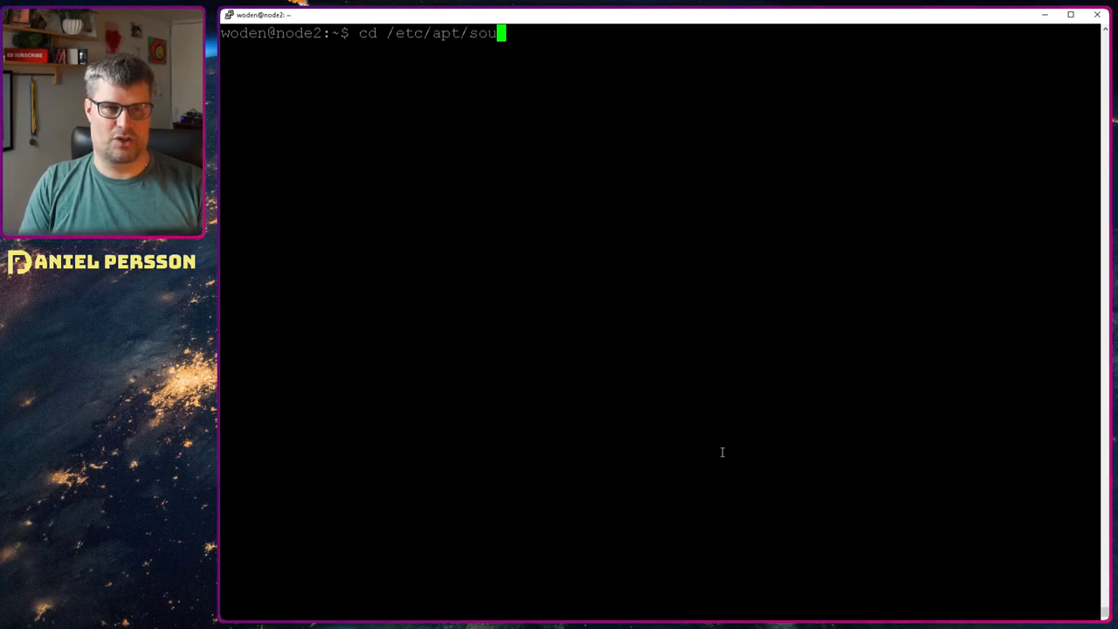
{"action": "type", "text": "rces.list.d/"}
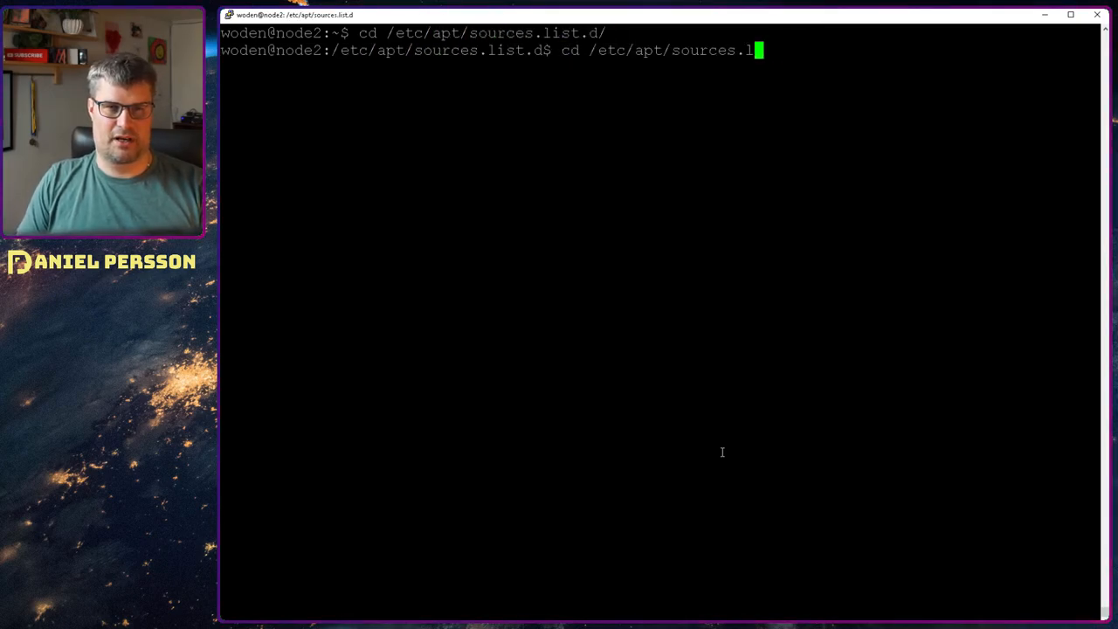
{"action": "type", "text": "ist"}
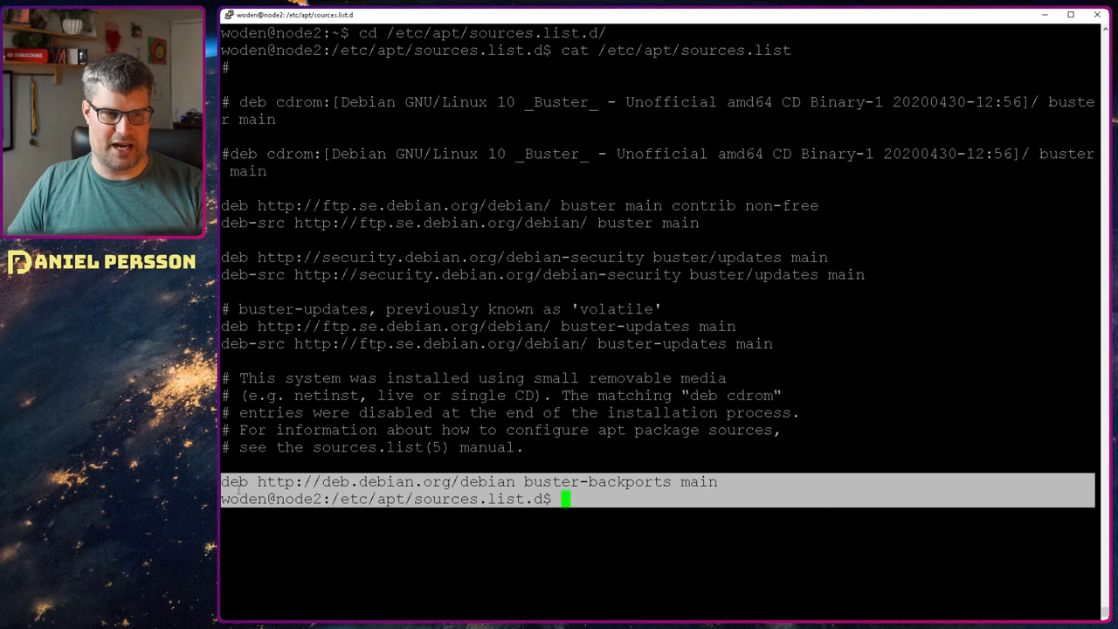
{"action": "double_click", "coordinate": [598, 483]}
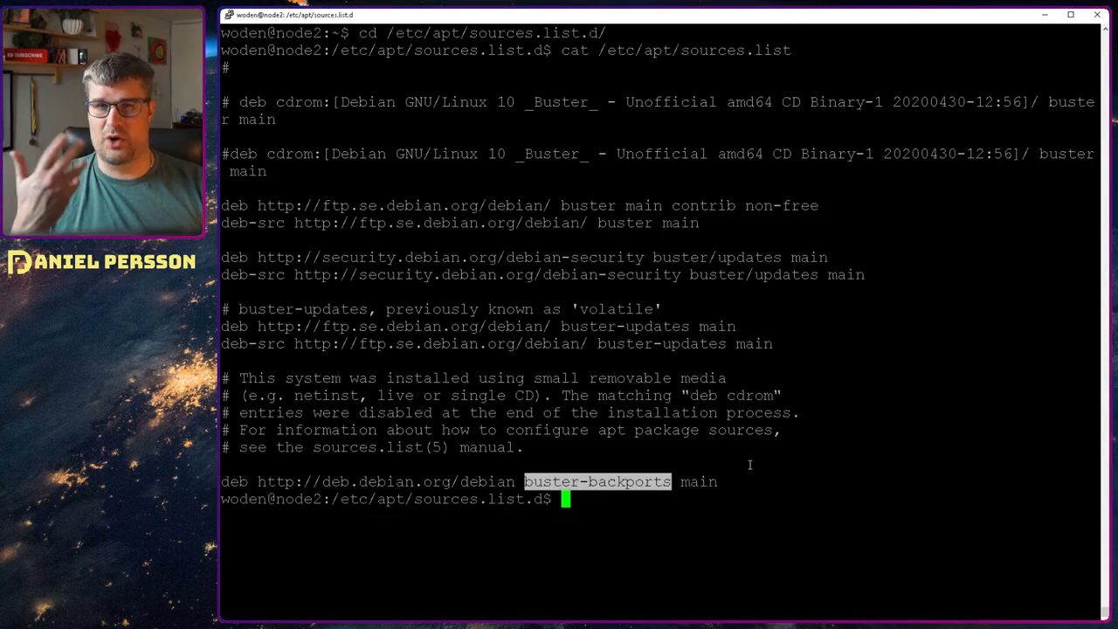
Launch apt install smartmontools/buster-backports on node2.
{"action": "type", "text": "ap"}
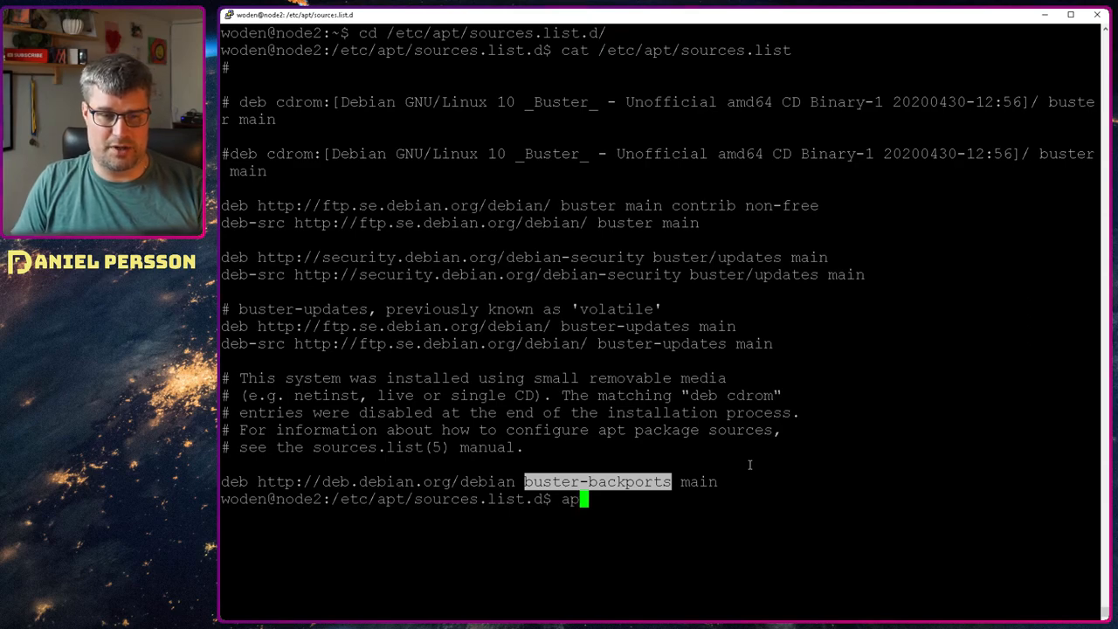
{"action": "type", "text": "int"}
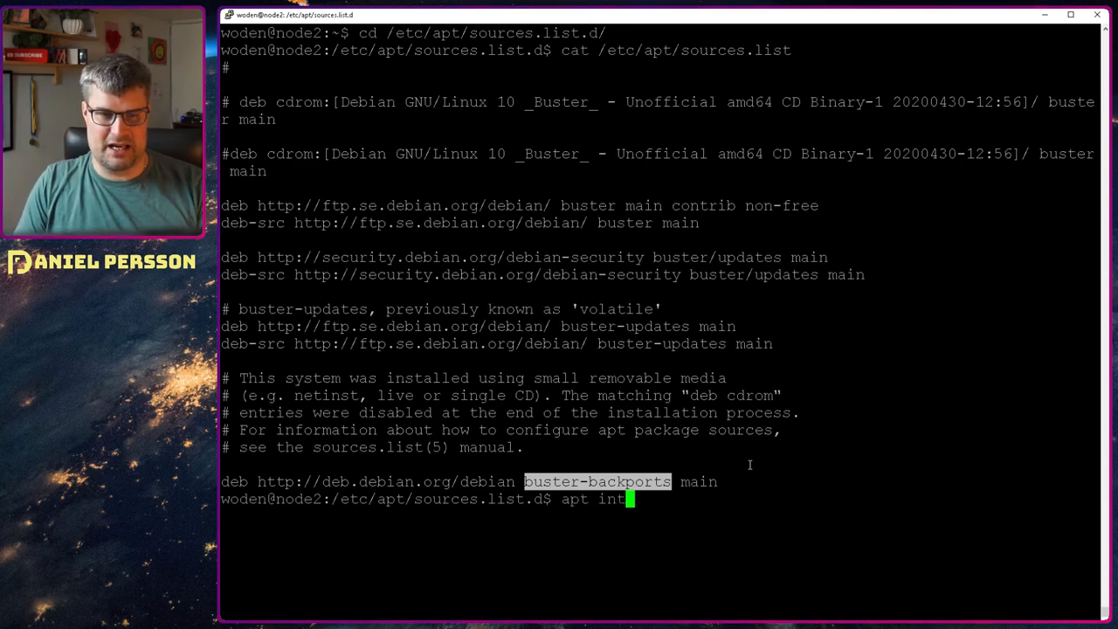
{"action": "type", "text": "stall"}
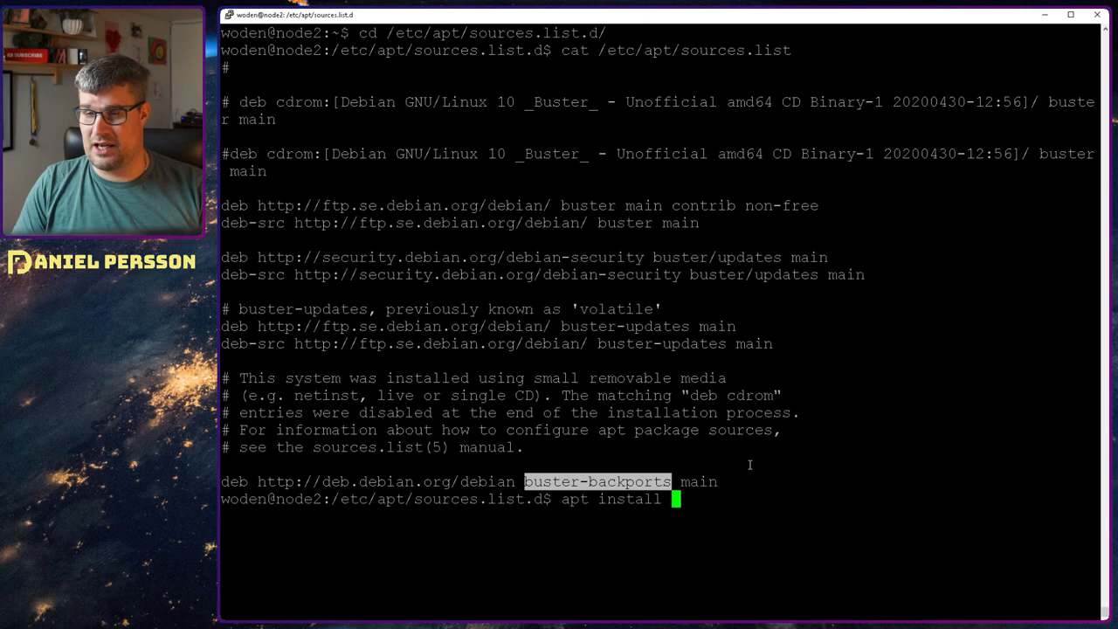
{"action": "type", "text": "smat"}
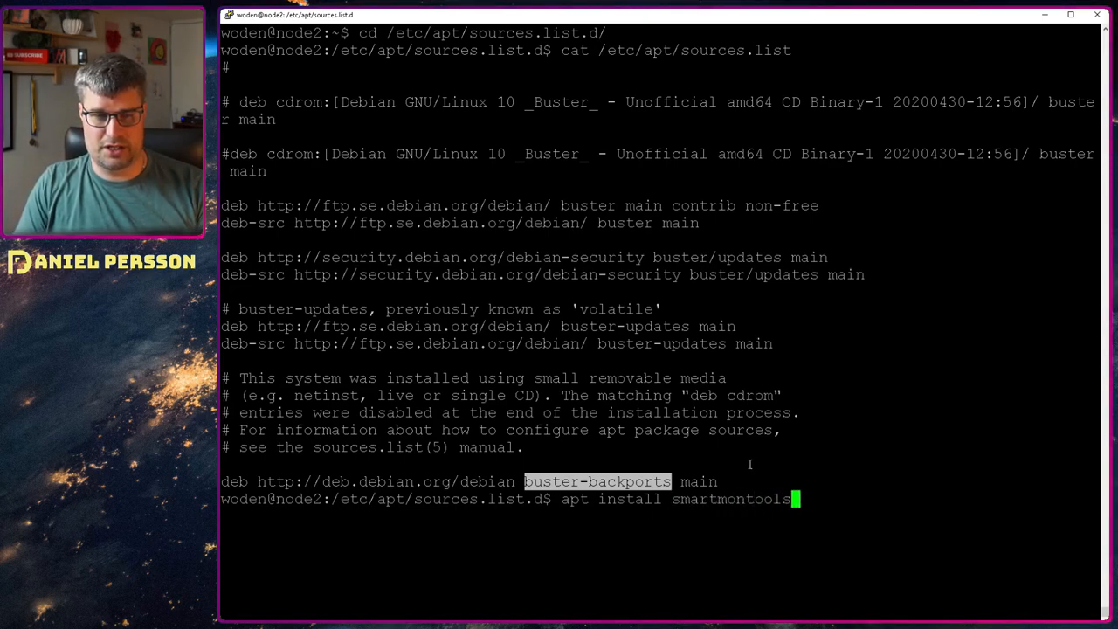
{"action": "type", "text": "/buster-baxck"}
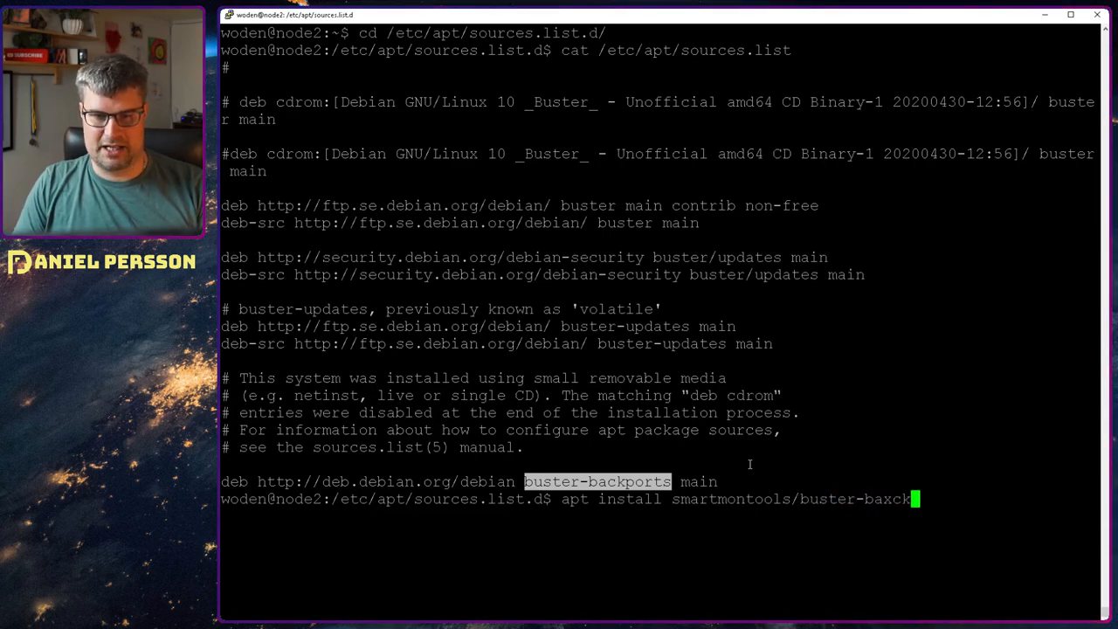
{"action": "type", "text": "backpor"}
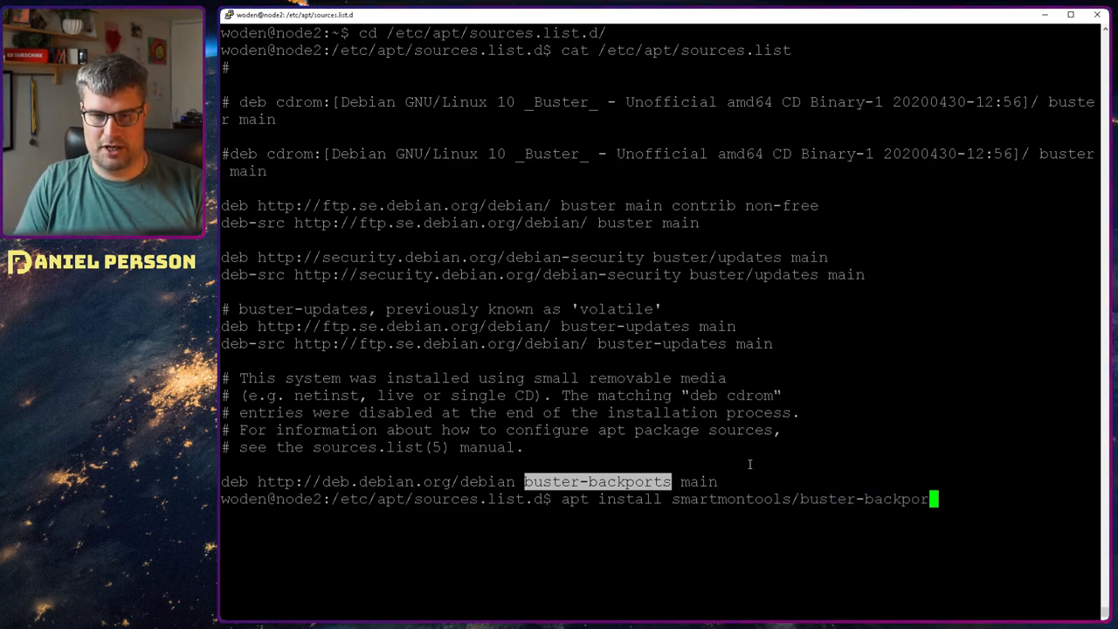
{"action": "type", "text": "ts"}
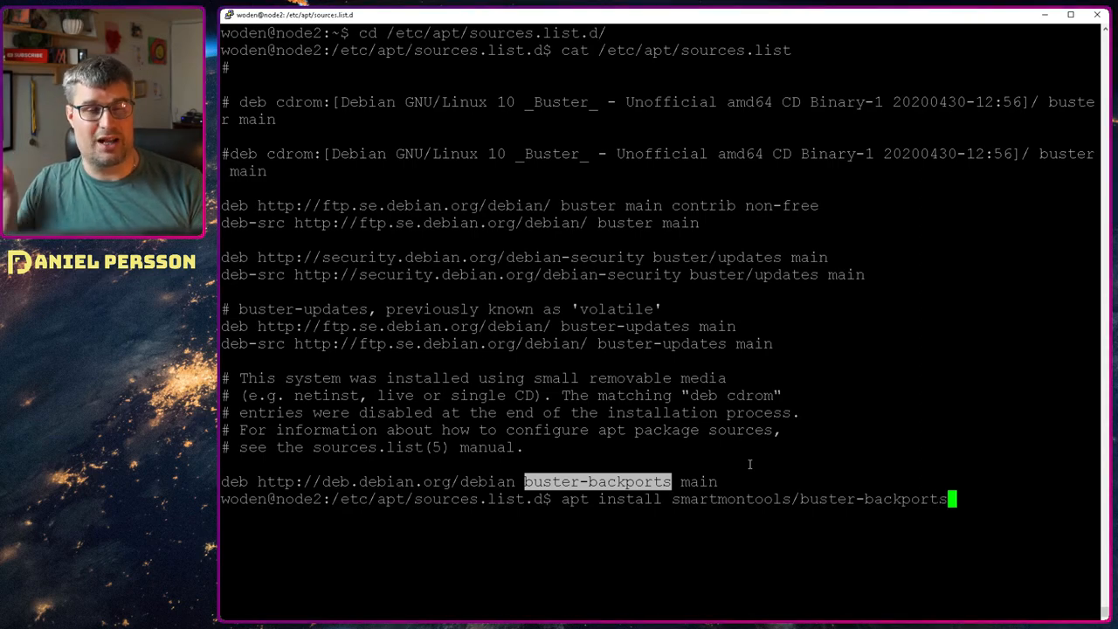
{"action": "key", "text": "Backspace"}
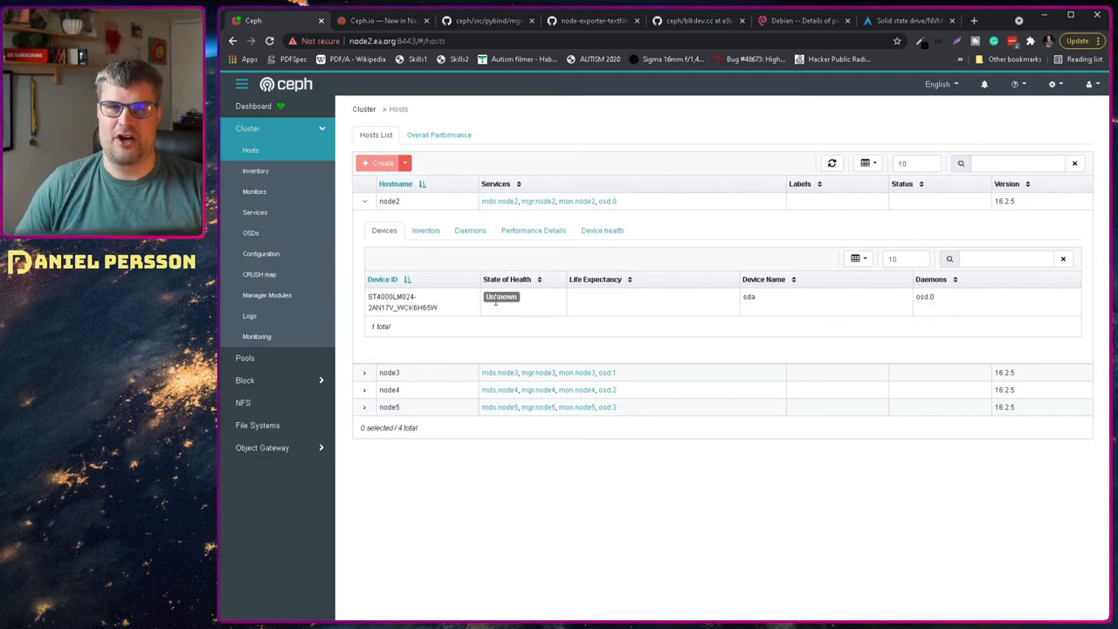
{"action": "mouse_move", "coordinate": [601, 231]}
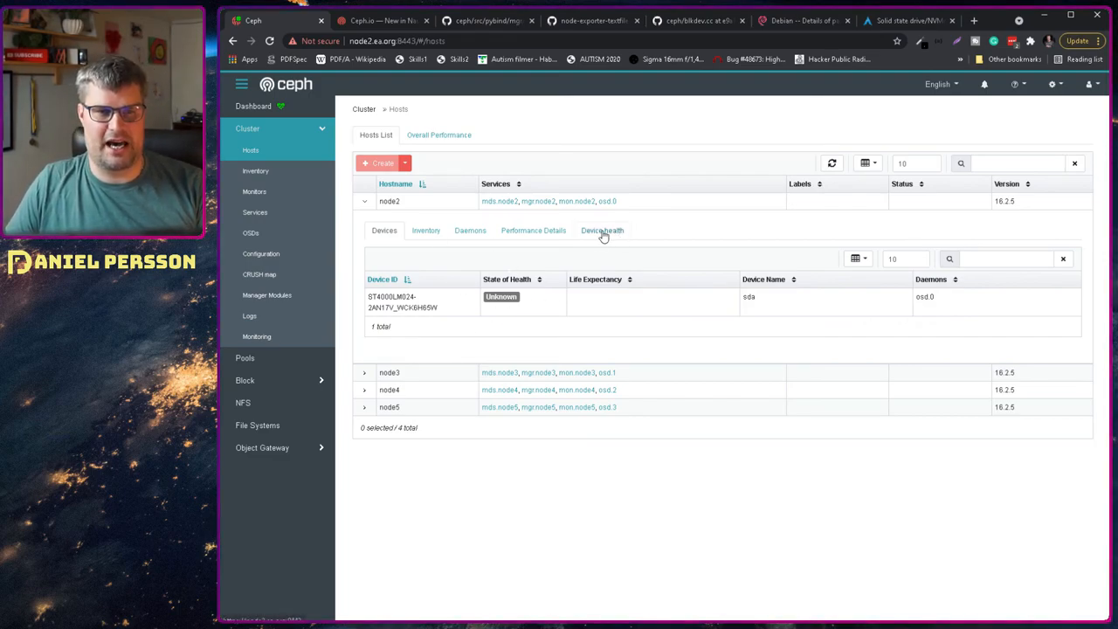
Check node2's device health error code -12 warning, then show its performance graphs.
{"action": "left_click", "coordinate": [601, 230]}
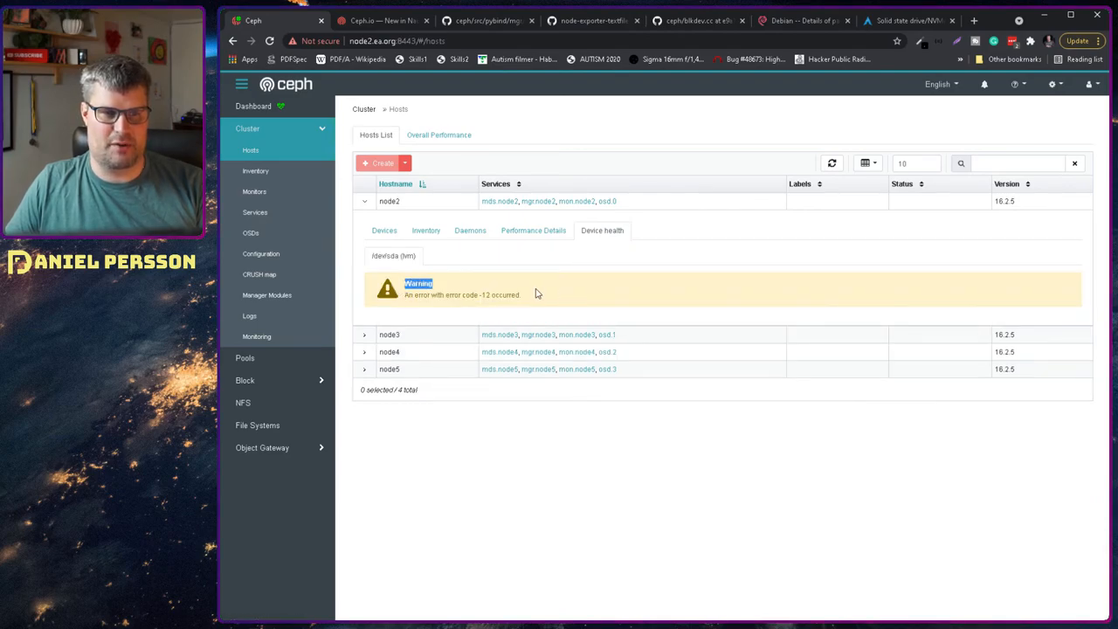
{"action": "left_click_drag", "start_coordinate": [406, 294], "coordinate": [521, 294]}
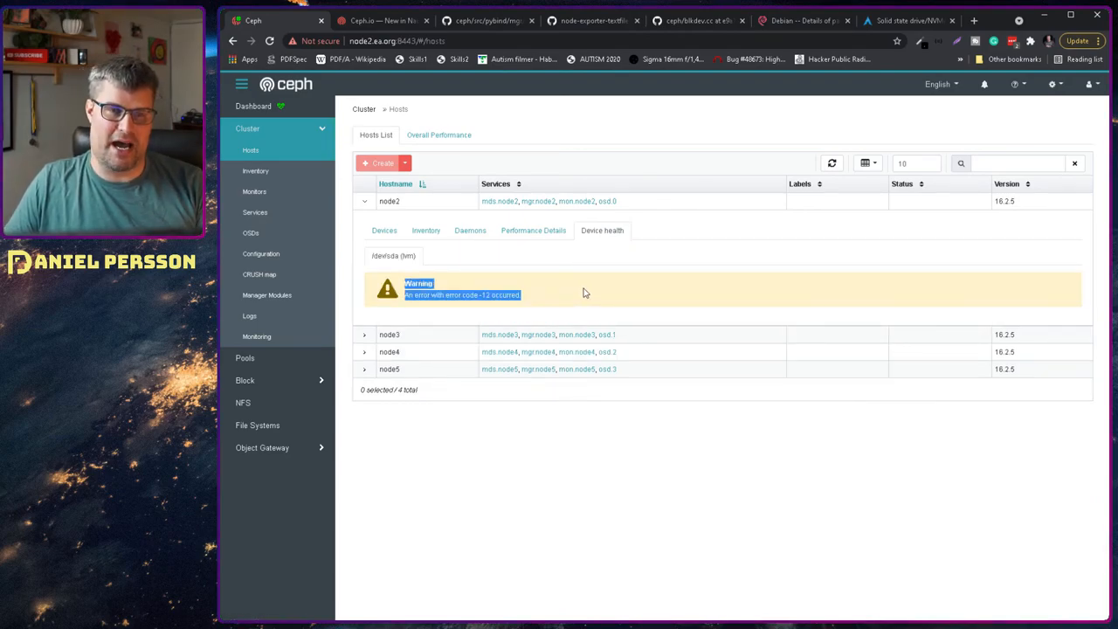
{"action": "left_click", "coordinate": [563, 294]}
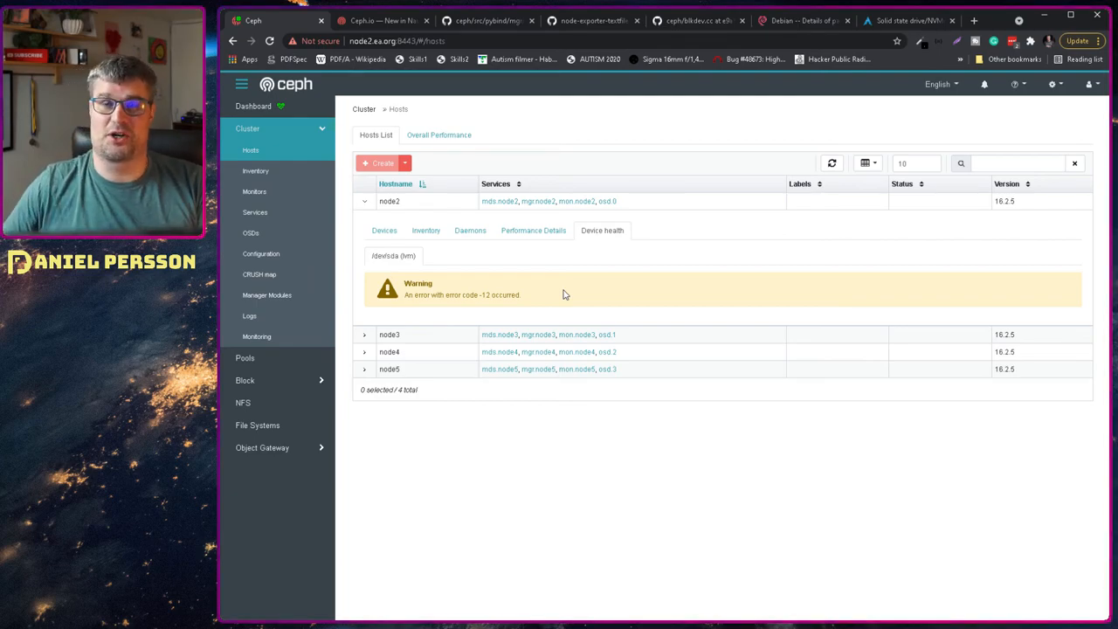
{"action": "left_click", "coordinate": [533, 231]}
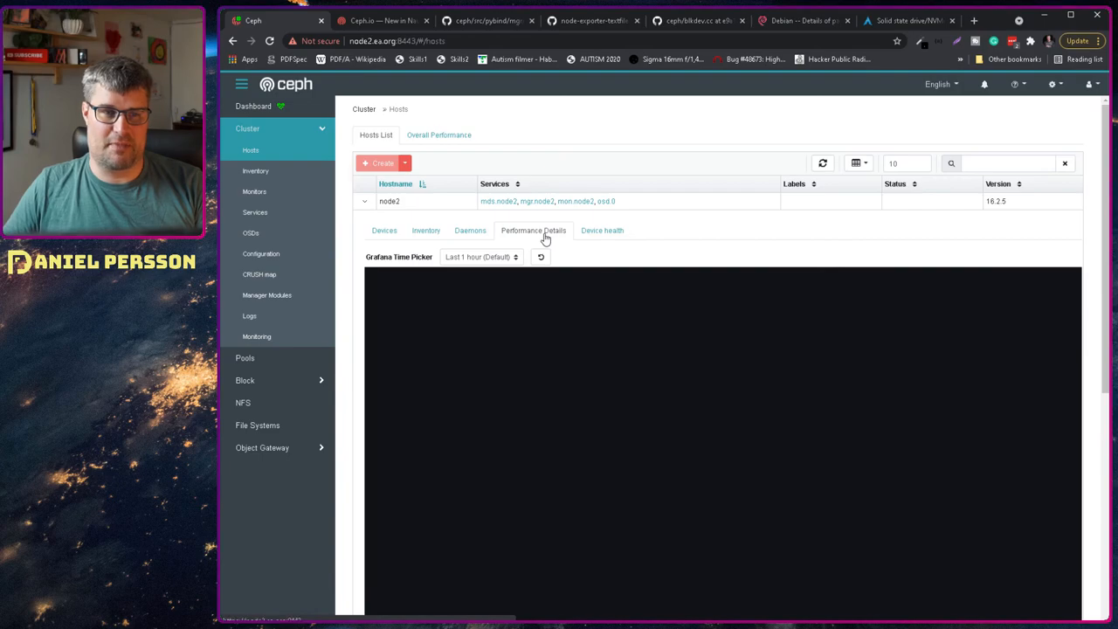
{"action": "left_click", "coordinate": [533, 230]}
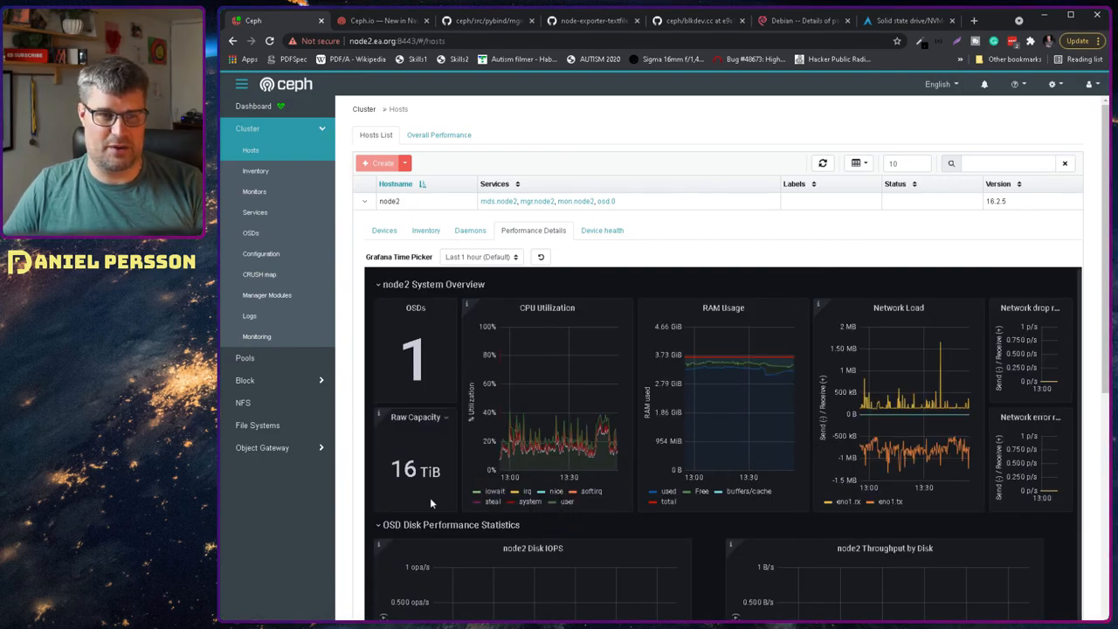
{"action": "mouse_move", "coordinate": [759, 352]}
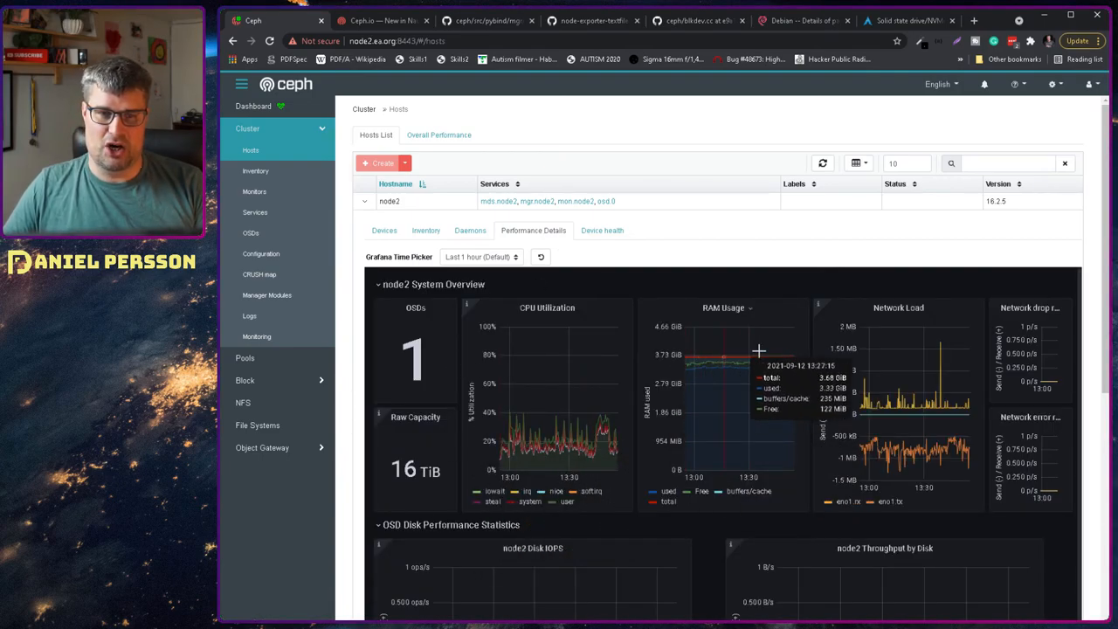
{"action": "mouse_move", "coordinate": [730, 358]}
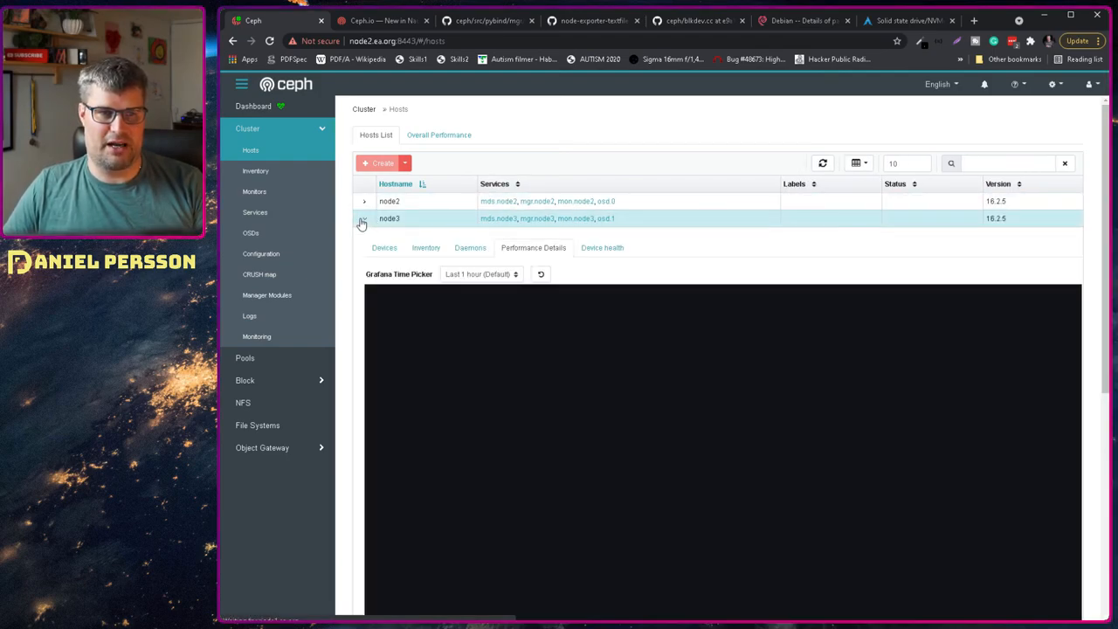
Expand node3 and view its SMART device health and statistics for its single drive.
{"action": "left_click", "coordinate": [363, 219]}
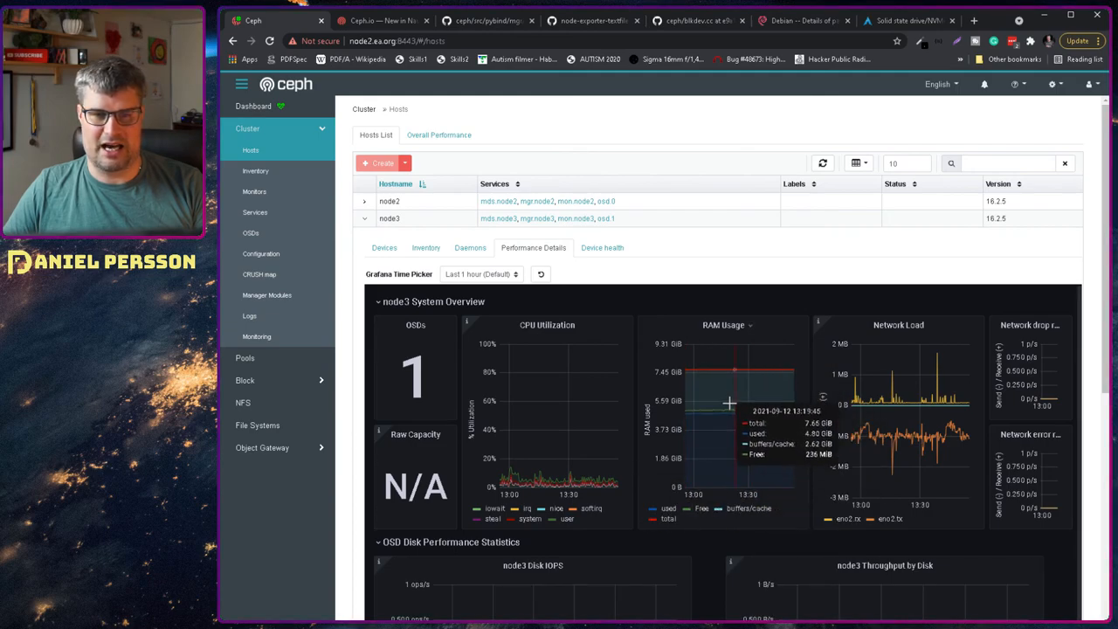
{"action": "mouse_move", "coordinate": [755, 465]}
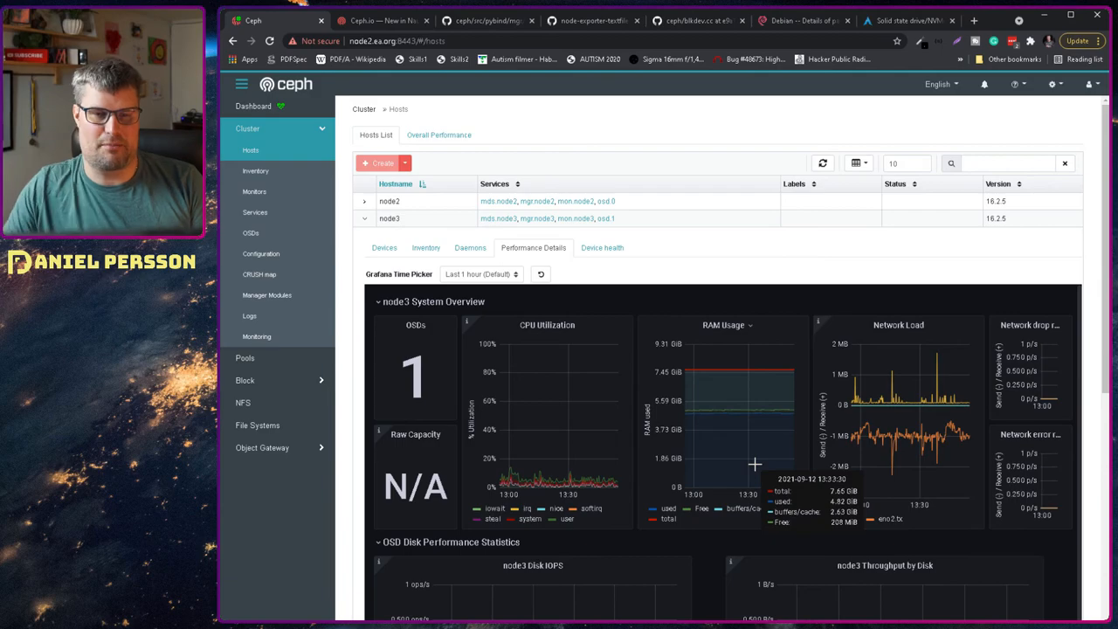
{"action": "mouse_move", "coordinate": [664, 251]}
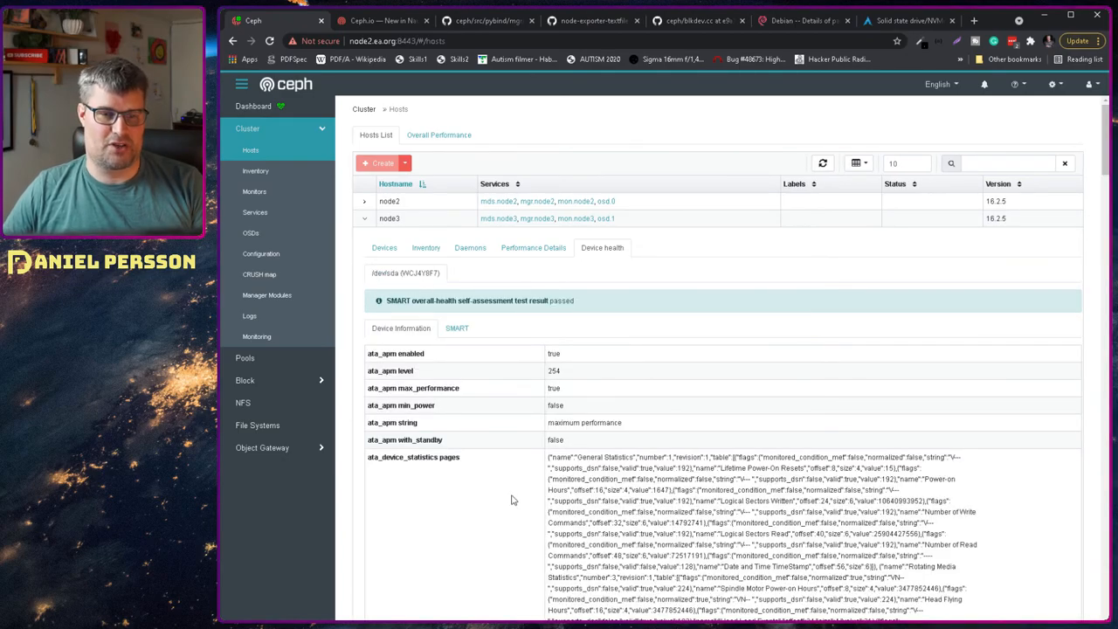
{"action": "scroll", "scroll_direction": "down", "scroll_amount": 3}
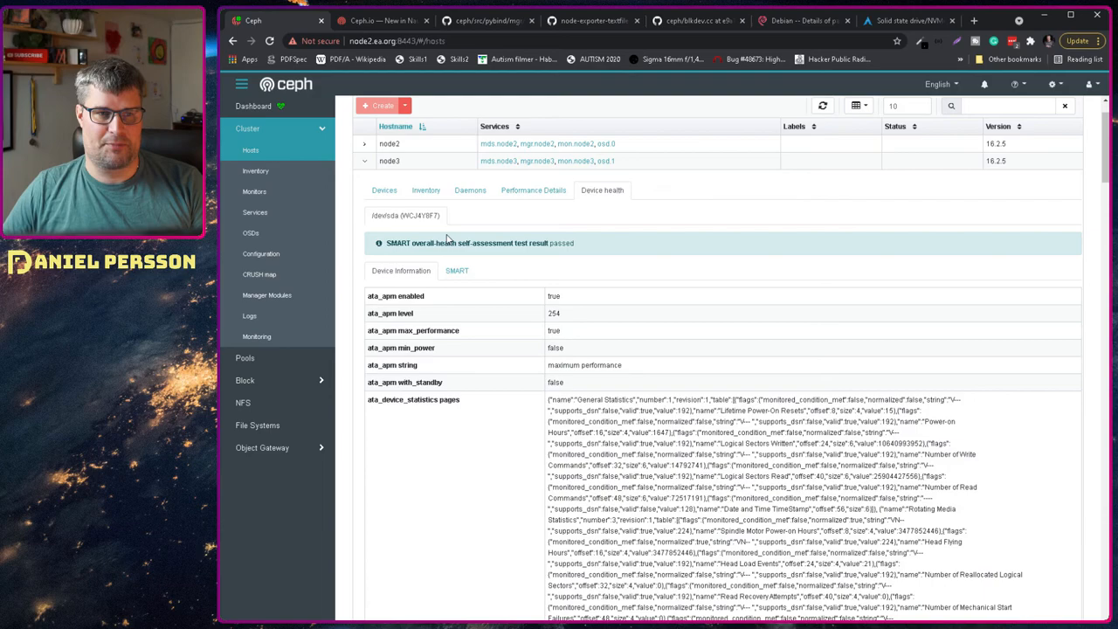
{"action": "mouse_move", "coordinate": [447, 243]}
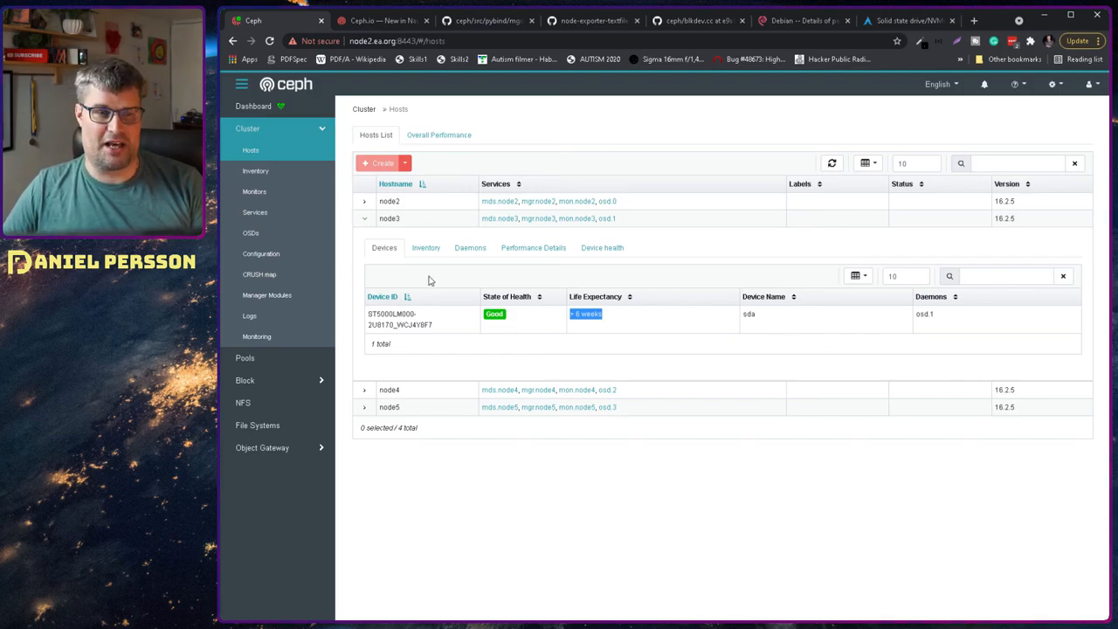
{"action": "mouse_move", "coordinate": [550, 351]}
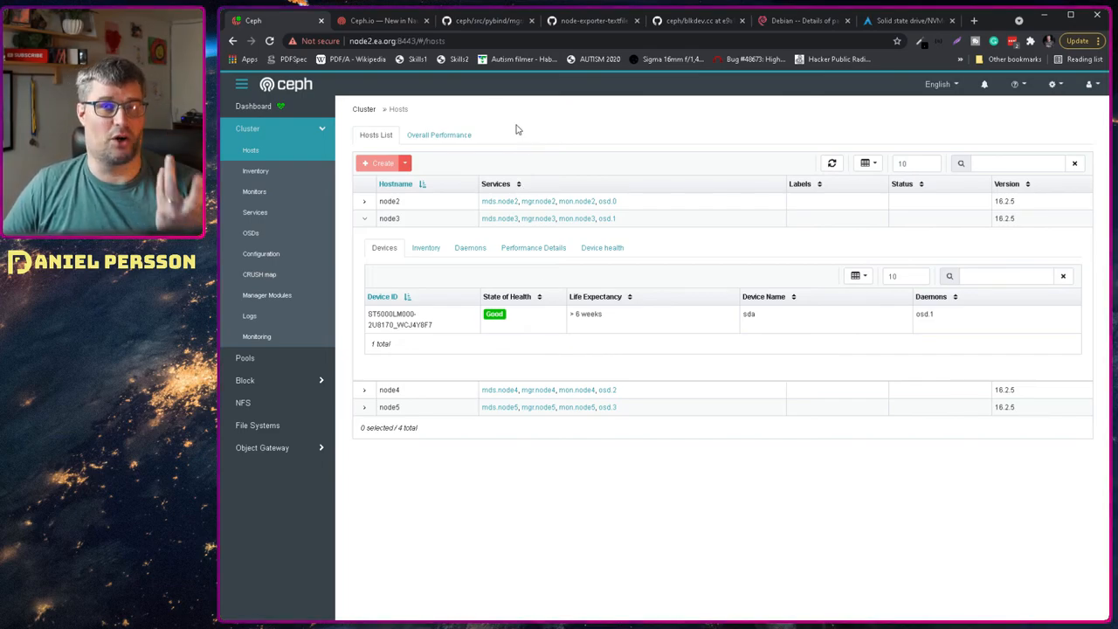
Switch to the ceph.io device management article and highlight the get-health-metrics example command.
{"action": "left_click", "coordinate": [381, 21]}
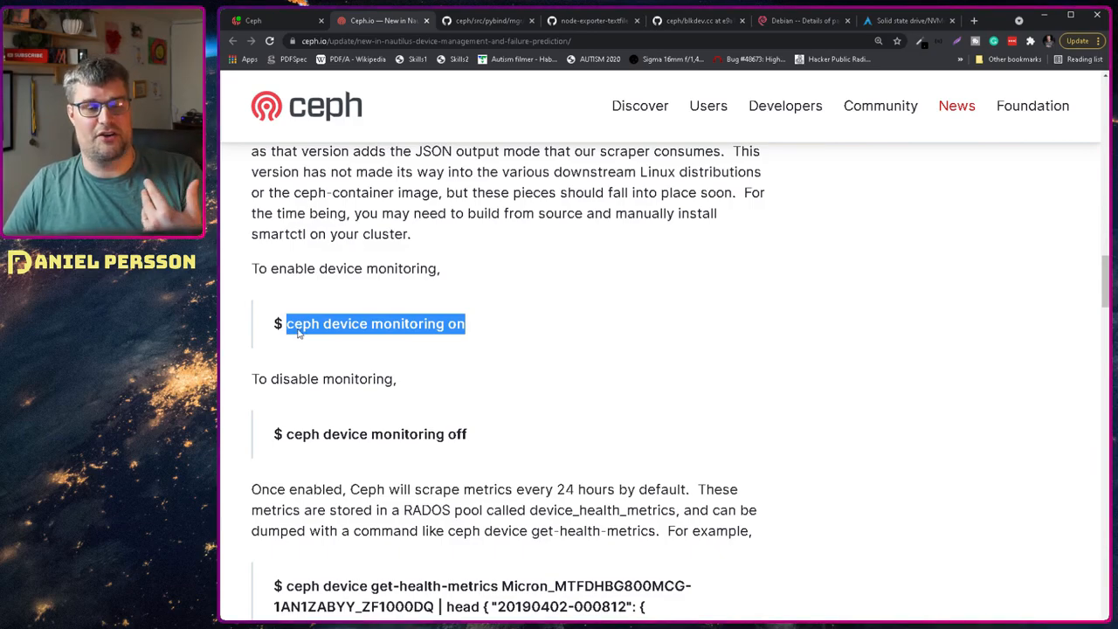
{"action": "scroll", "scroll_direction": "down", "scroll_amount": 3}
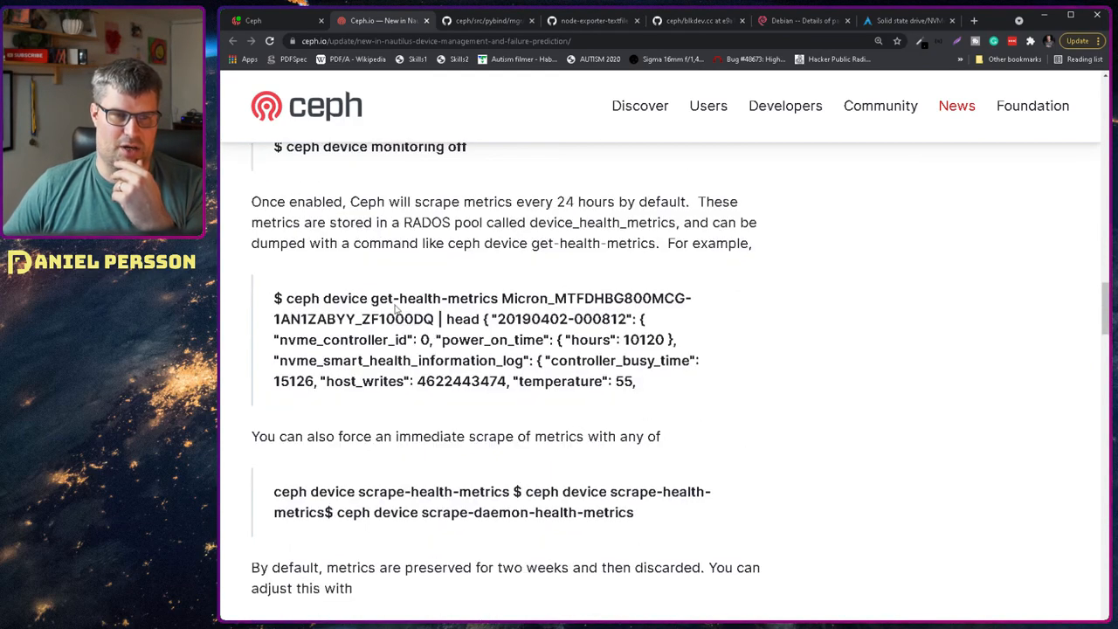
{"action": "left_click_drag", "start_coordinate": [284, 297], "coordinate": [593, 297]}
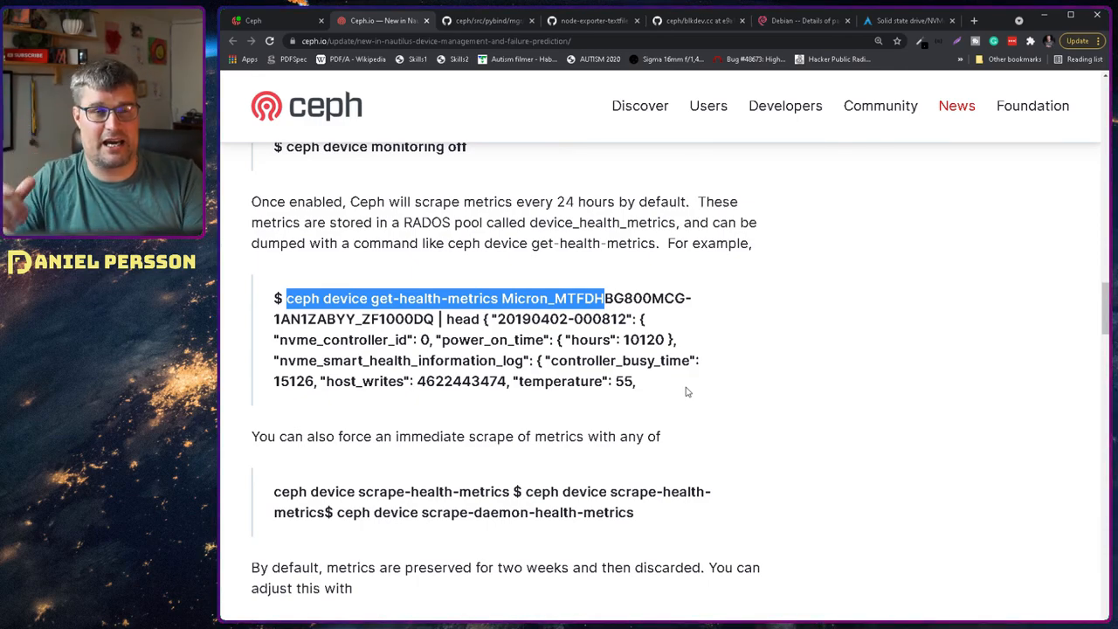
{"action": "mouse_move", "coordinate": [710, 437]}
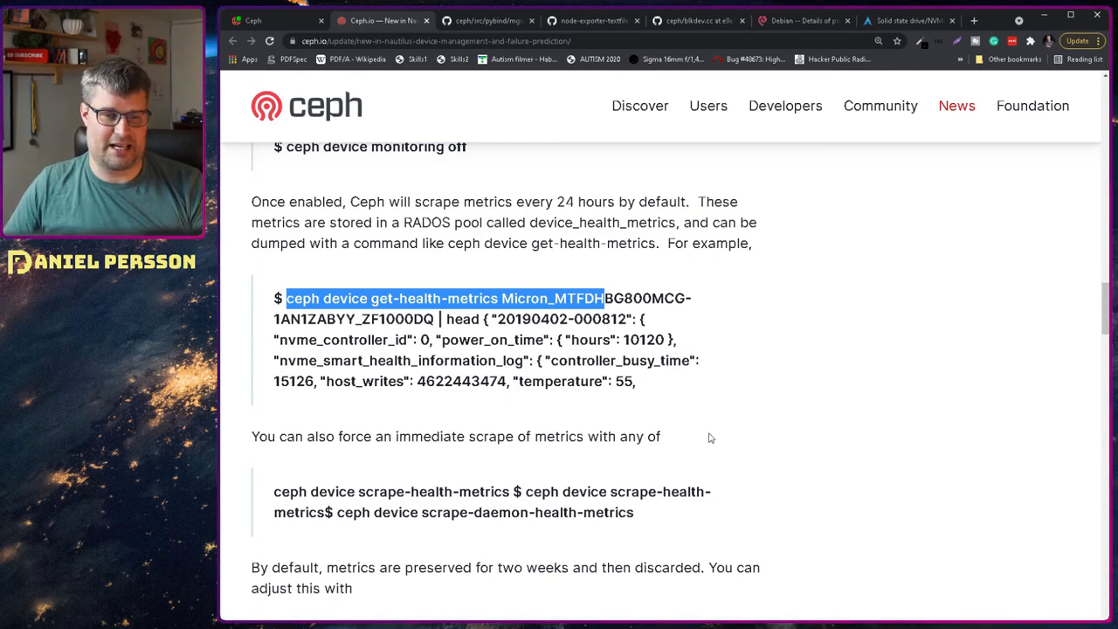
{"action": "mouse_move", "coordinate": [433, 494]}
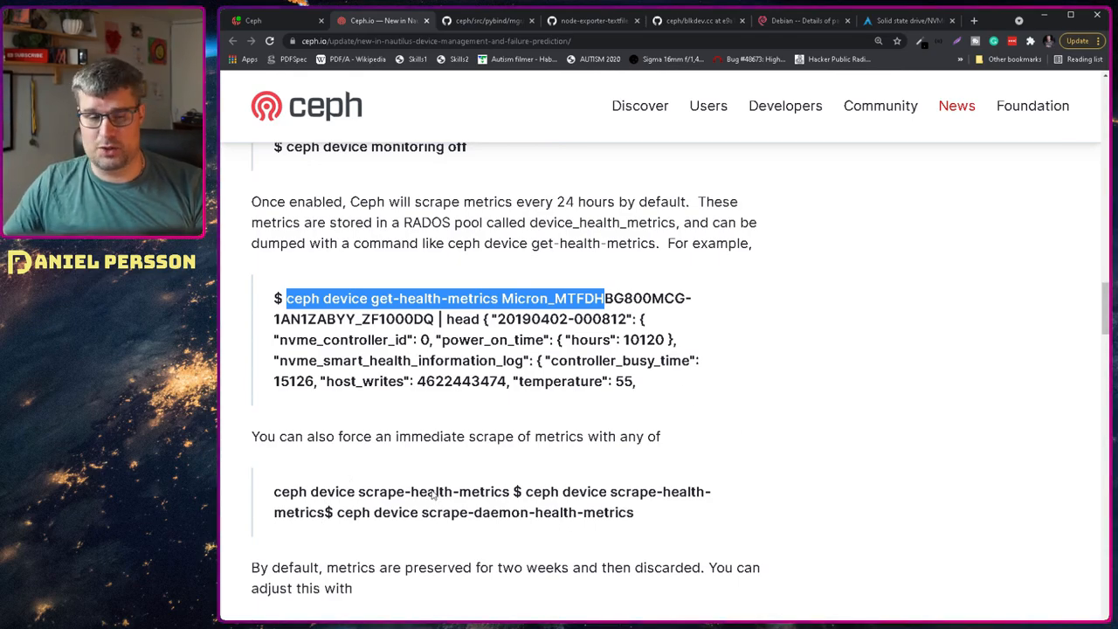
Read on to the Failure prediction section and highlight the none, local and cloud mode descriptions.
{"action": "scroll", "scroll_direction": "down", "scroll_amount": 3}
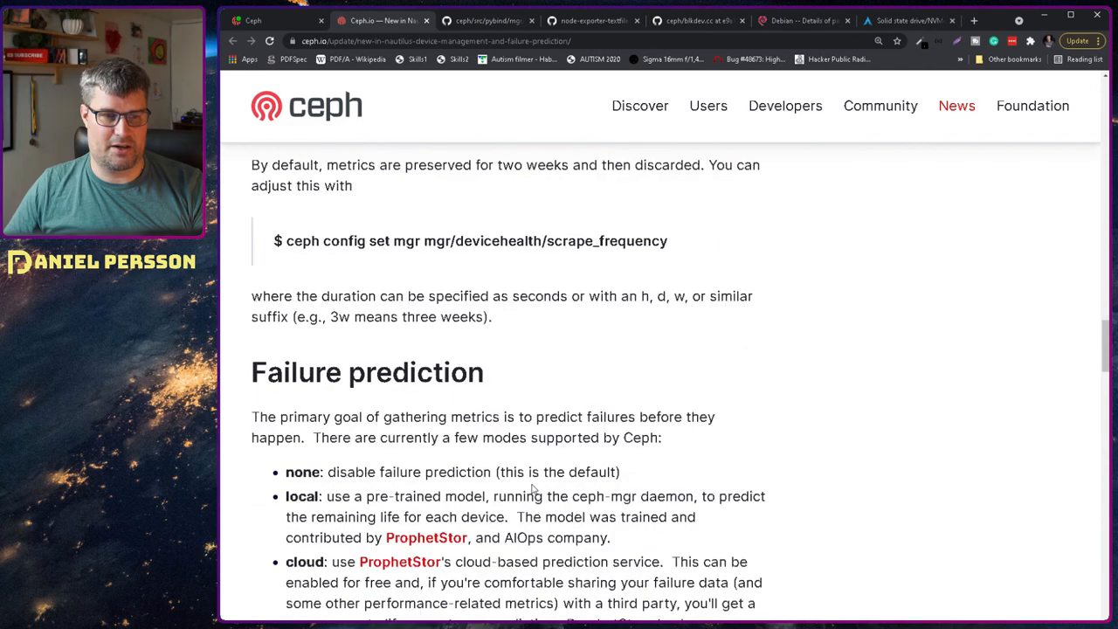
{"action": "scroll", "scroll_direction": "down", "scroll_amount": 3}
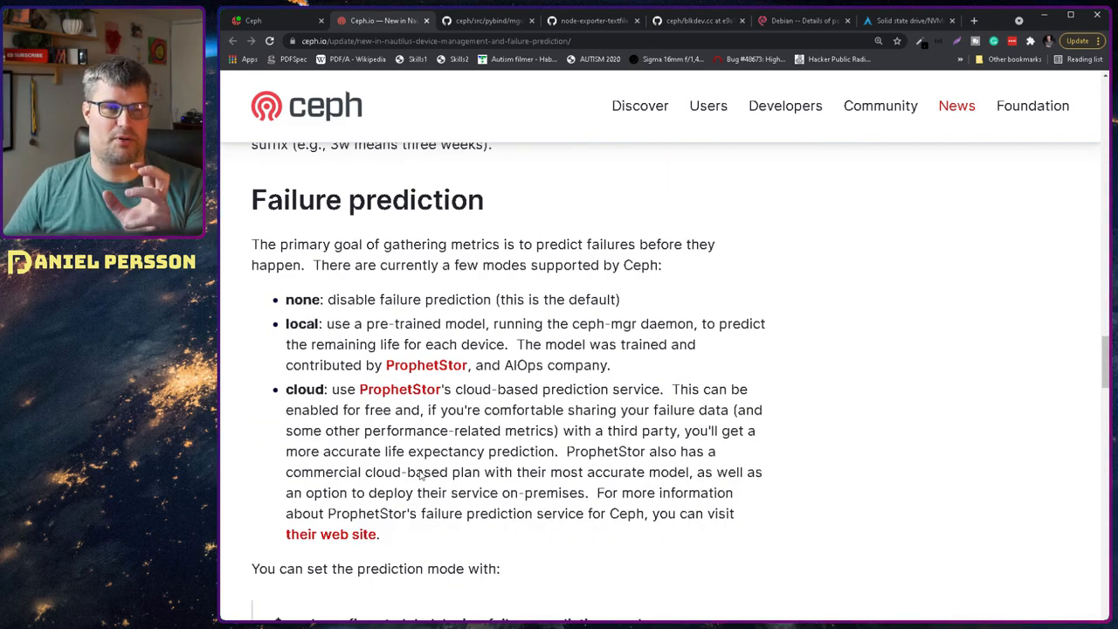
{"action": "mouse_move", "coordinate": [538, 295]}
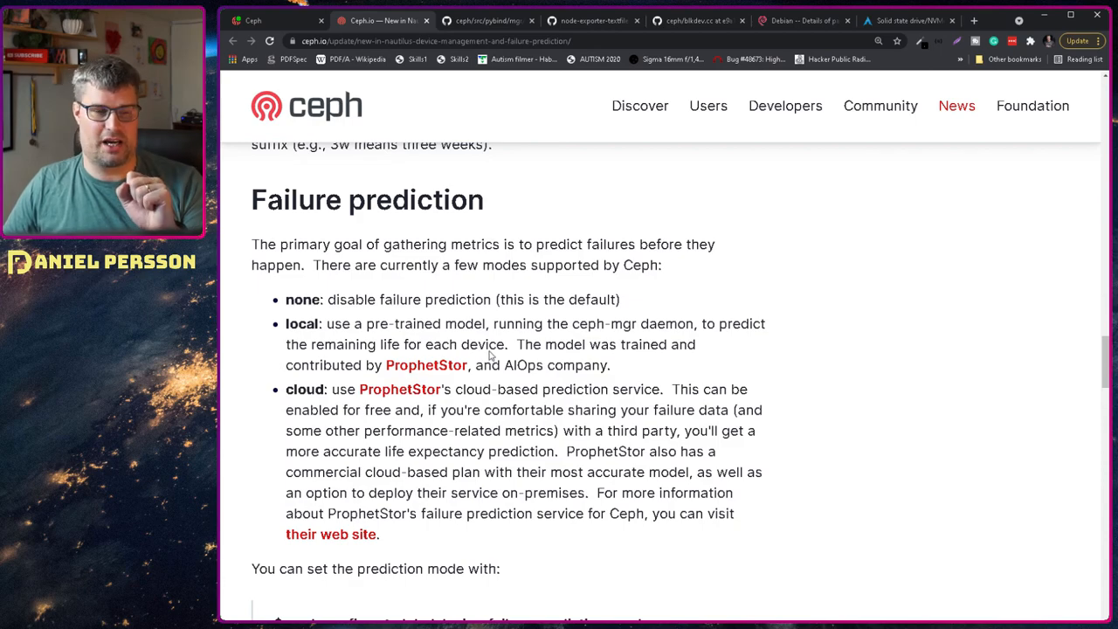
{"action": "scroll", "scroll_direction": "down", "scroll_amount": 3}
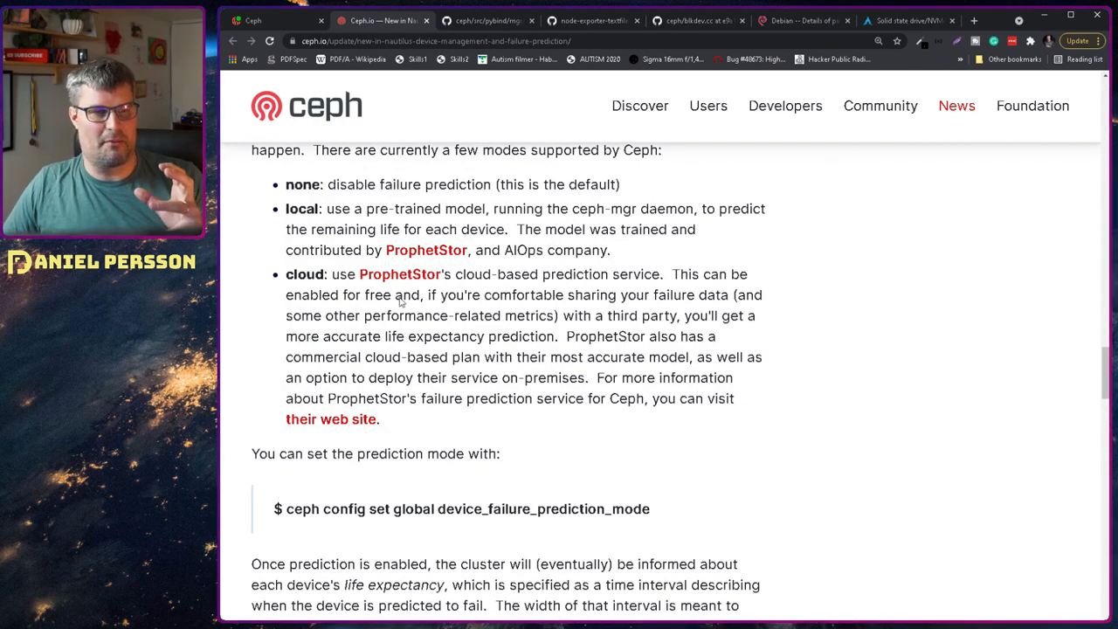
{"action": "left_click_drag", "start_coordinate": [287, 208], "coordinate": [503, 250]}
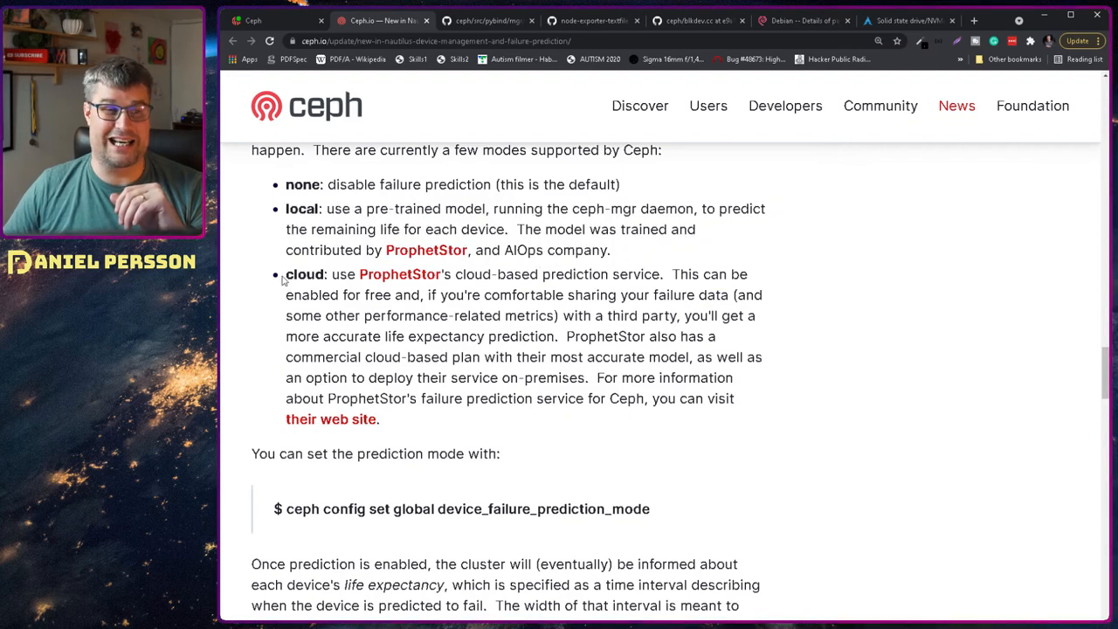
{"action": "left_click_drag", "start_coordinate": [285, 272], "coordinate": [381, 419]}
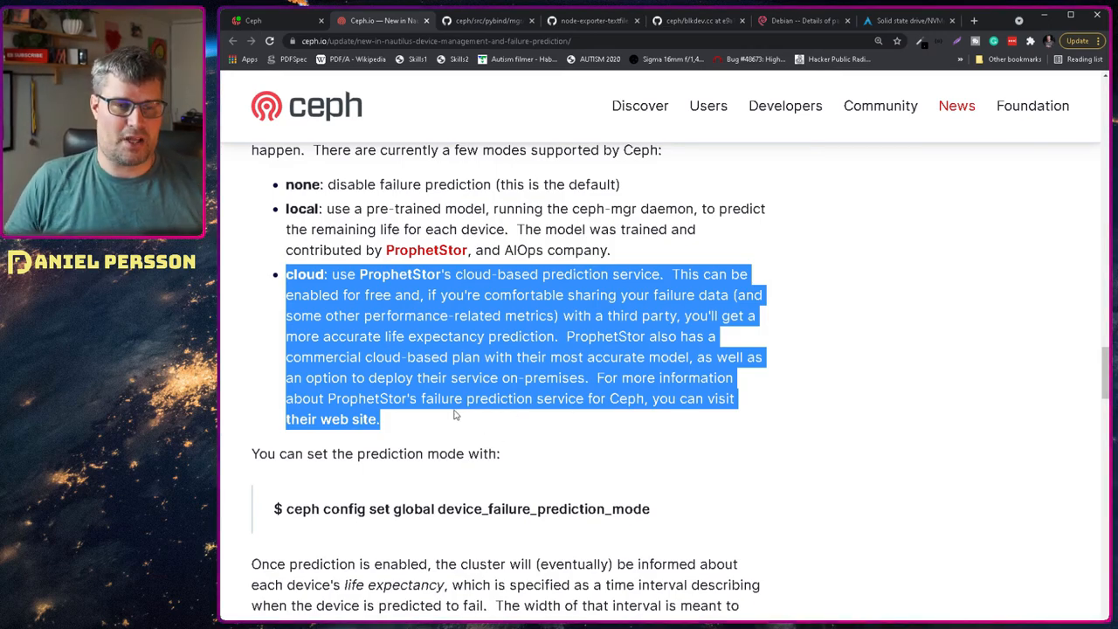
Scroll past Responding to predictions to the self_heal command for failing OSDs.
{"action": "scroll", "scroll_direction": "down", "scroll_amount": 3}
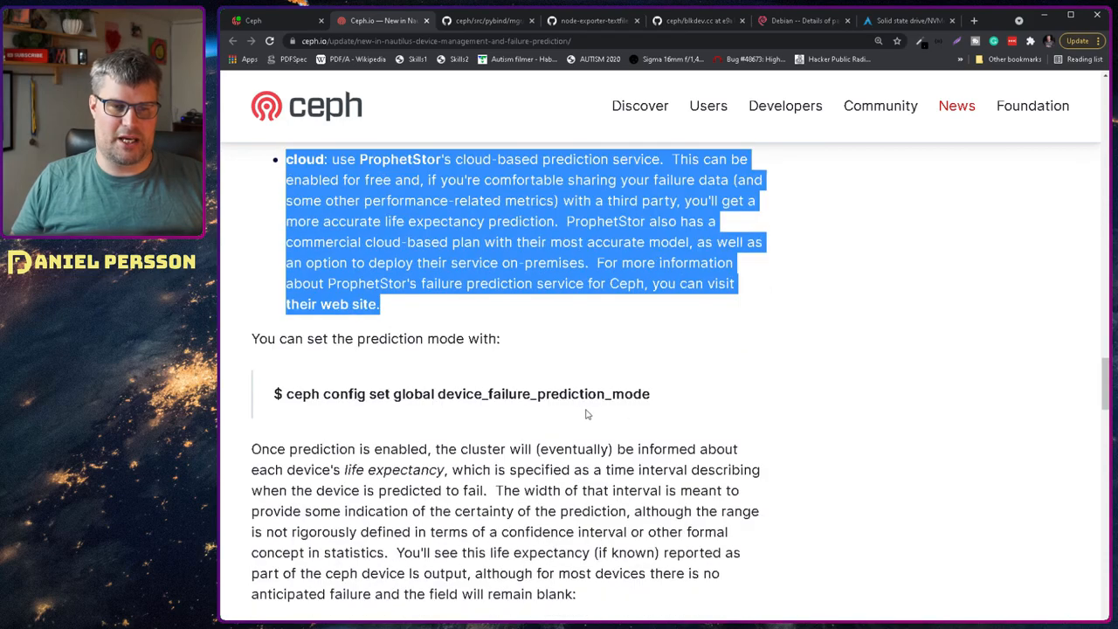
{"action": "scroll", "scroll_direction": "down", "scroll_amount": 3}
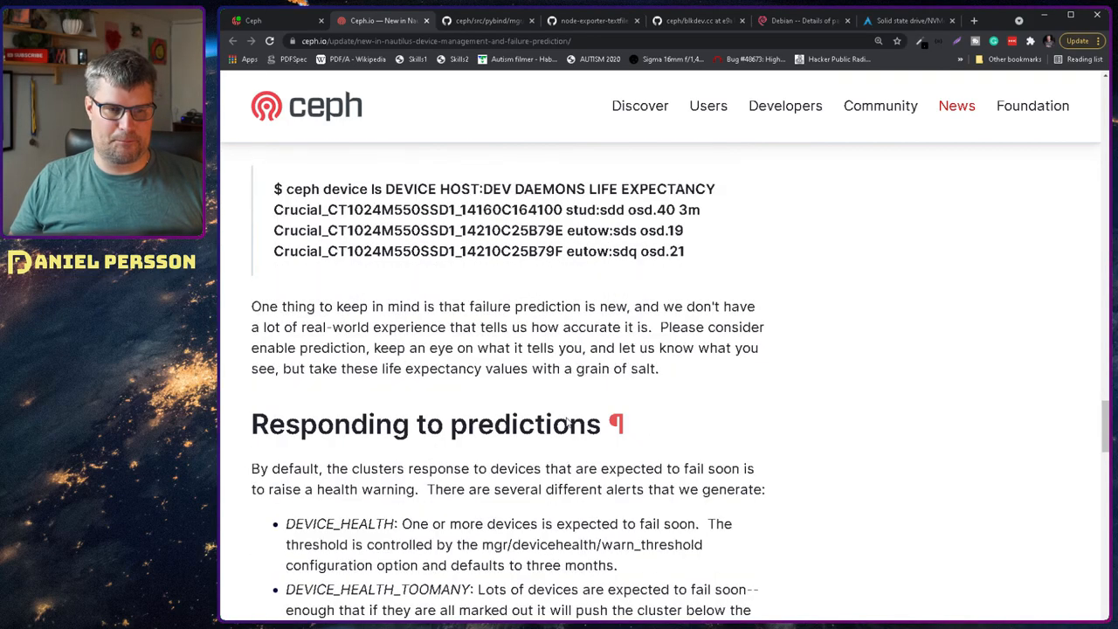
{"action": "scroll", "scroll_direction": "down", "scroll_amount": 3}
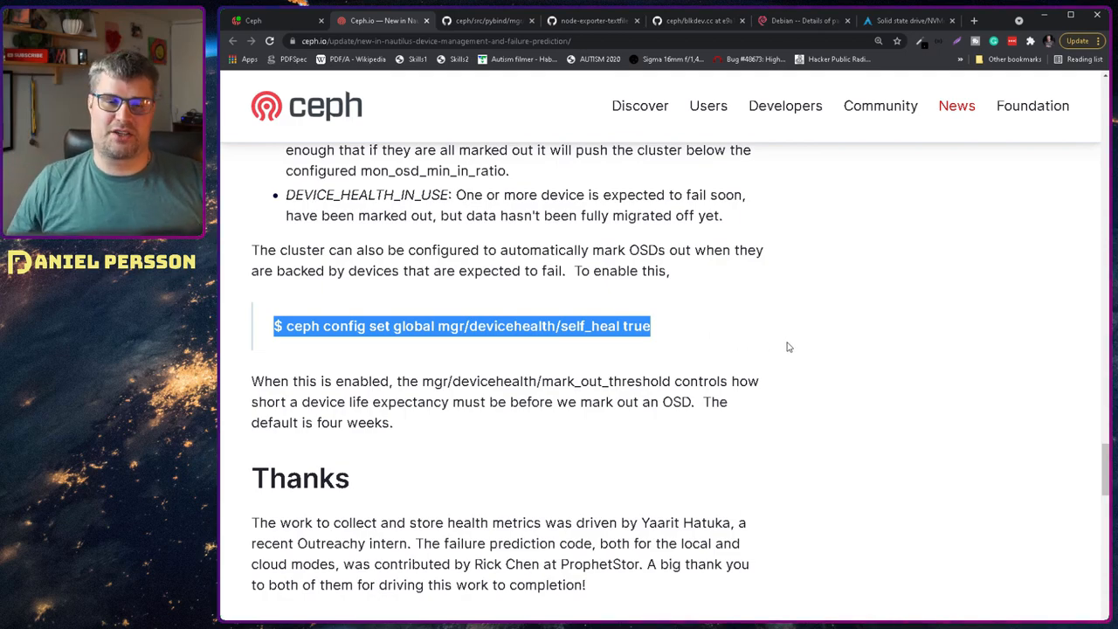
{"action": "mouse_move", "coordinate": [767, 341]}
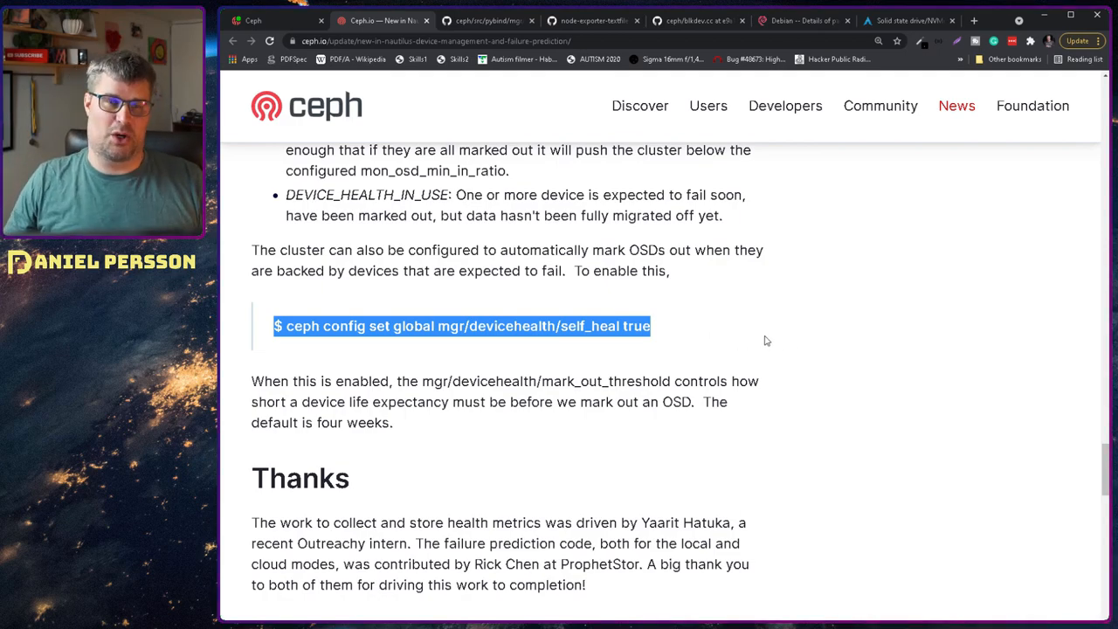
{"action": "scroll", "scroll_direction": "down", "scroll_amount": 3}
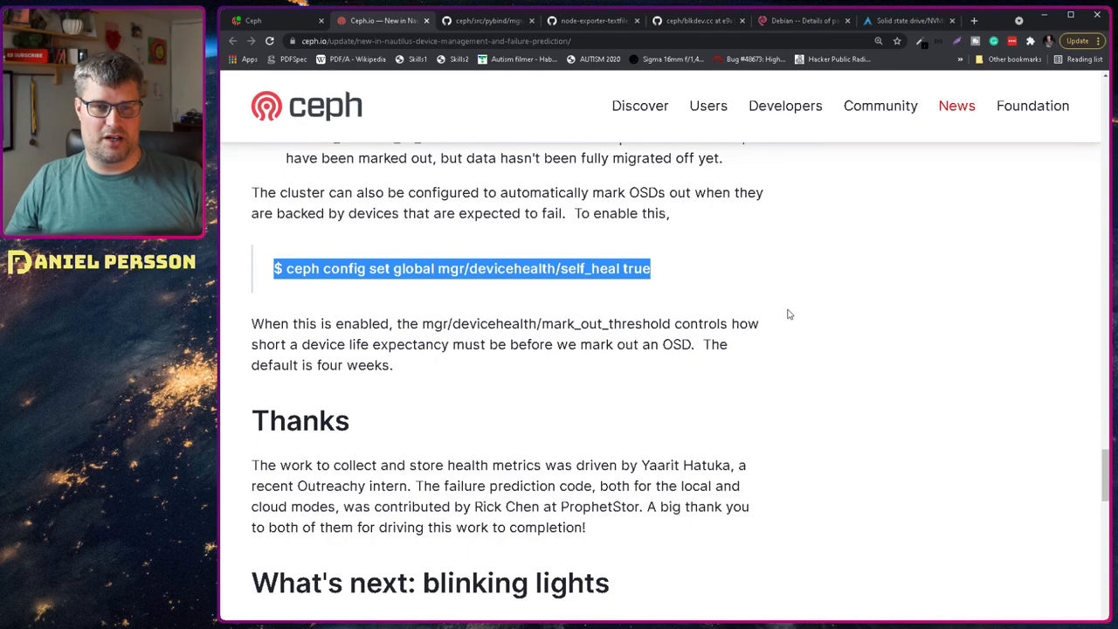
{"action": "scroll", "scroll_direction": "down", "scroll_amount": 3}
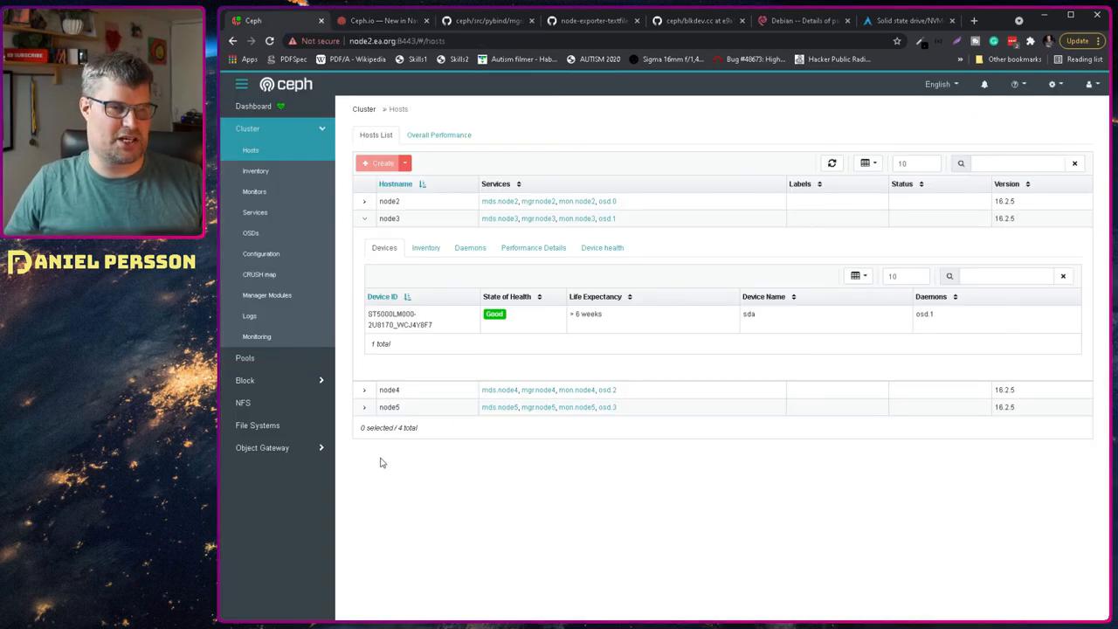
Filter Cluster Configuration by 'predi' and select device_failure_prediction_mode, set global: local, default none.
{"action": "left_click", "coordinate": [260, 254]}
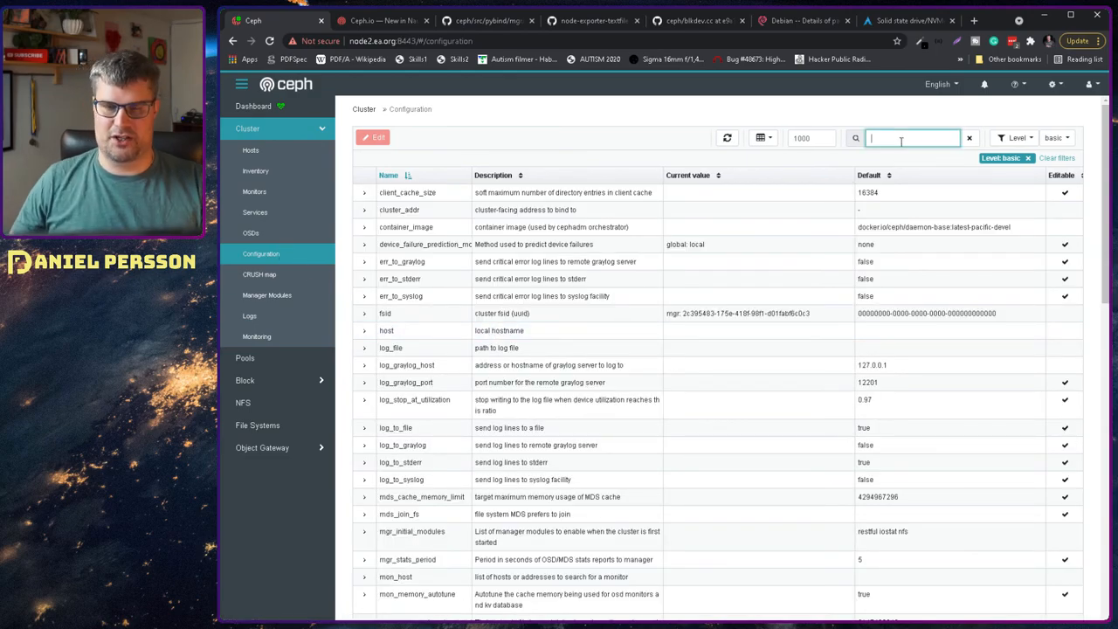
{"action": "type", "text": "predi"}
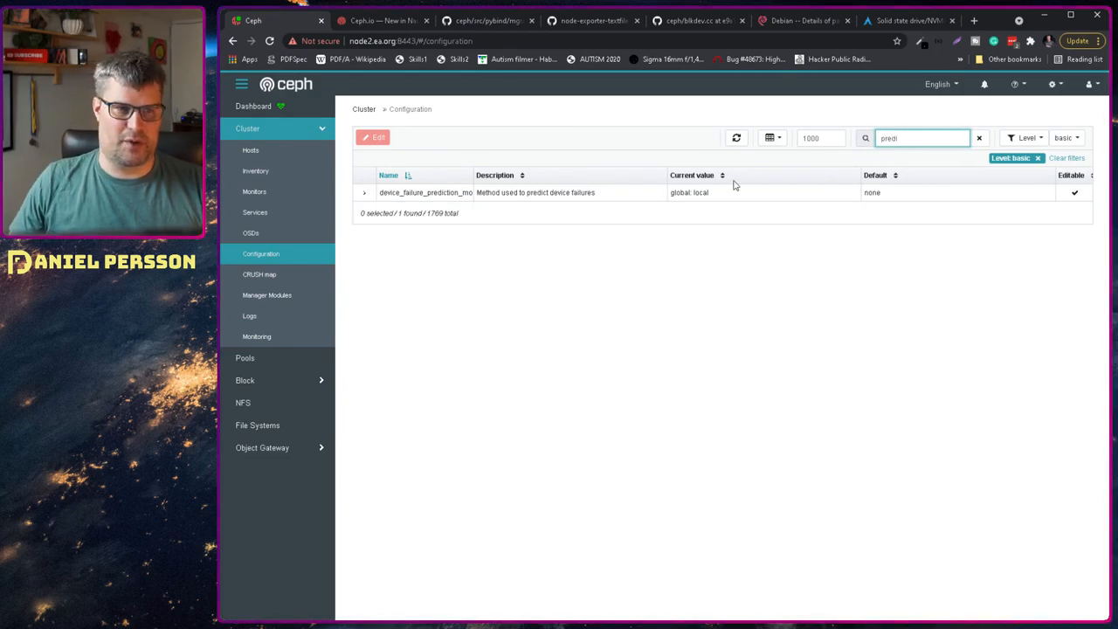
{"action": "left_click", "coordinate": [454, 192]}
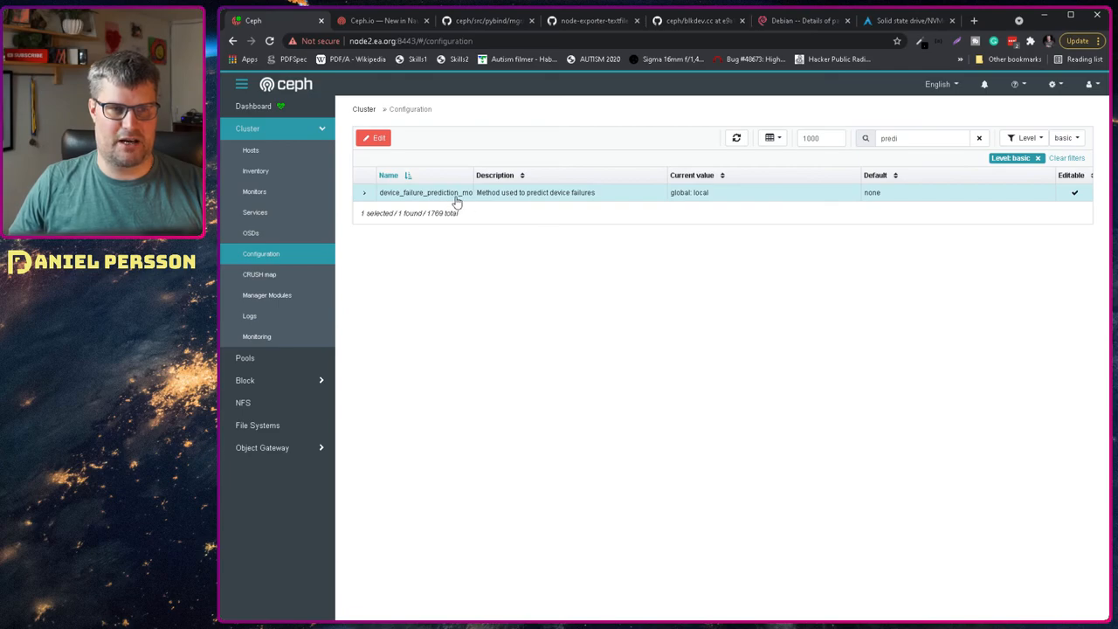
{"action": "mouse_move", "coordinate": [707, 197]}
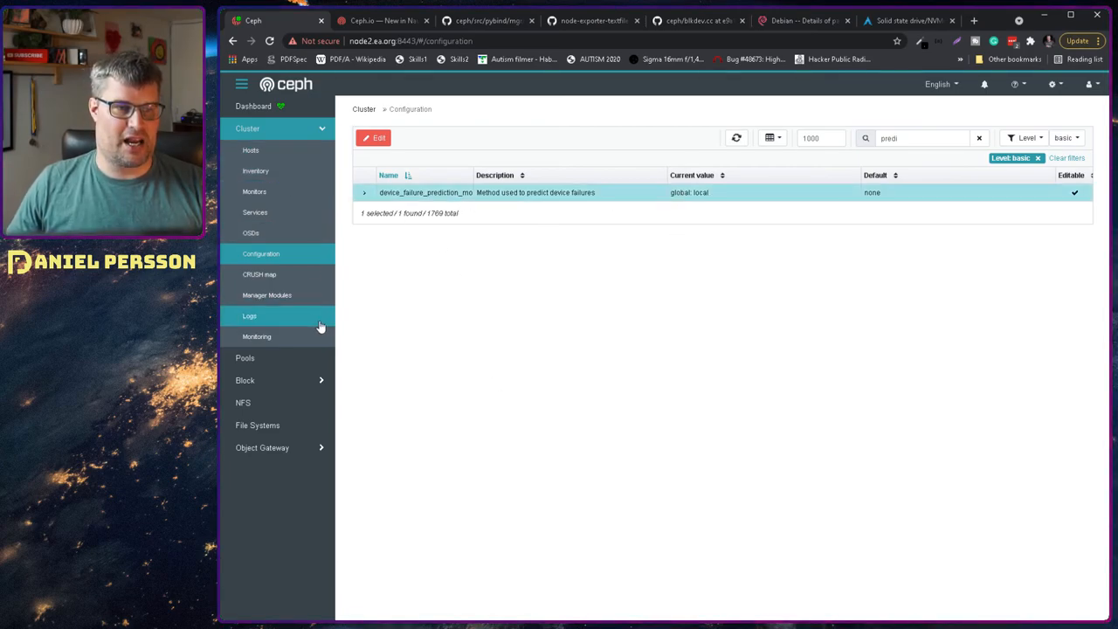
{"action": "left_click", "coordinate": [266, 293]}
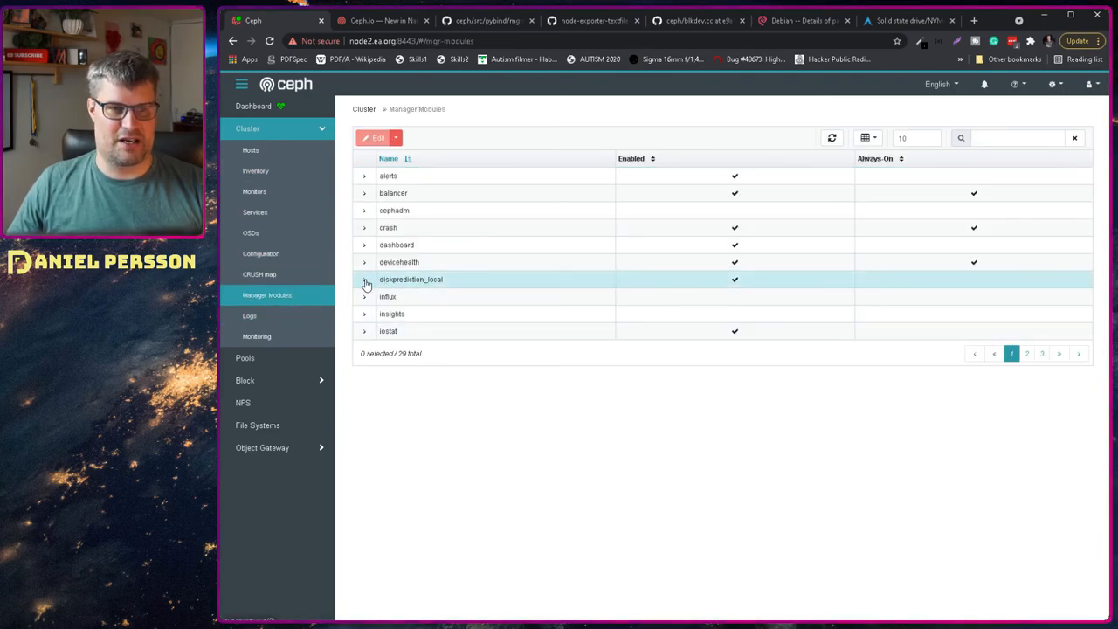
Expand diskprediction_local and devicehealth modules, selecting pool_name device_health_metrics (scrape_frequency 86400).
{"action": "left_click", "coordinate": [363, 280]}
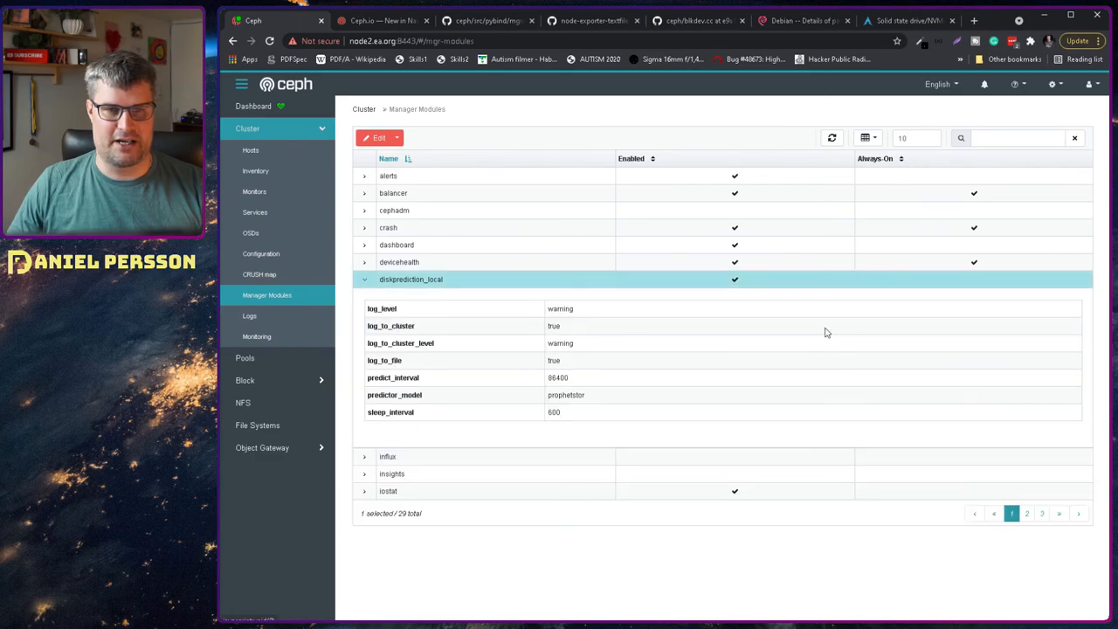
{"action": "mouse_move", "coordinate": [435, 383]}
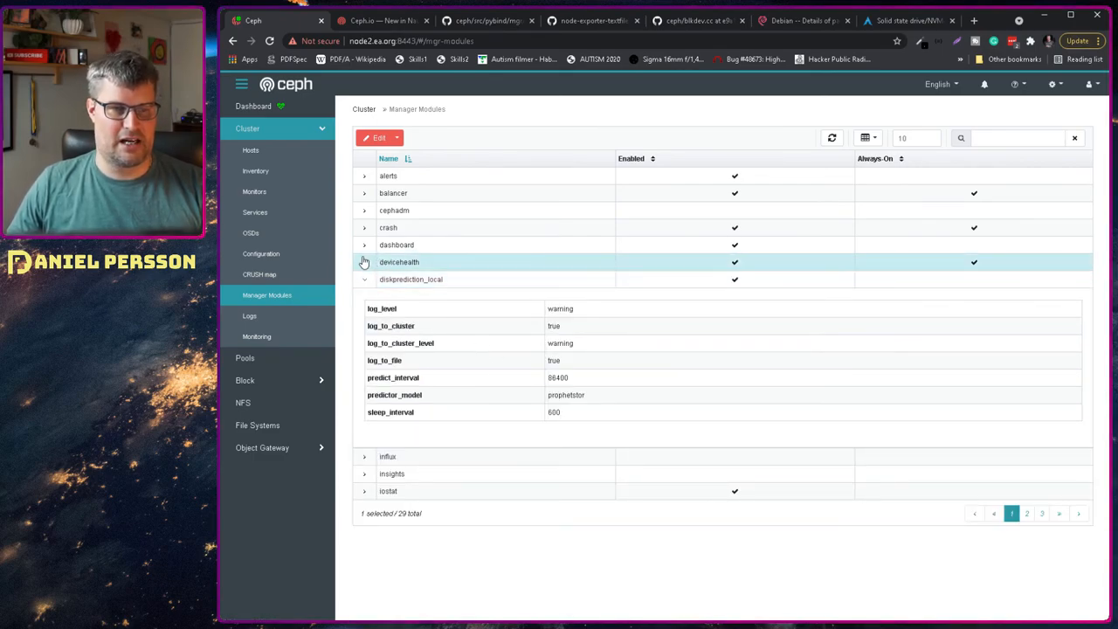
{"action": "left_click", "coordinate": [363, 262]}
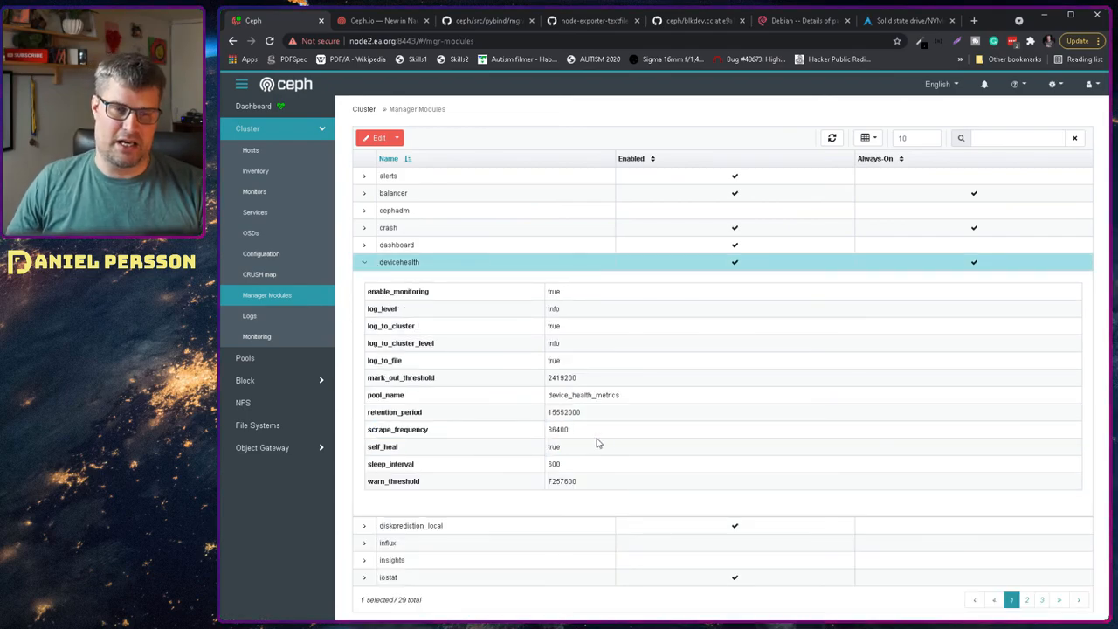
{"action": "mouse_move", "coordinate": [608, 441]}
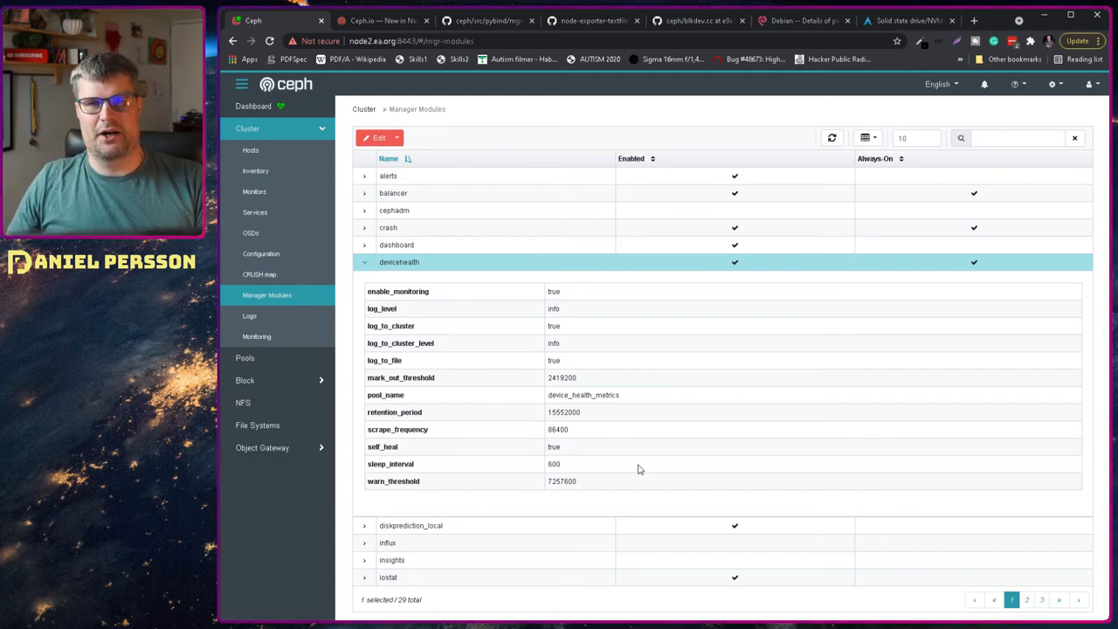
{"action": "mouse_move", "coordinate": [636, 404]}
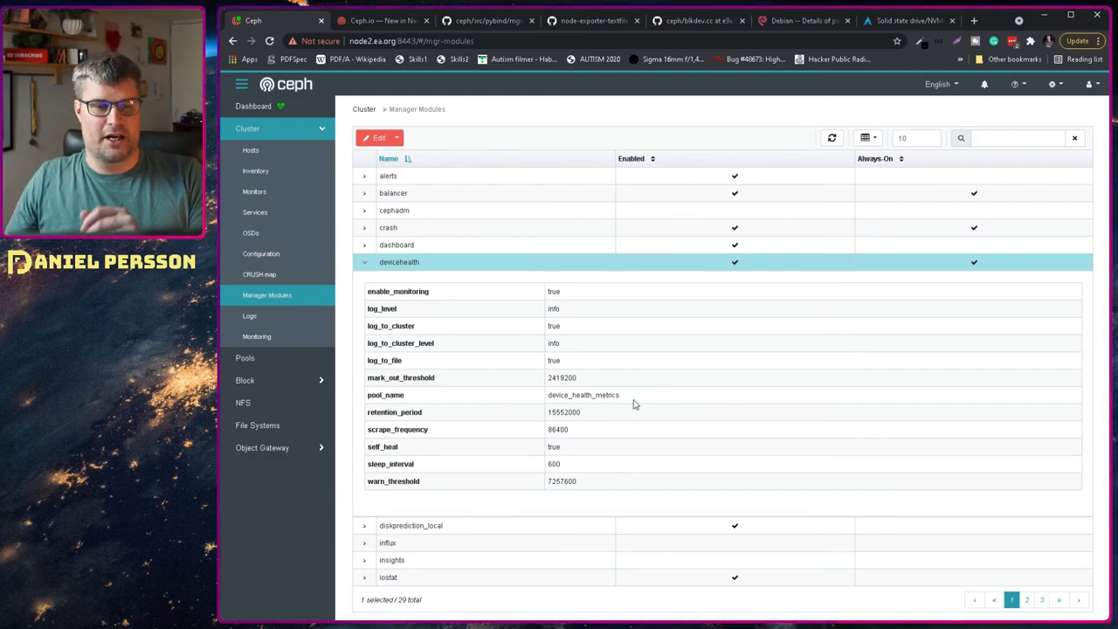
{"action": "mouse_move", "coordinate": [734, 391]}
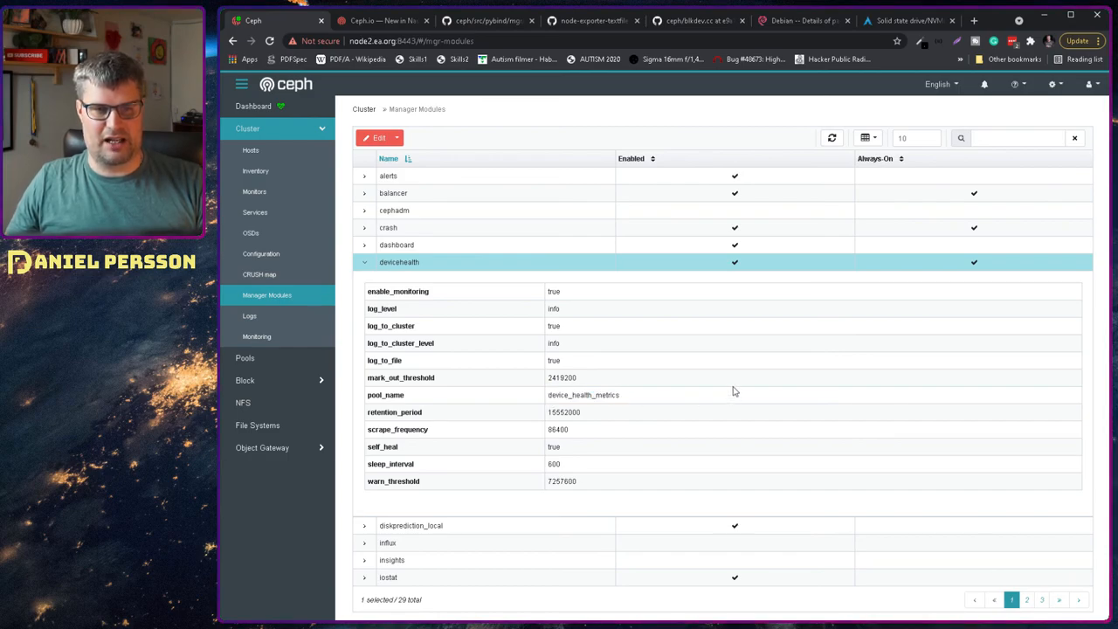
{"action": "mouse_move", "coordinate": [549, 400]}
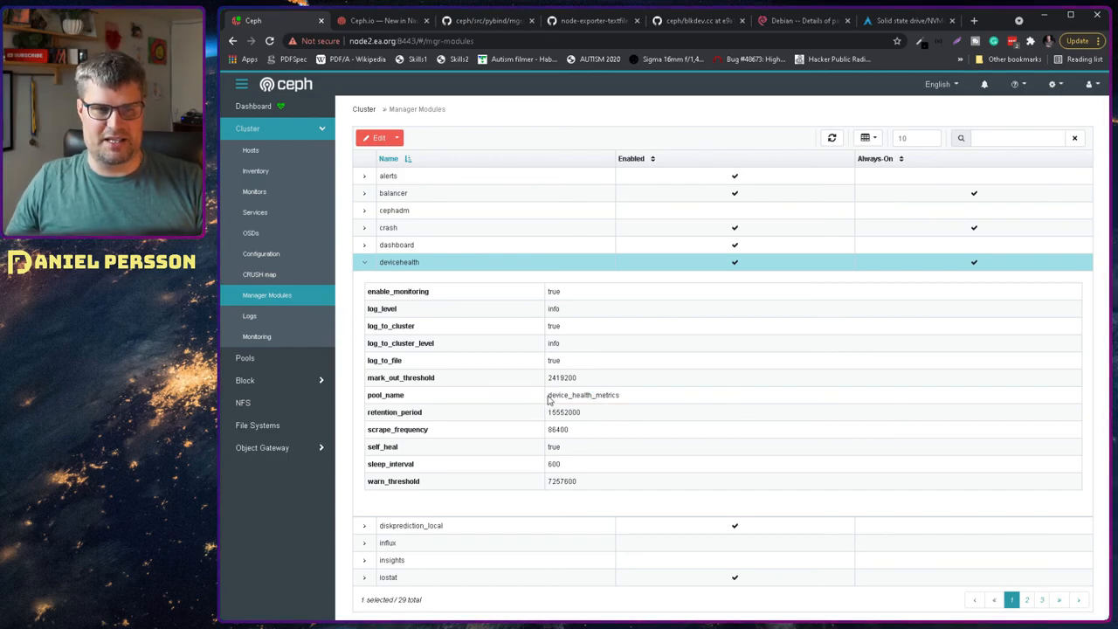
{"action": "double_click", "coordinate": [584, 395]}
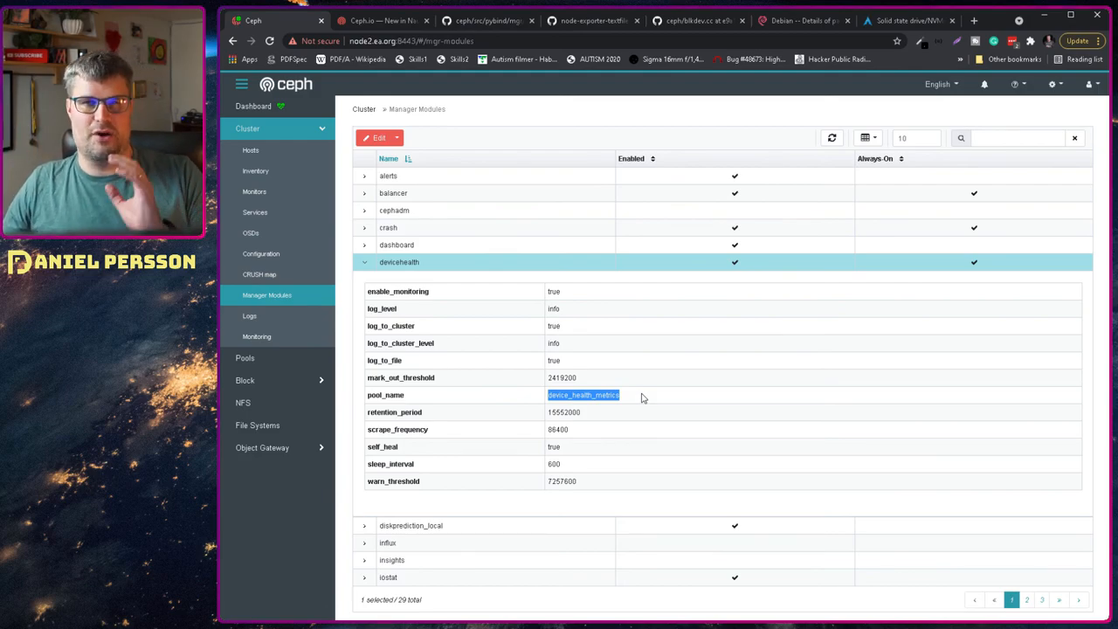
{"action": "mouse_move", "coordinate": [357, 303]}
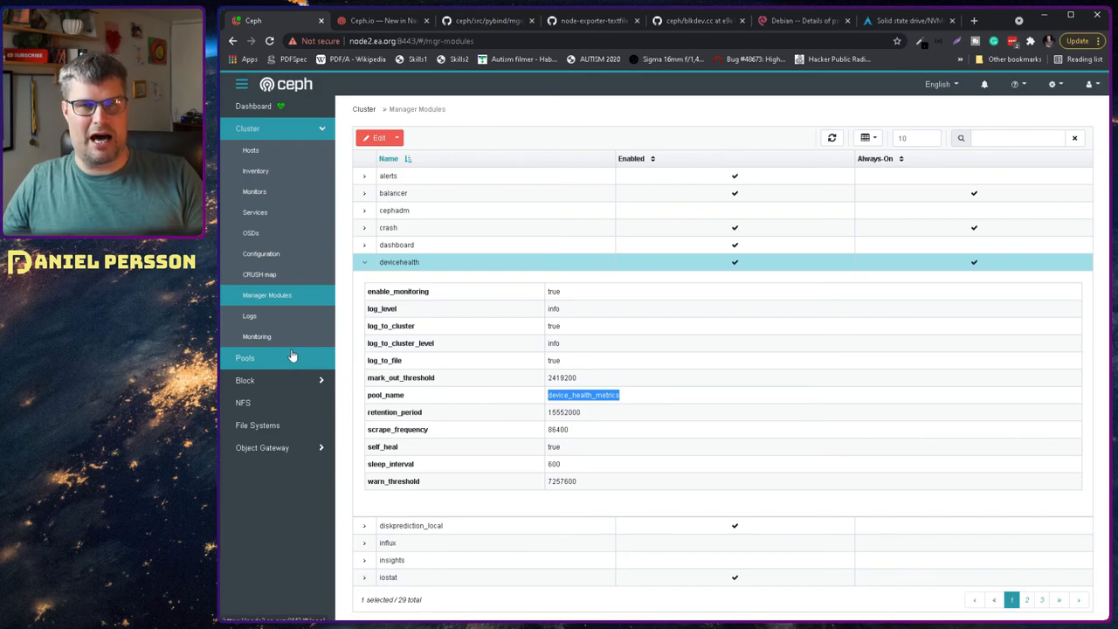
Show the Pools list and select the device_health_metrics pool of mgr_devicehealth.
{"action": "left_click", "coordinate": [244, 357]}
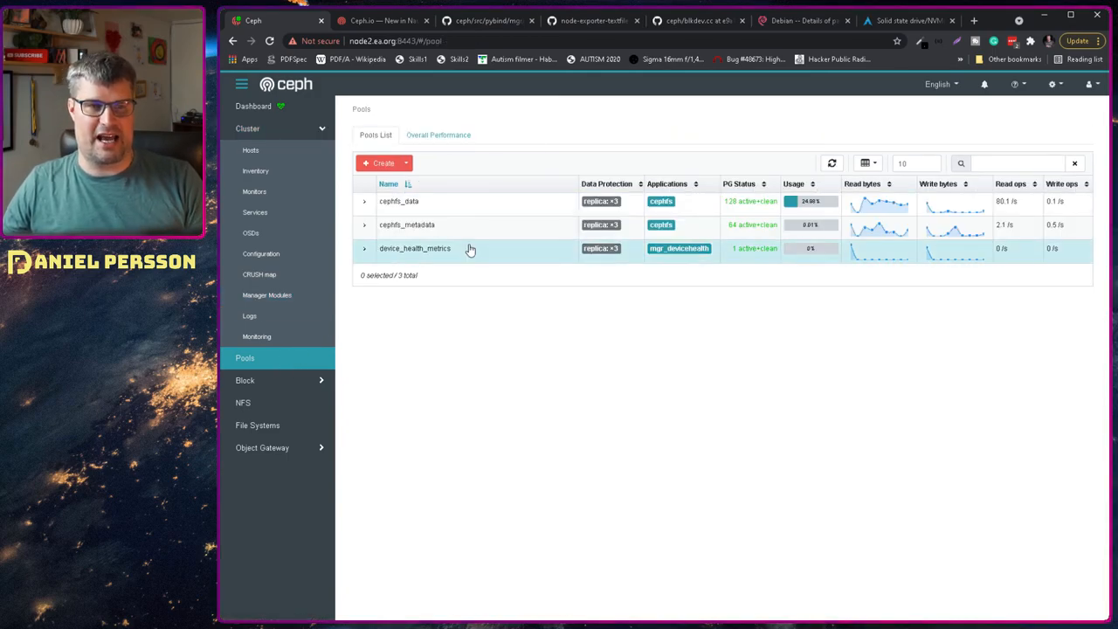
{"action": "left_click", "coordinate": [416, 248]}
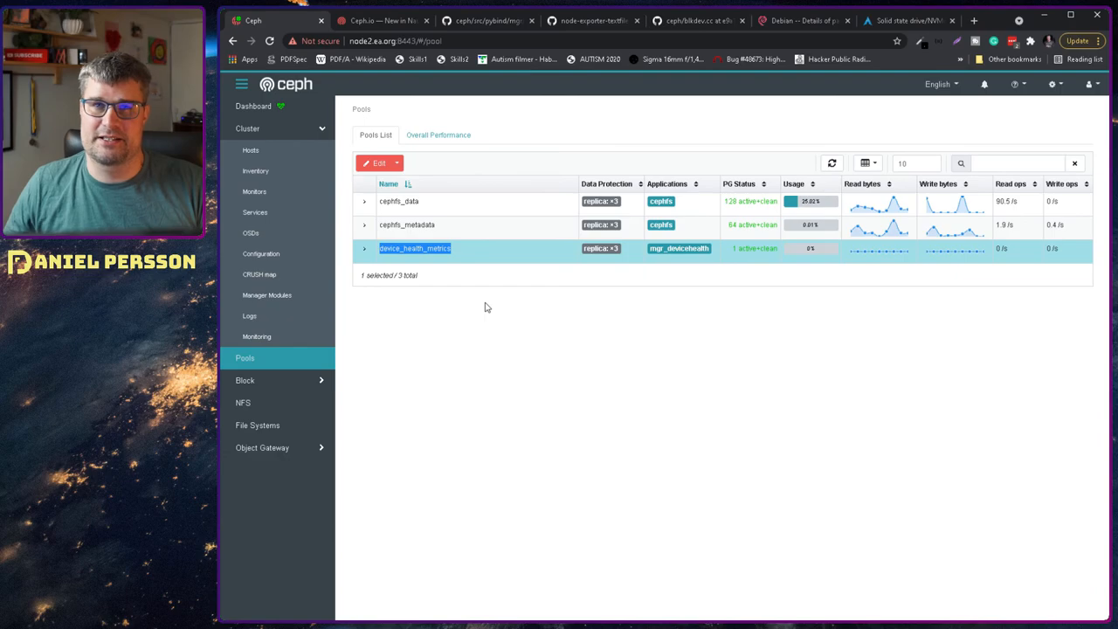
{"action": "mouse_move", "coordinate": [535, 363]}
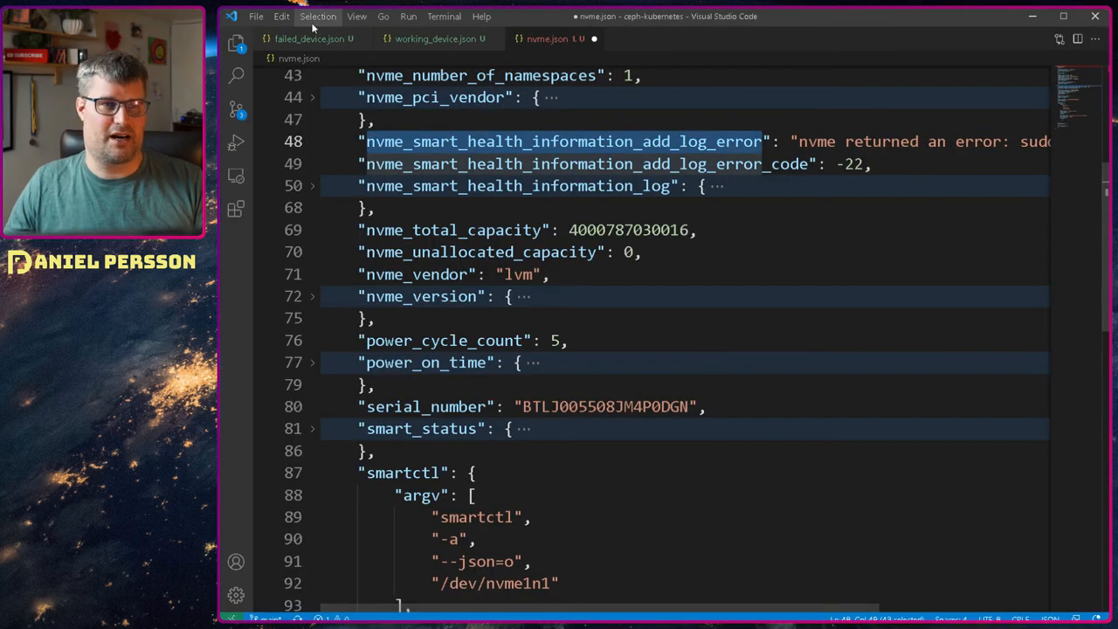
{"action": "left_click", "coordinate": [310, 39]}
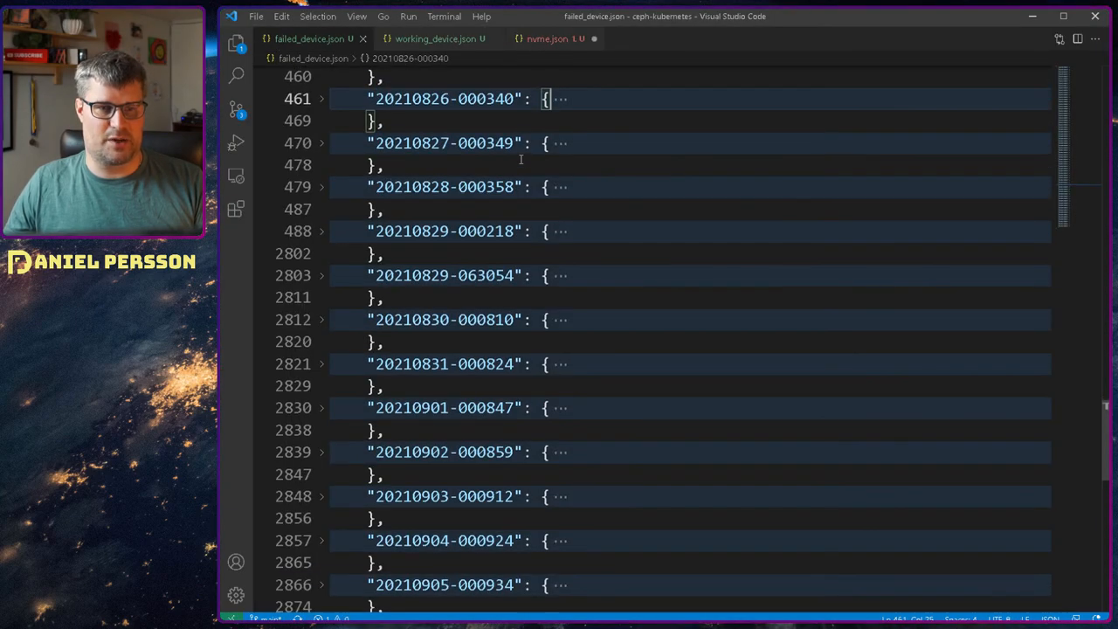
{"action": "scroll", "scroll_direction": "down", "scroll_amount": 3}
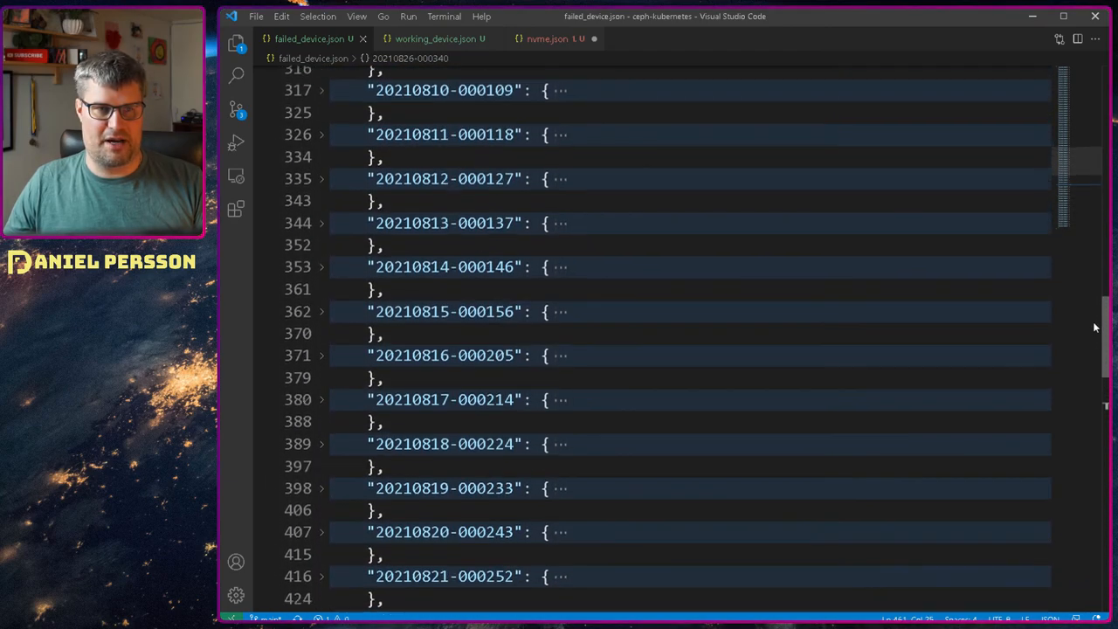
{"action": "scroll", "scroll_direction": "up", "scroll_amount": 3}
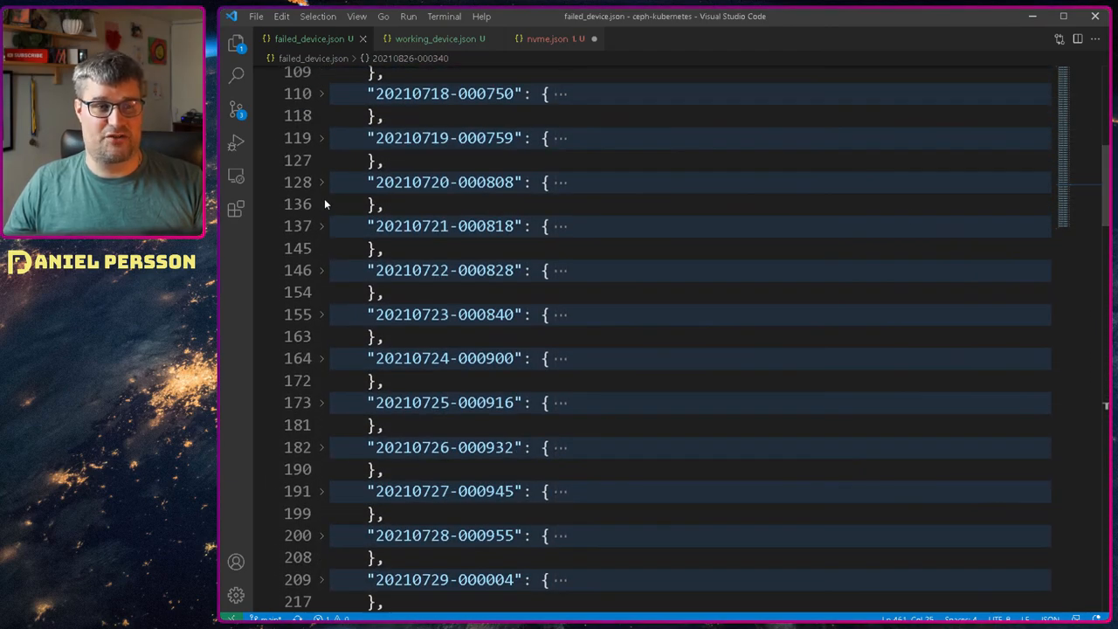
{"action": "left_click", "coordinate": [322, 182]}
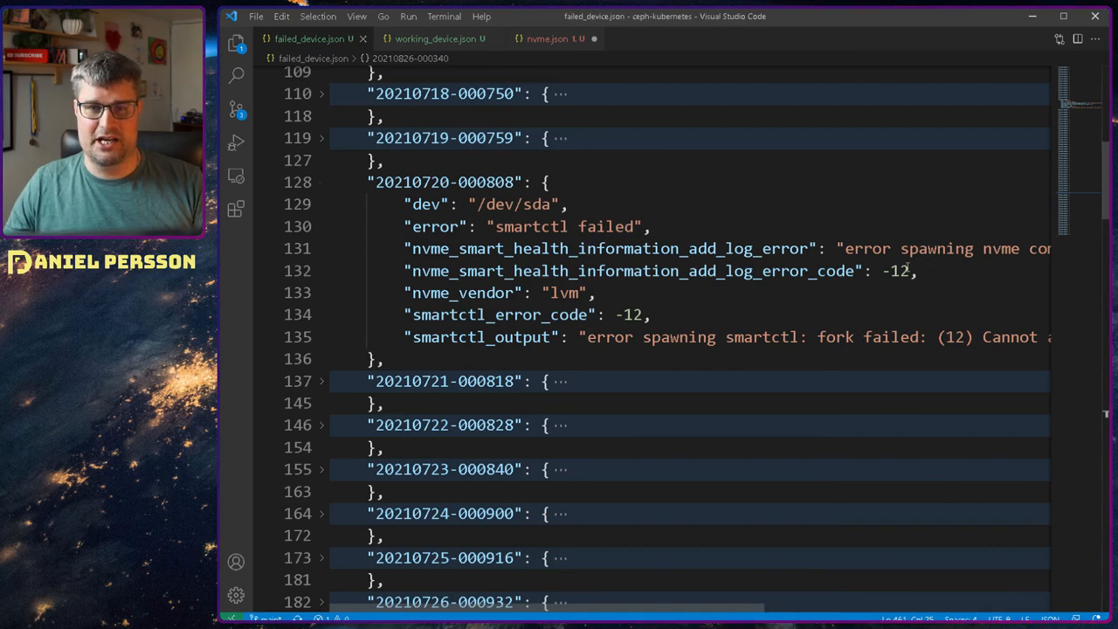
{"action": "double_click", "coordinate": [895, 271]}
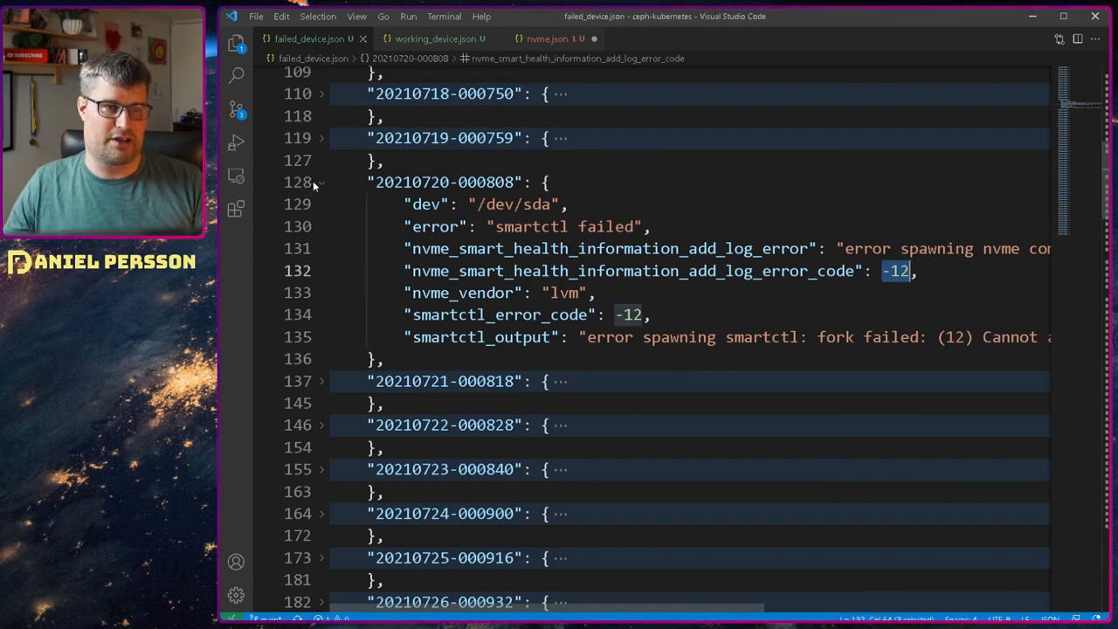
{"action": "left_click", "coordinate": [433, 38]}
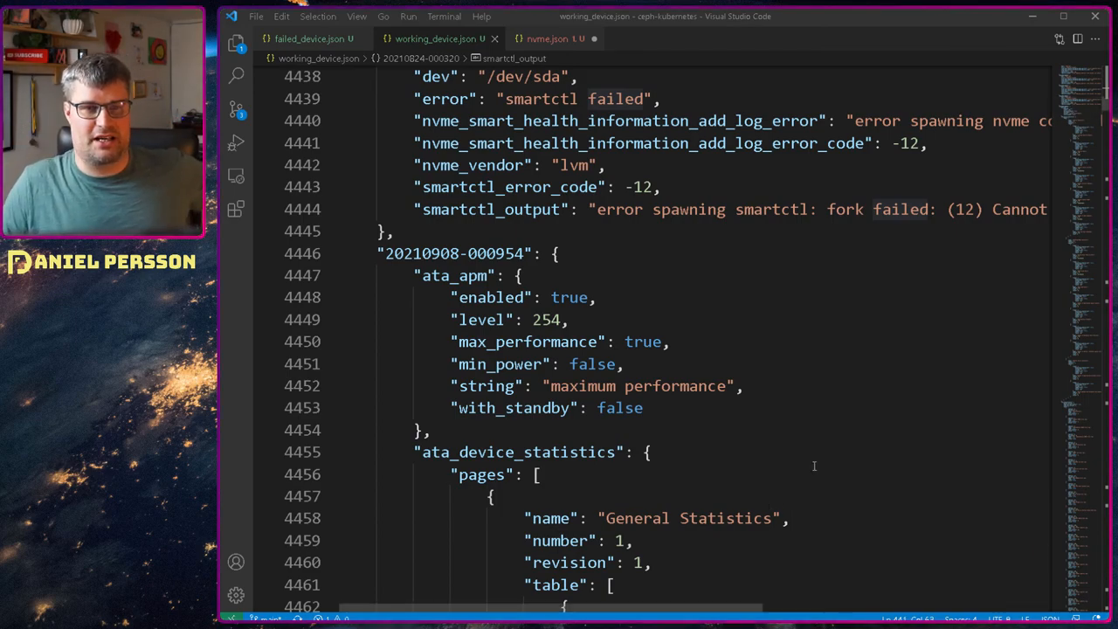
{"action": "scroll", "scroll_direction": "down", "scroll_amount": 3}
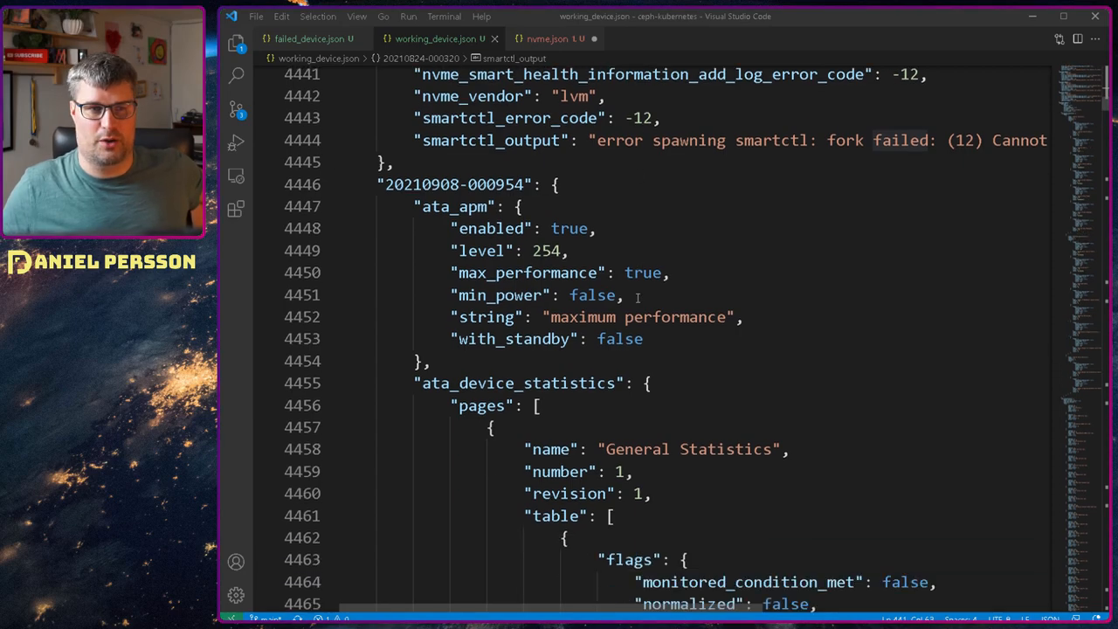
{"action": "scroll", "scroll_direction": "down", "scroll_amount": 3}
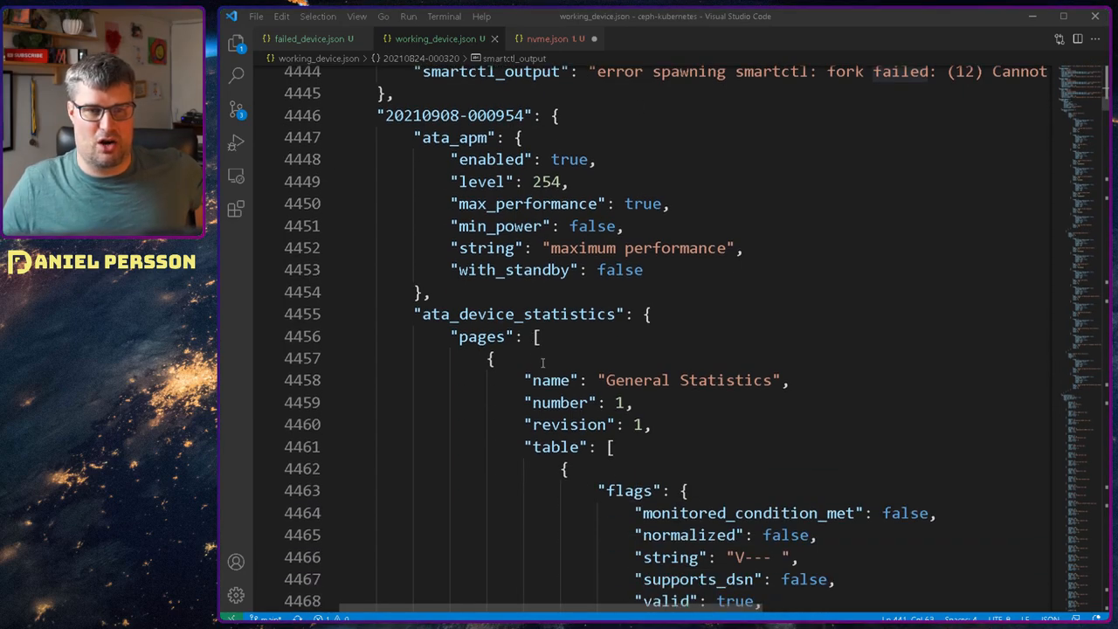
{"action": "left_click", "coordinate": [332, 314]}
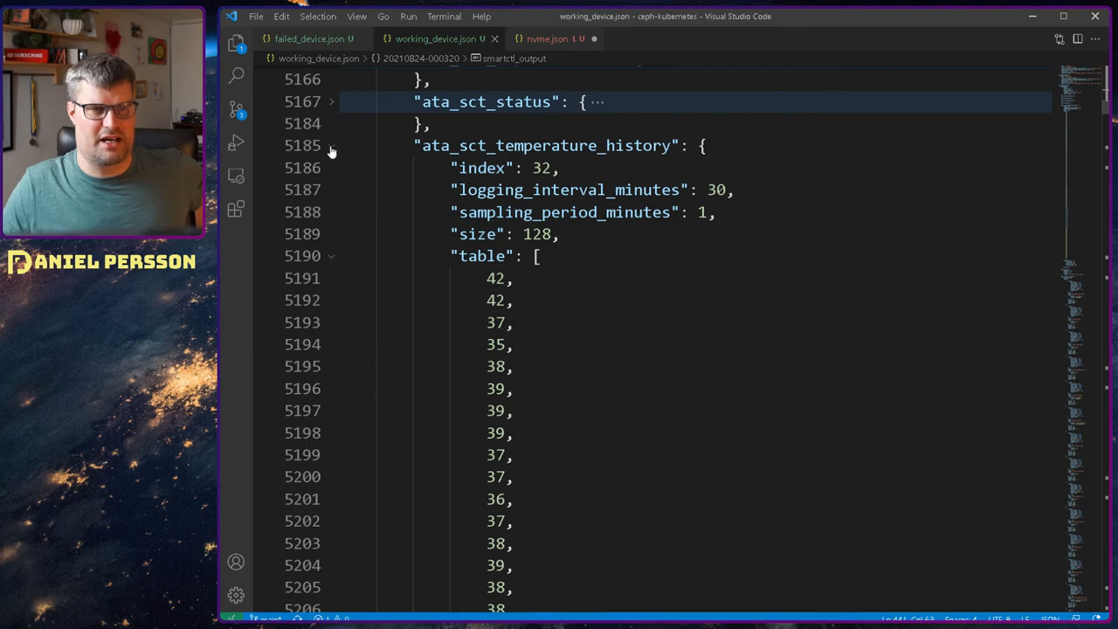
{"action": "left_click", "coordinate": [332, 145]}
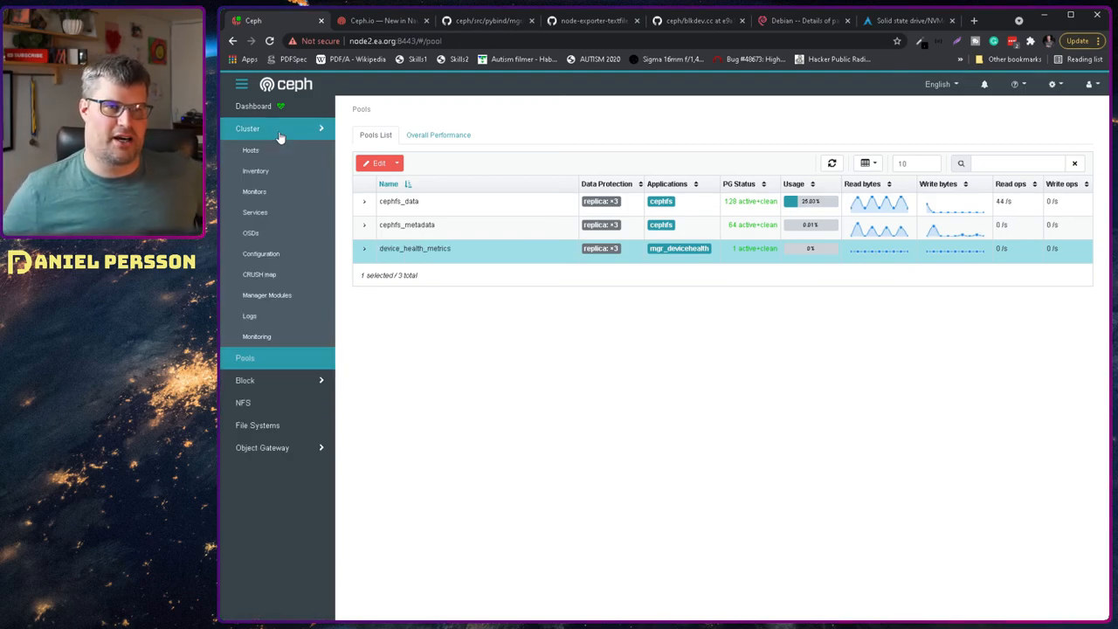
Show the Cluster hosts list and collapse node3's device health details.
{"action": "left_click", "coordinate": [252, 150]}
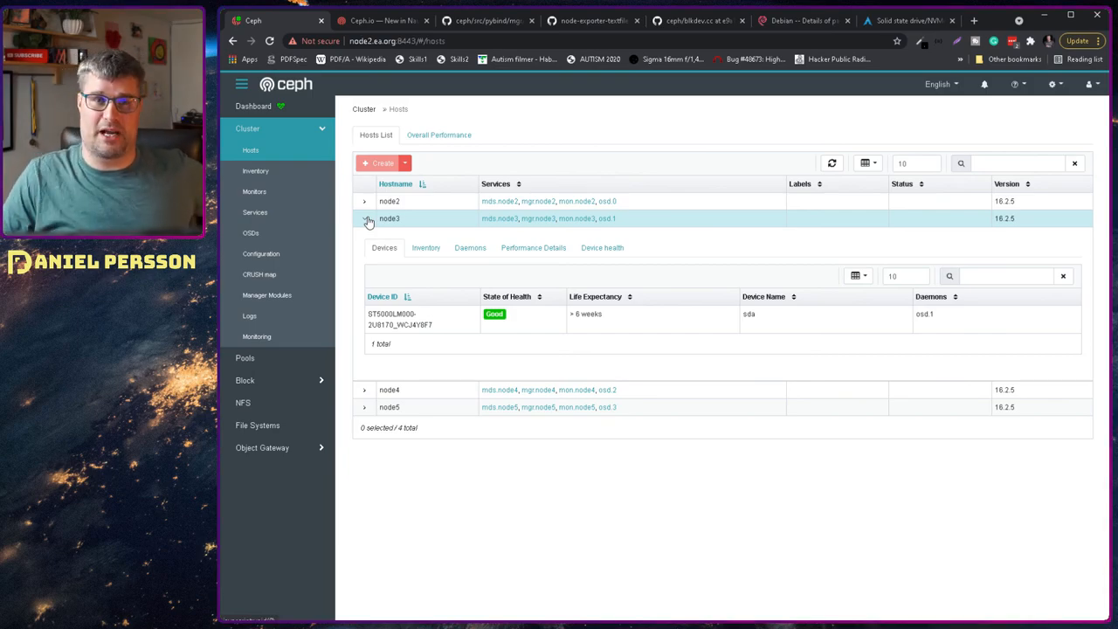
{"action": "left_click", "coordinate": [364, 219]}
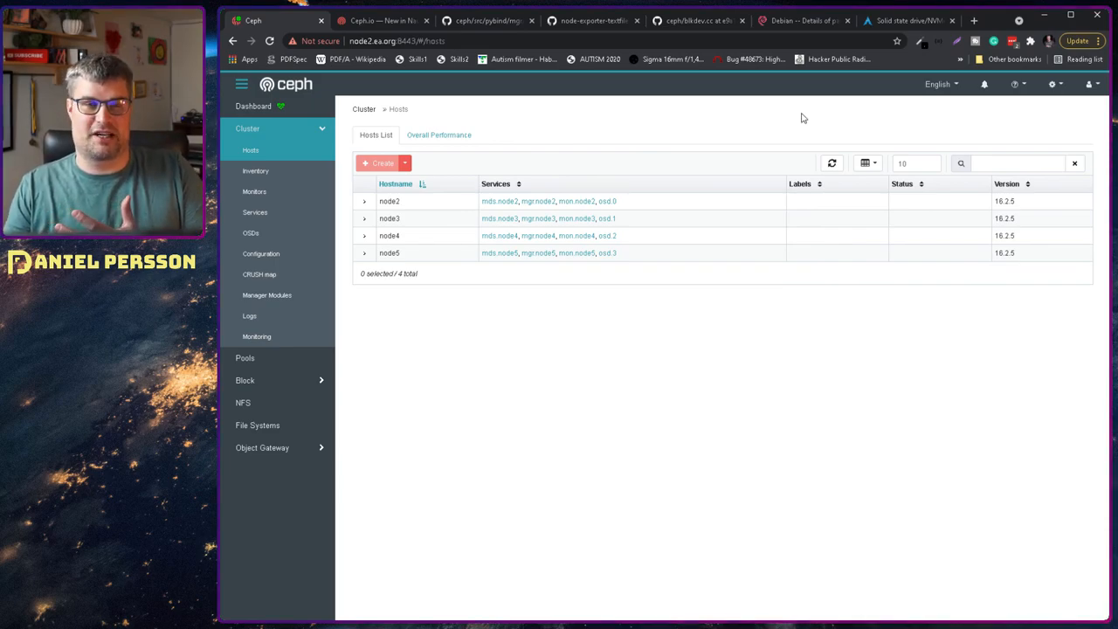
{"action": "mouse_move", "coordinate": [587, 108]}
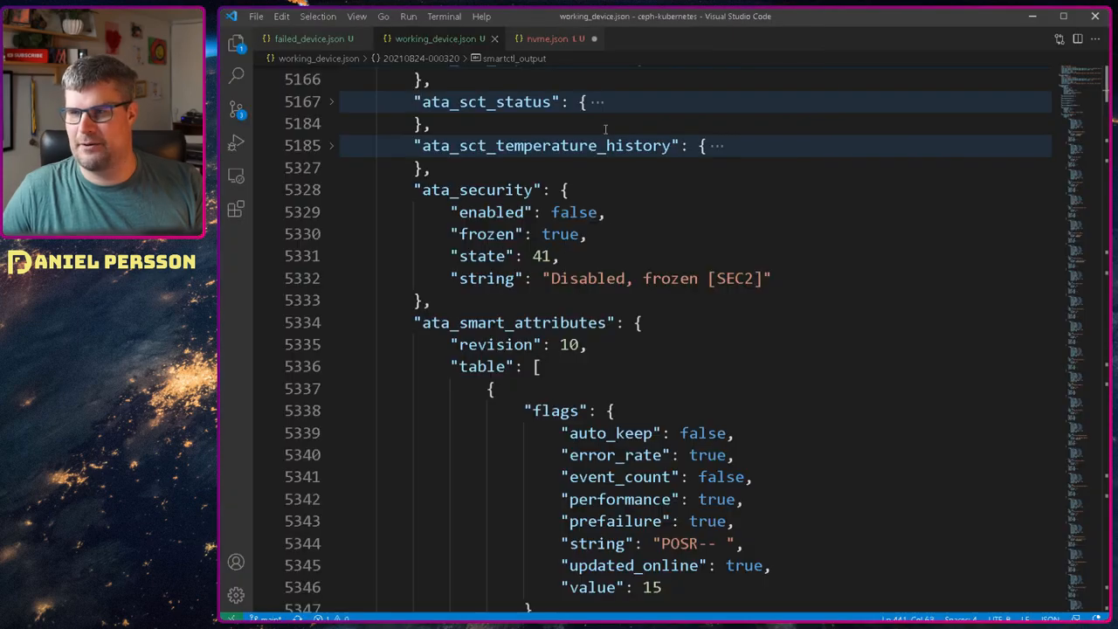
Inspect nvme.json's device node and the add_log_error line reporting NVMe health-log error -22.
{"action": "left_click", "coordinate": [549, 38]}
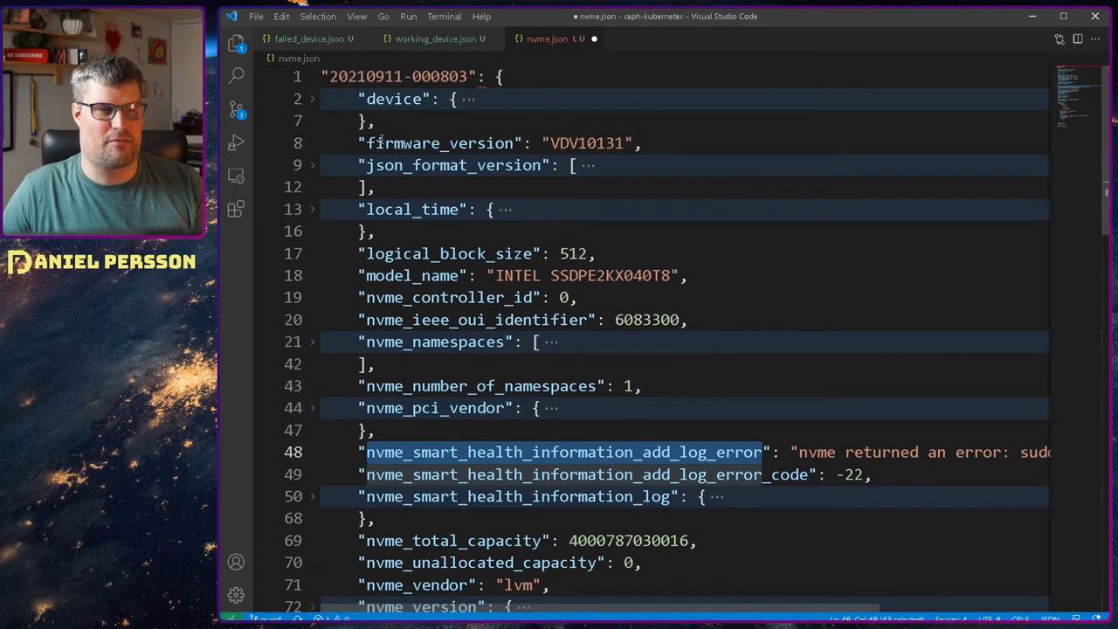
{"action": "left_click", "coordinate": [311, 98]}
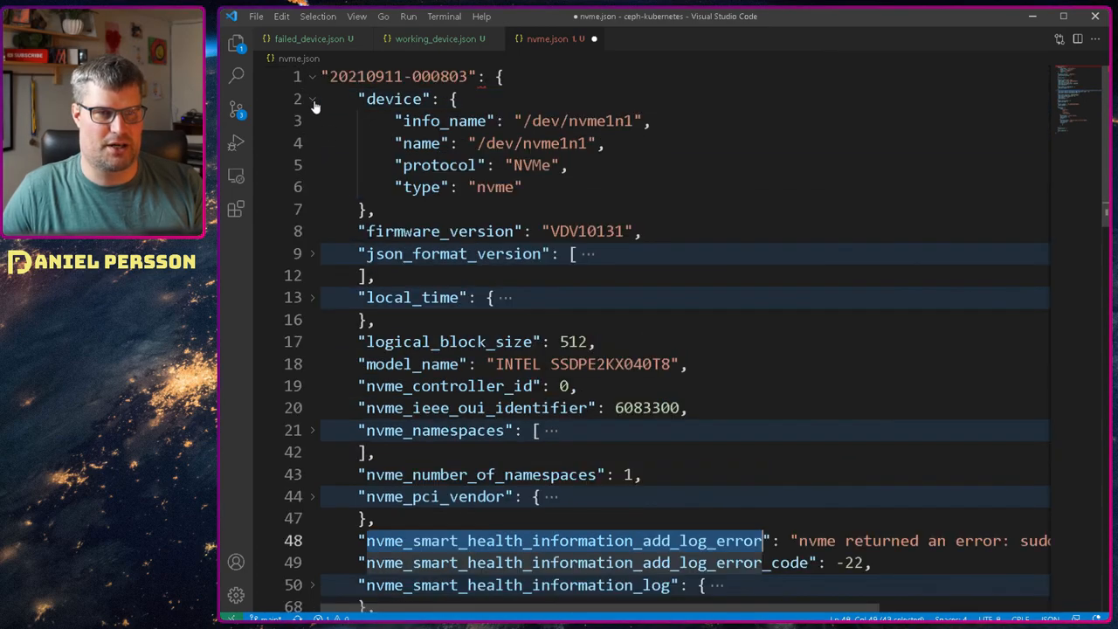
{"action": "left_click", "coordinate": [311, 98]}
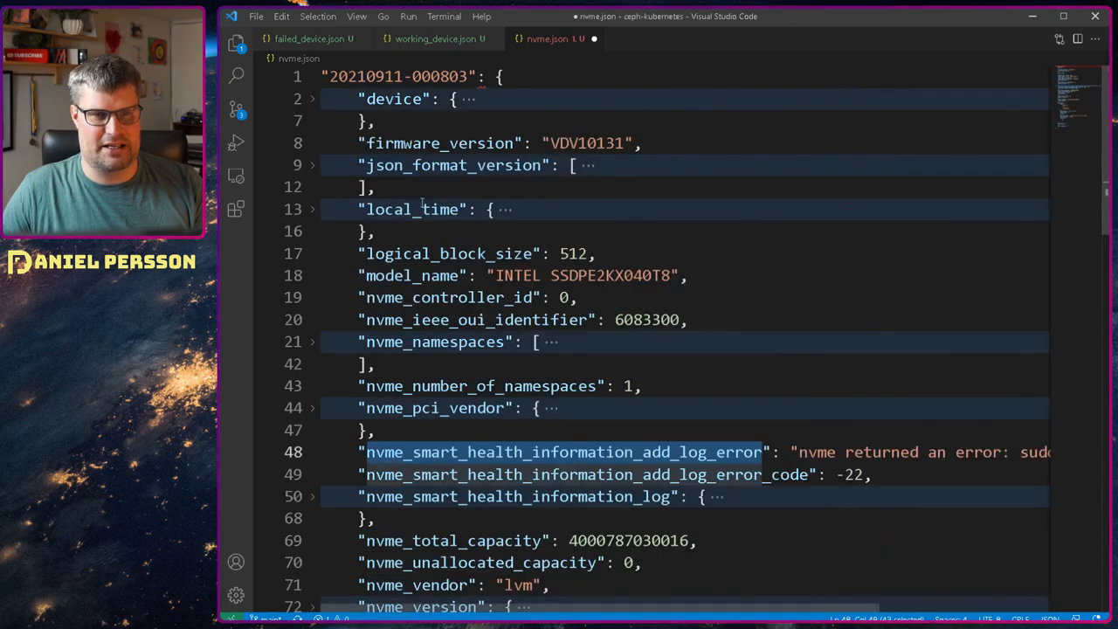
{"action": "scroll", "scroll_direction": "down", "scroll_amount": 3}
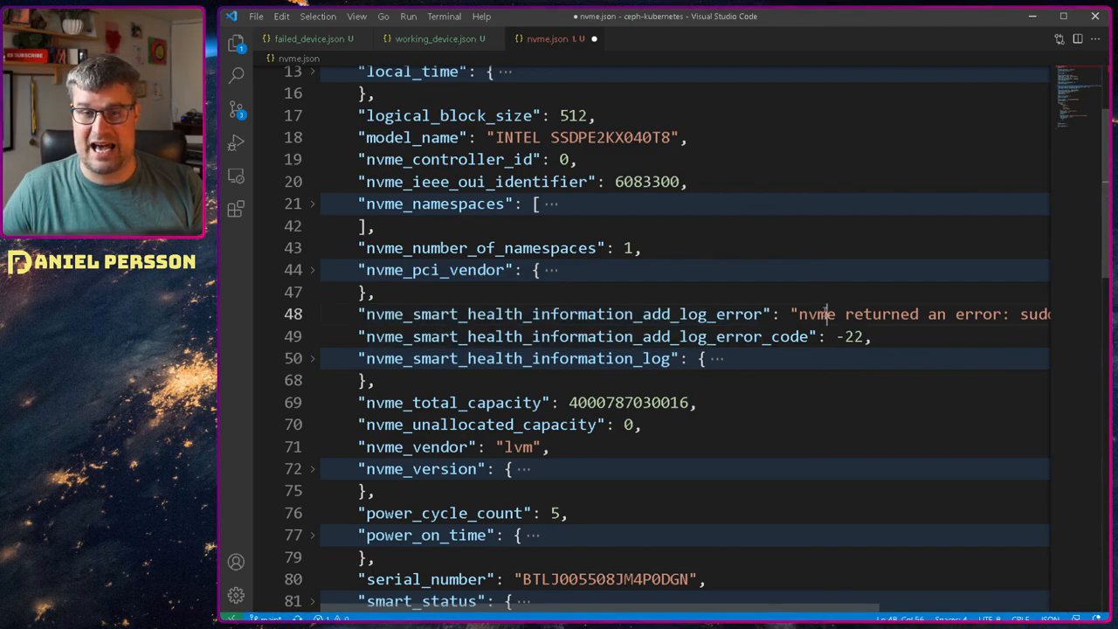
{"action": "double_click", "coordinate": [814, 315]}
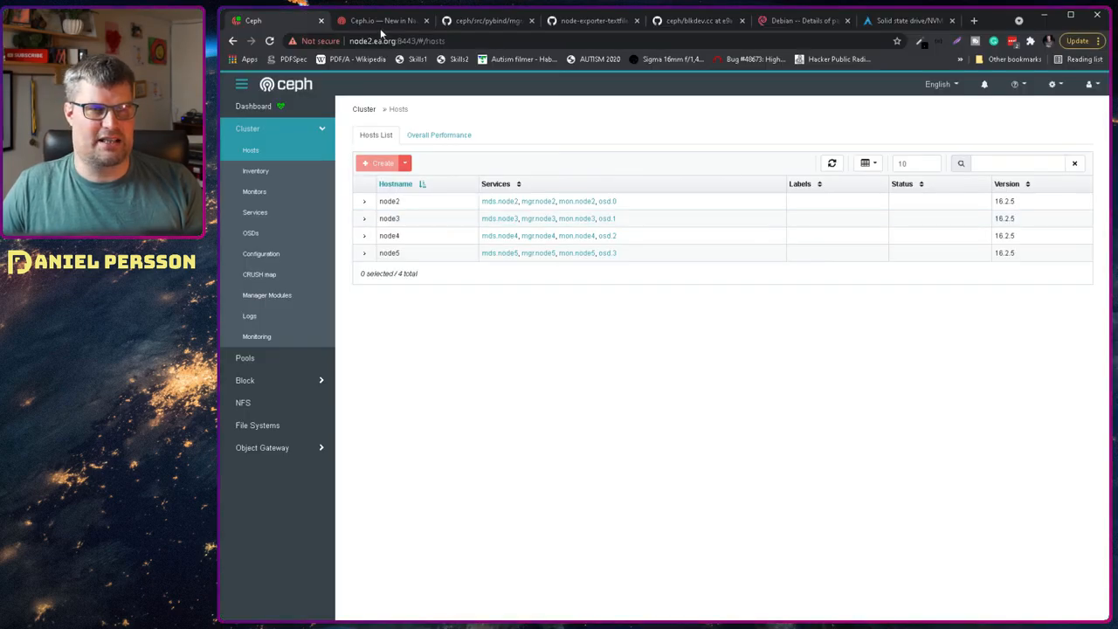
Bring up the Debian buster nvme-cli 1.7-1 package page.
{"action": "left_click", "coordinate": [801, 21]}
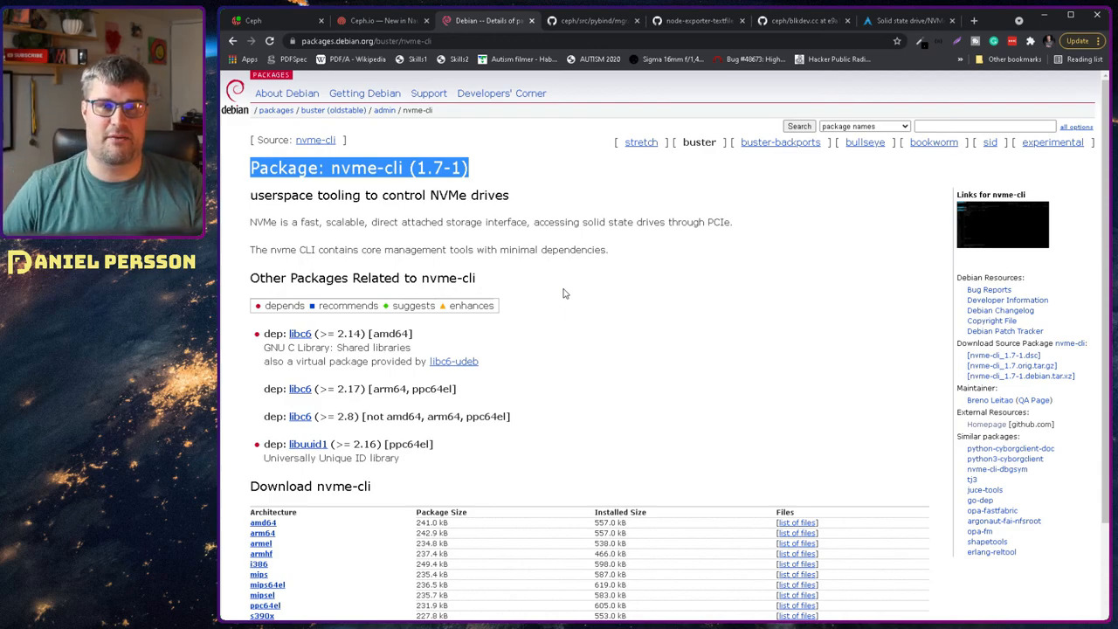
{"action": "mouse_move", "coordinate": [682, 272]}
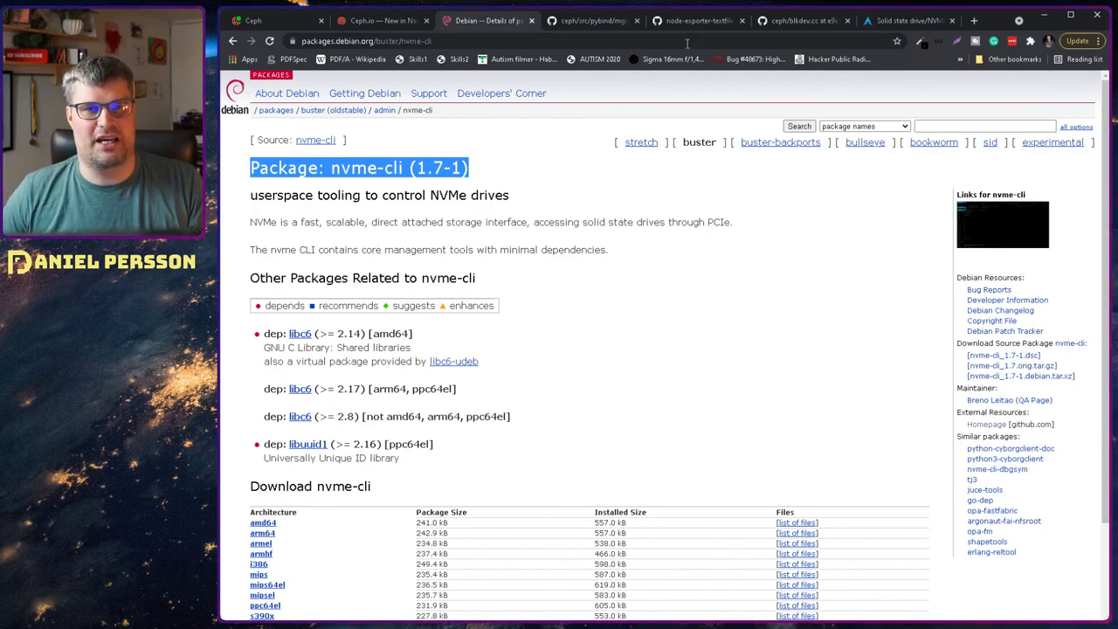
{"action": "mouse_move", "coordinate": [697, 21]}
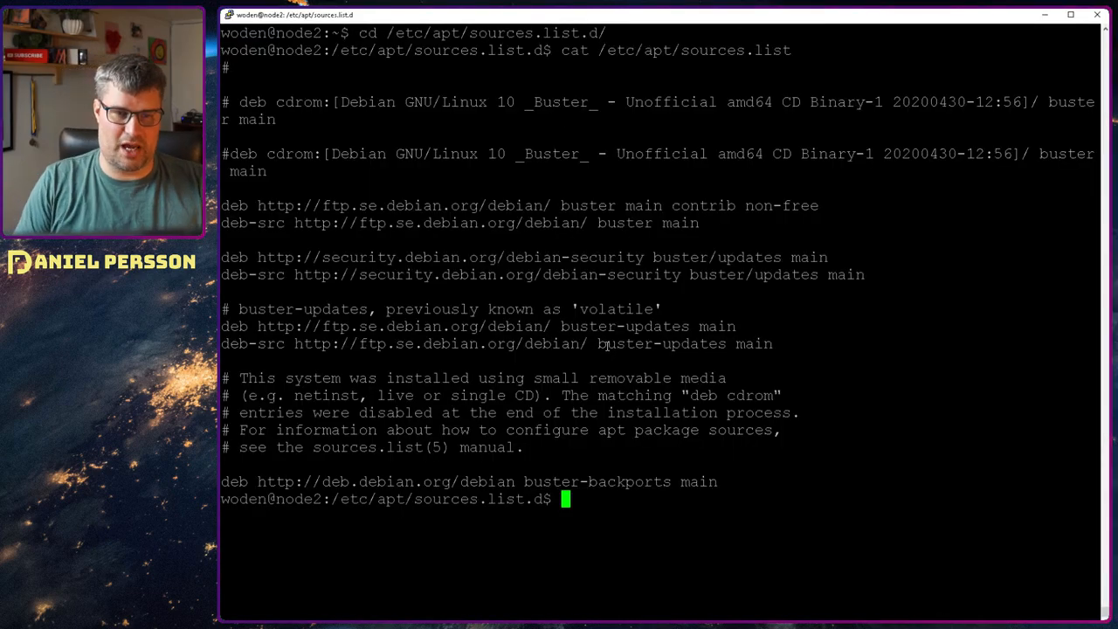
In /usr/lib/systemd/system, cat prometheus-node-exporter-smartmon.service and highlight its smartmon.sh path.
{"action": "type", "text": "cd /"}
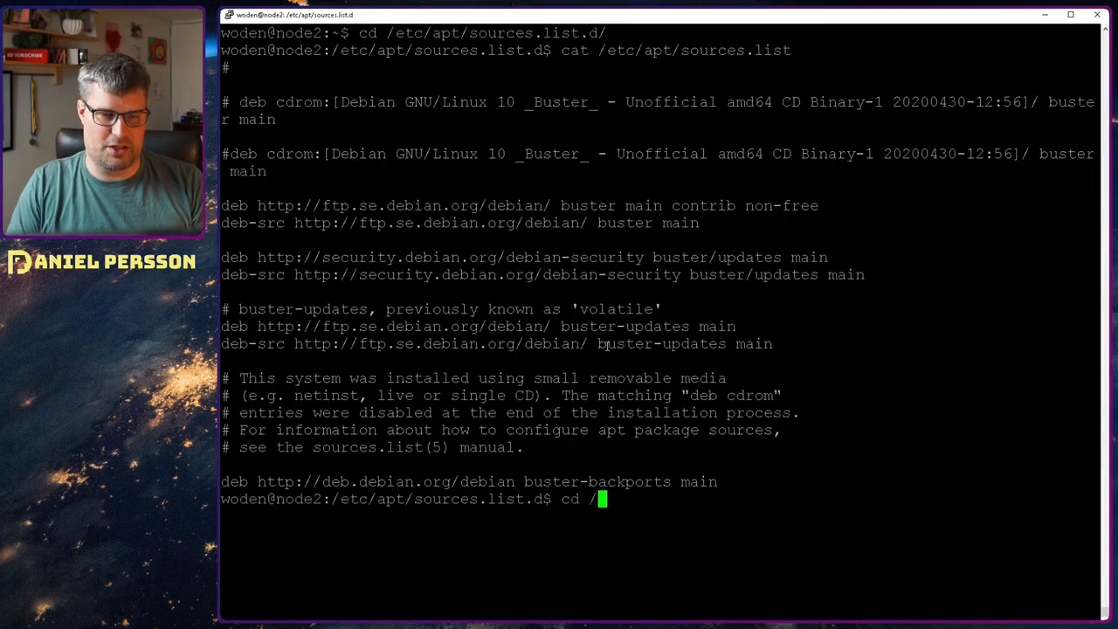
{"action": "type", "text": "usr/"}
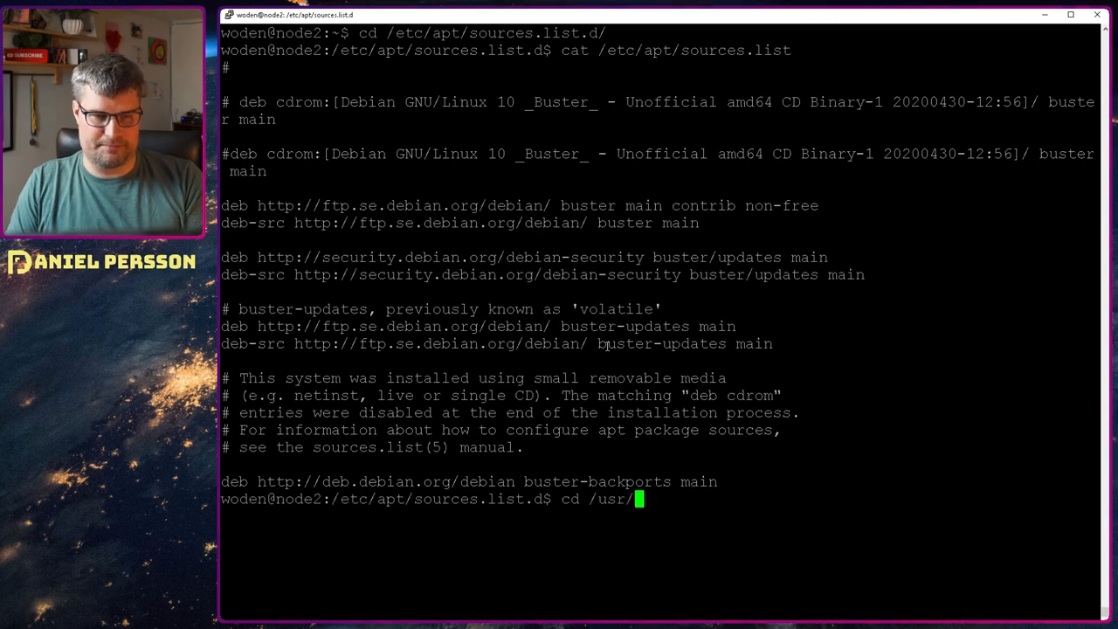
{"action": "type", "text": "lib/"}
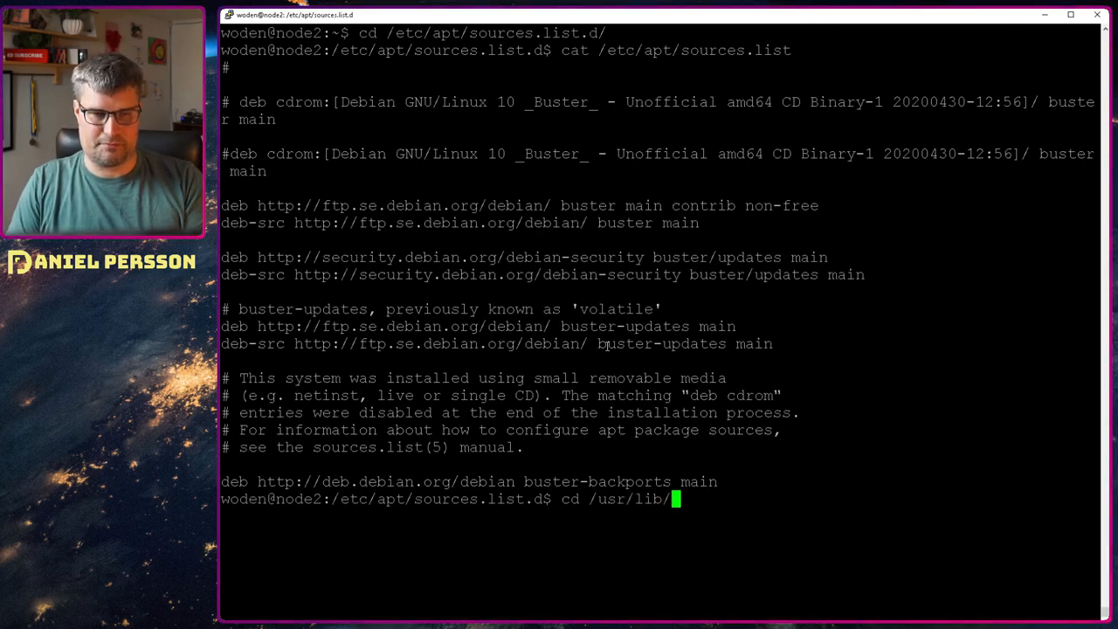
{"action": "type", "text": "sys"}
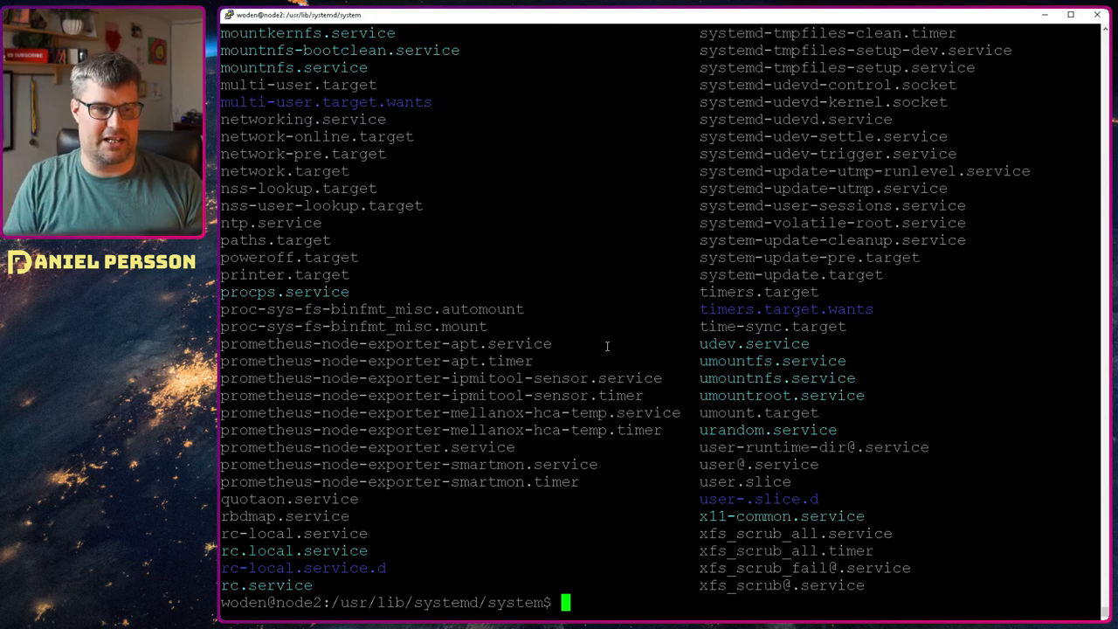
{"action": "type", "text": "cat prom"}
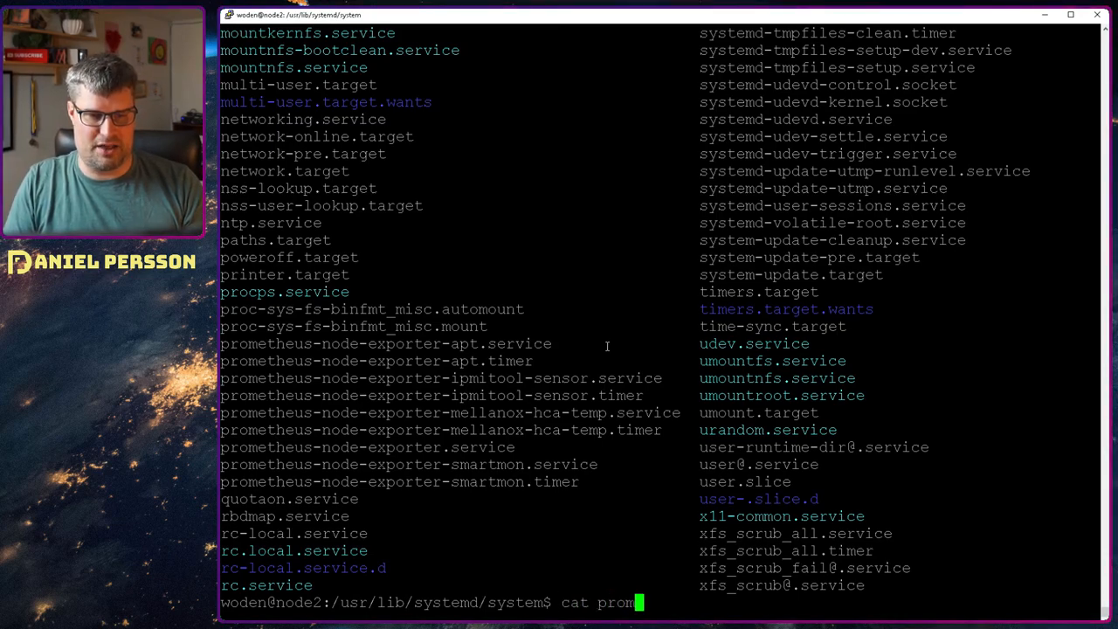
{"action": "type", "text": "etheus-node-exporter-smartmon.service"}
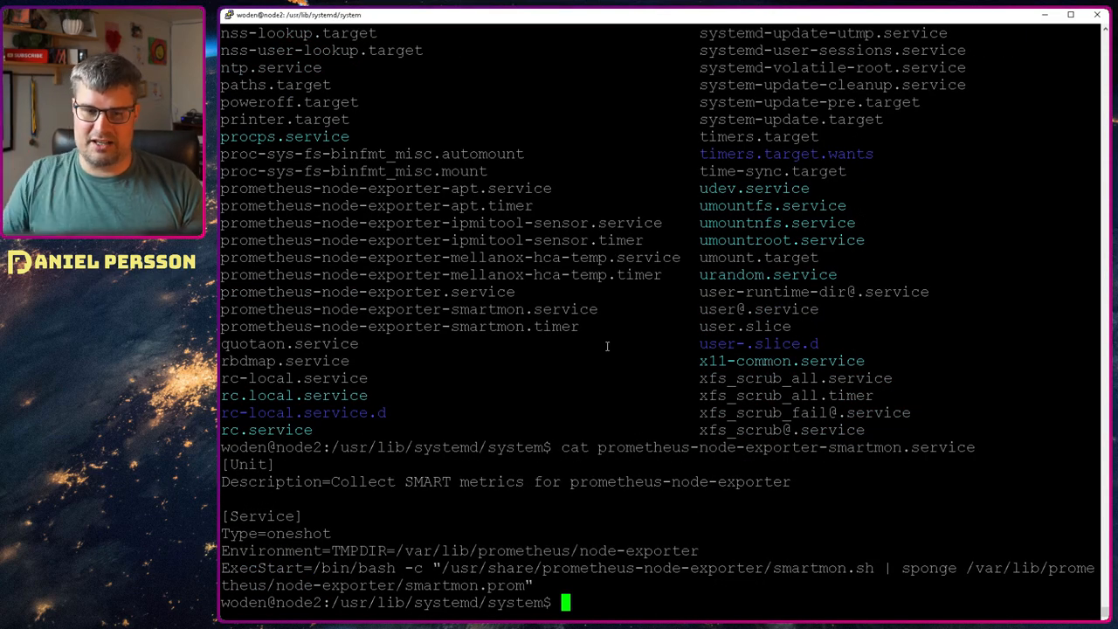
{"action": "double_click", "coordinate": [825, 568]}
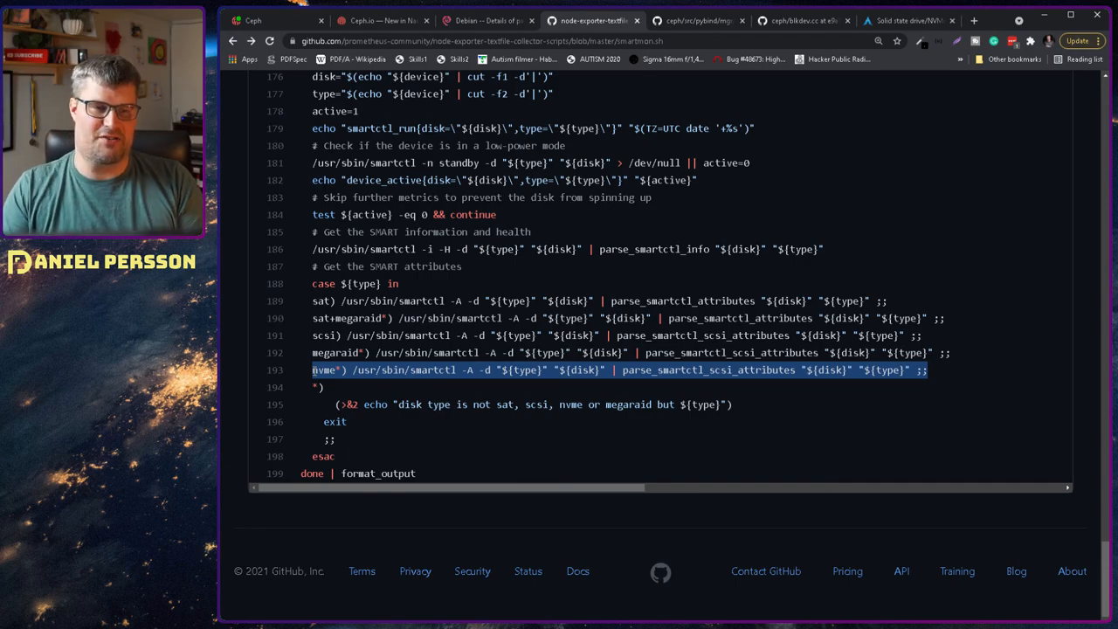
{"action": "mouse_move", "coordinate": [318, 370]}
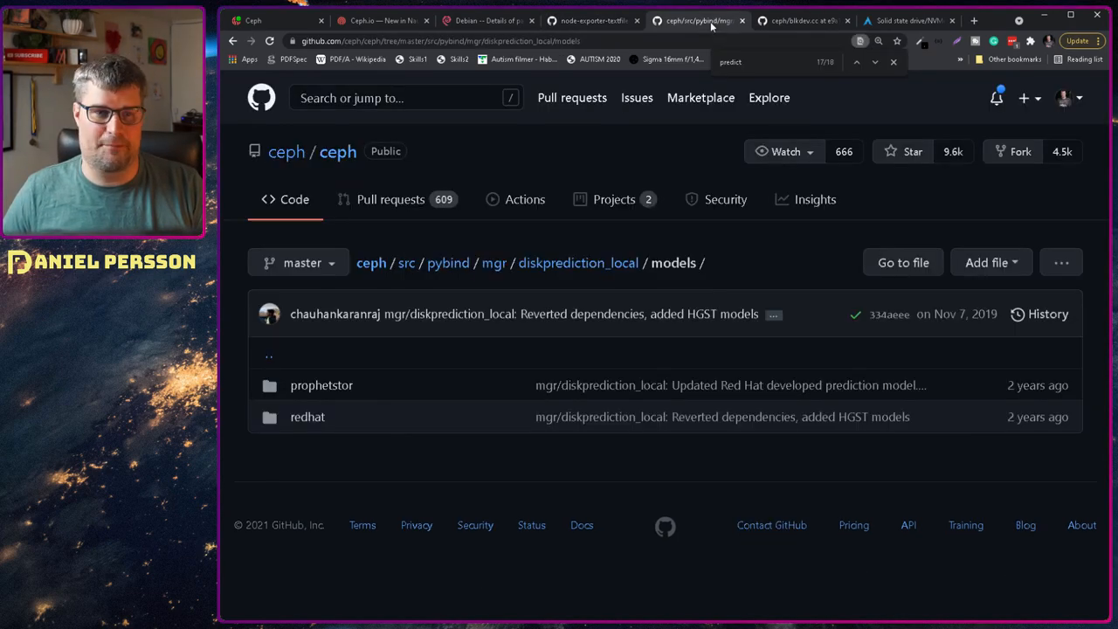
Locate block_device_run_vendor_nvme in blkdev.cc and mark the device.c_str() argument to nvme smart-log-add.
{"action": "left_click", "coordinate": [795, 21]}
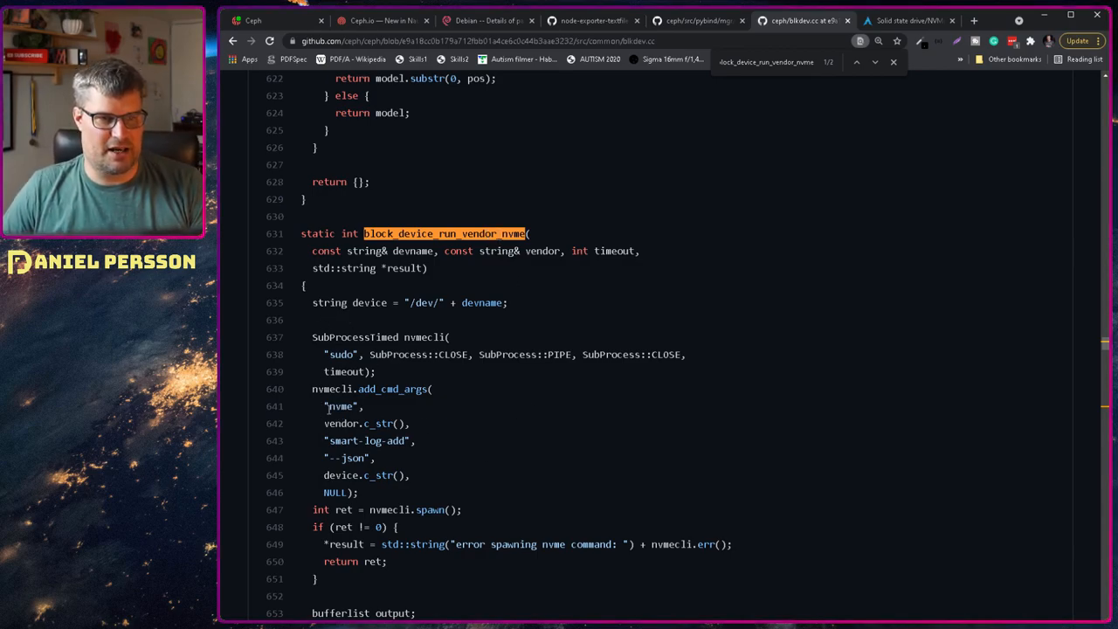
{"action": "left_click_drag", "start_coordinate": [311, 388], "coordinate": [358, 492]}
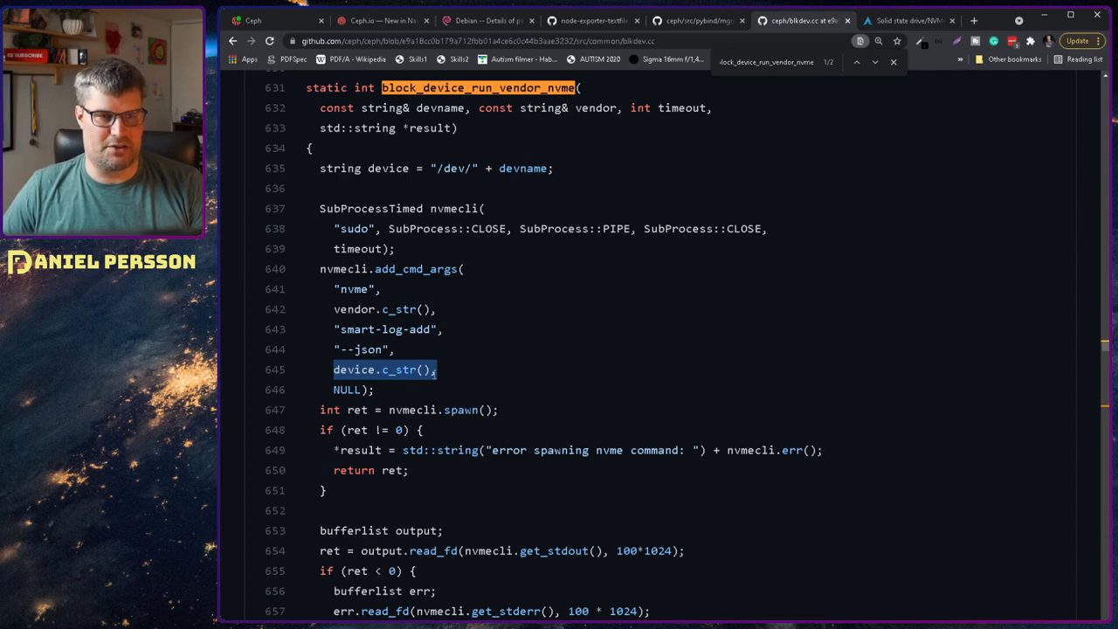
{"action": "mouse_move", "coordinate": [511, 399]}
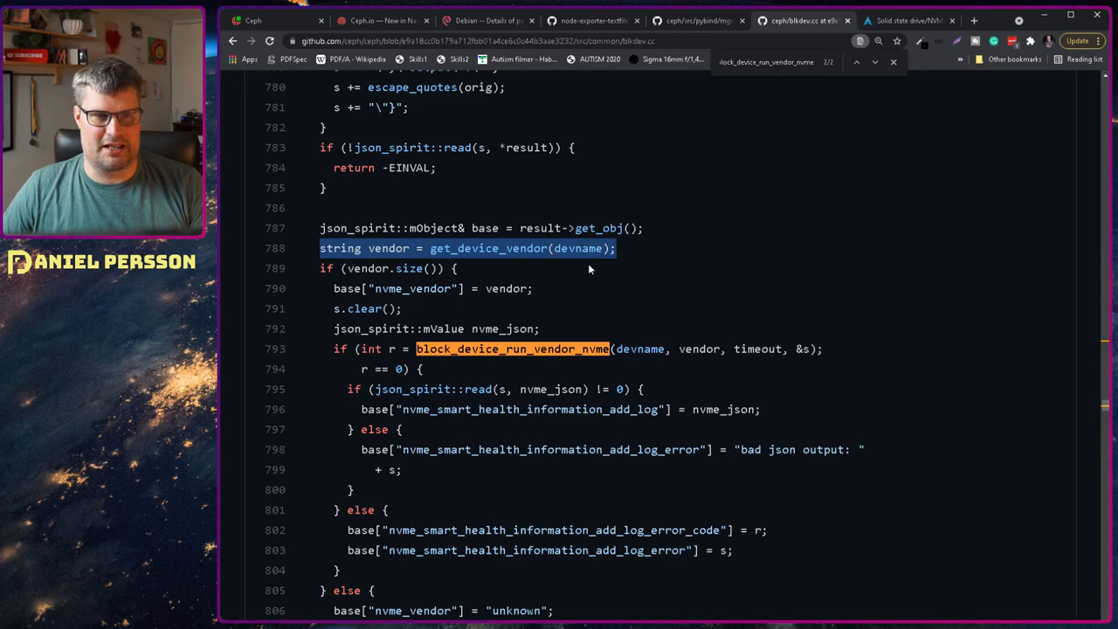
Highlight the get_device_vendor call and nvme_vendor key in blkdev.cc, then move to the ArchWiki NVMe page.
{"action": "double_click", "coordinate": [699, 350]}
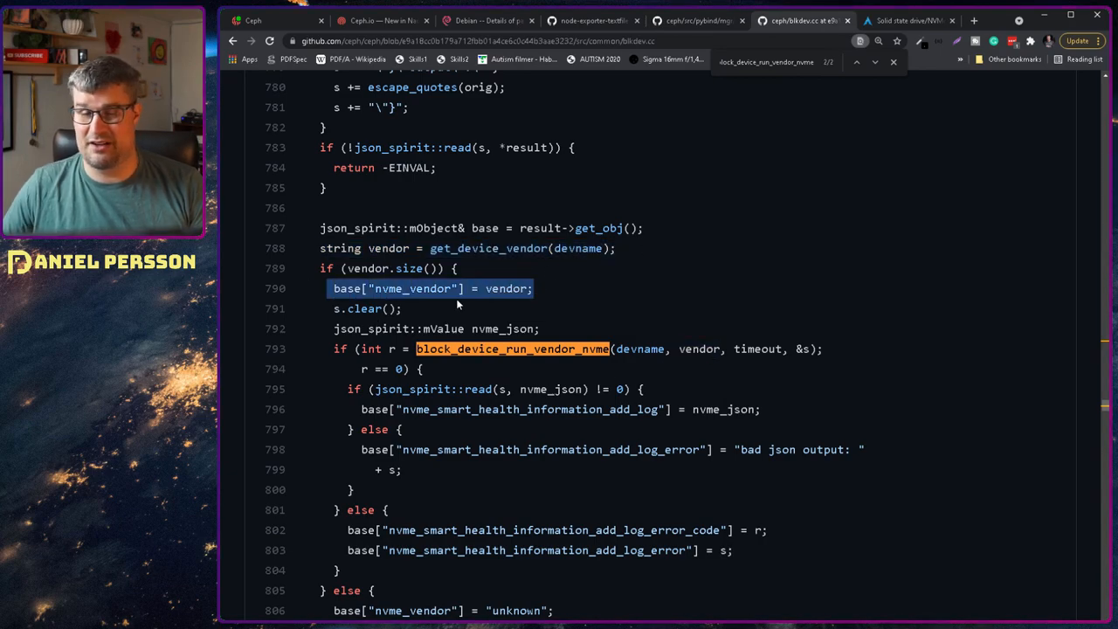
{"action": "double_click", "coordinate": [413, 288]}
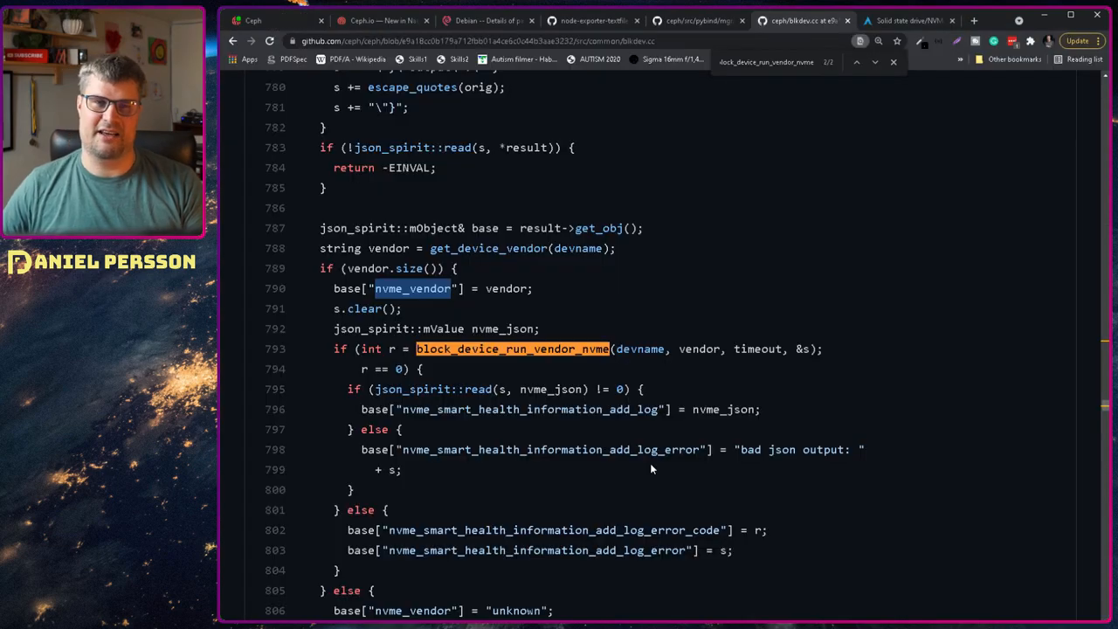
{"action": "mouse_move", "coordinate": [667, 208]}
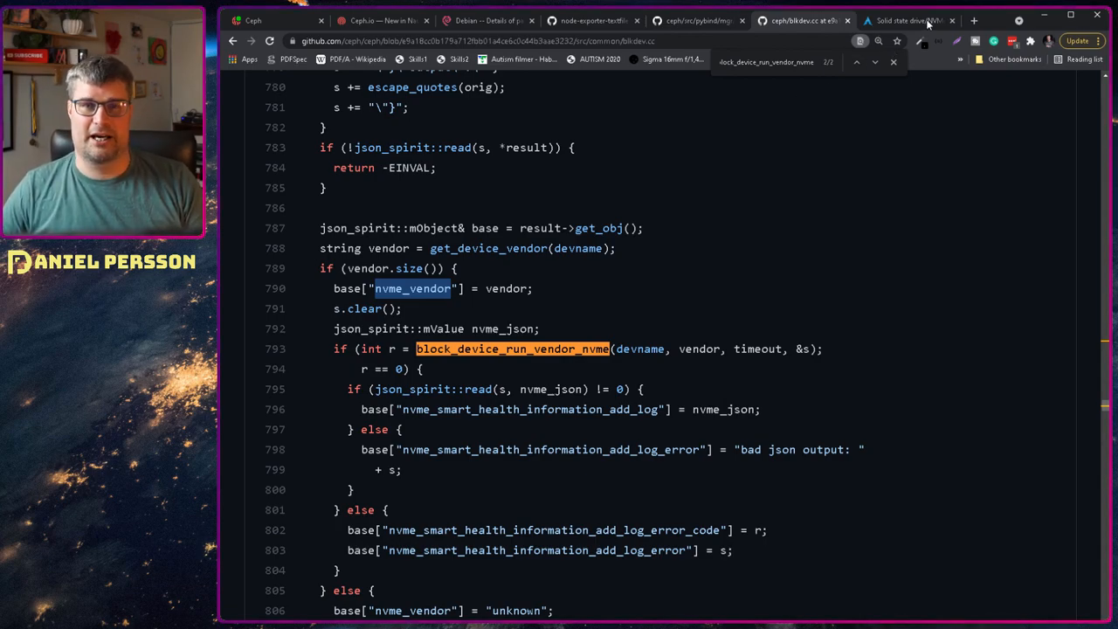
{"action": "left_click", "coordinate": [905, 21]}
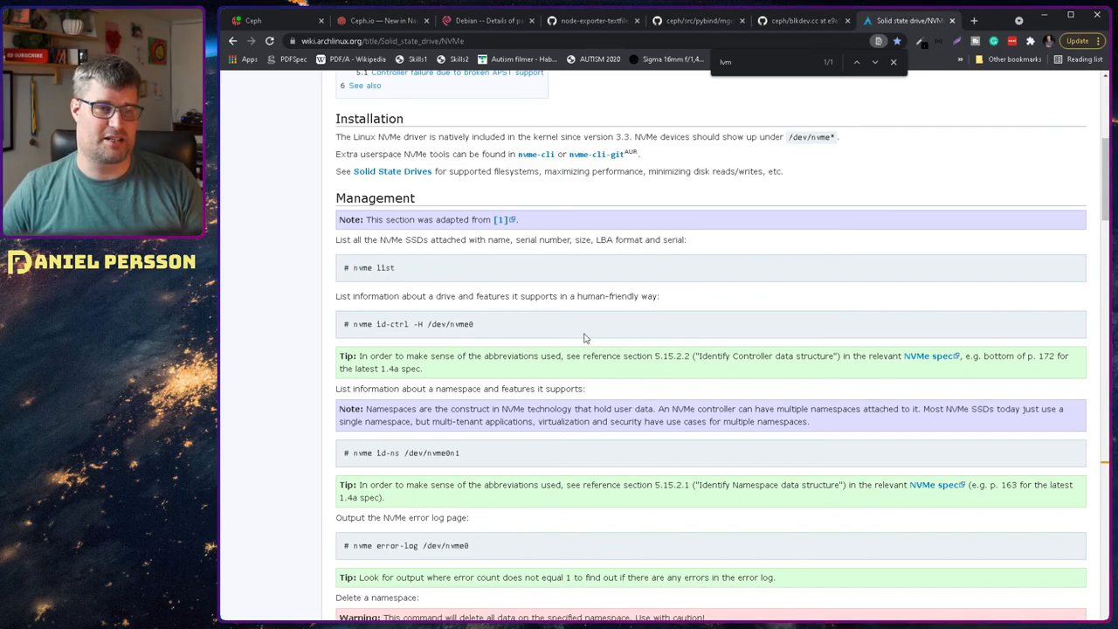
Review the nvme list and id-ctrl commands on ArchWiki and return to the Ceph hosts list.
{"action": "double_click", "coordinate": [374, 268]}
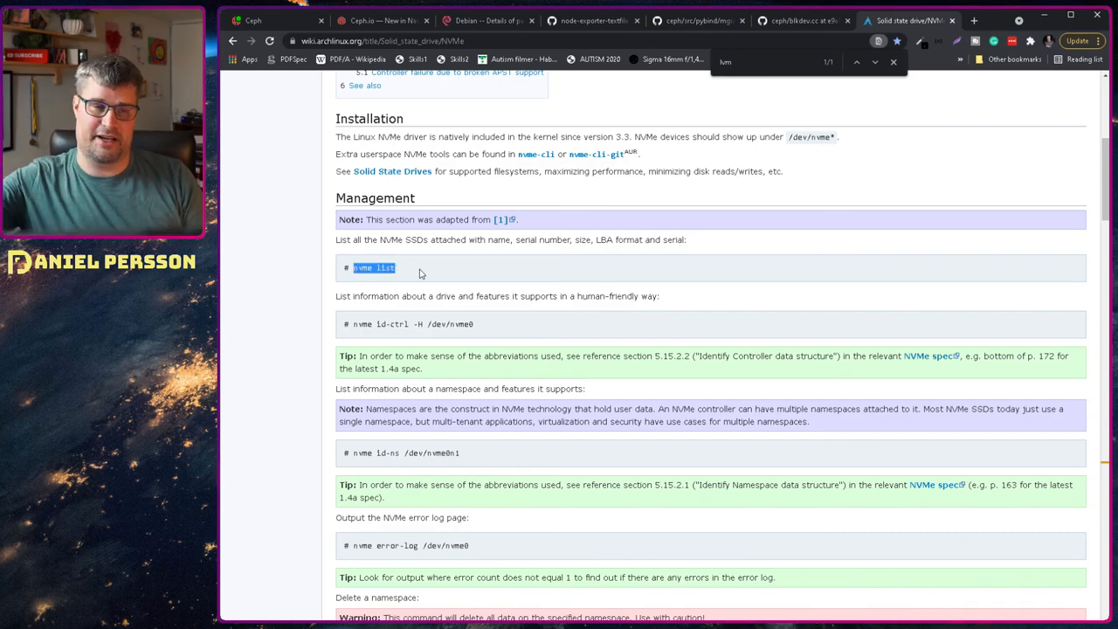
{"action": "mouse_move", "coordinate": [440, 322]}
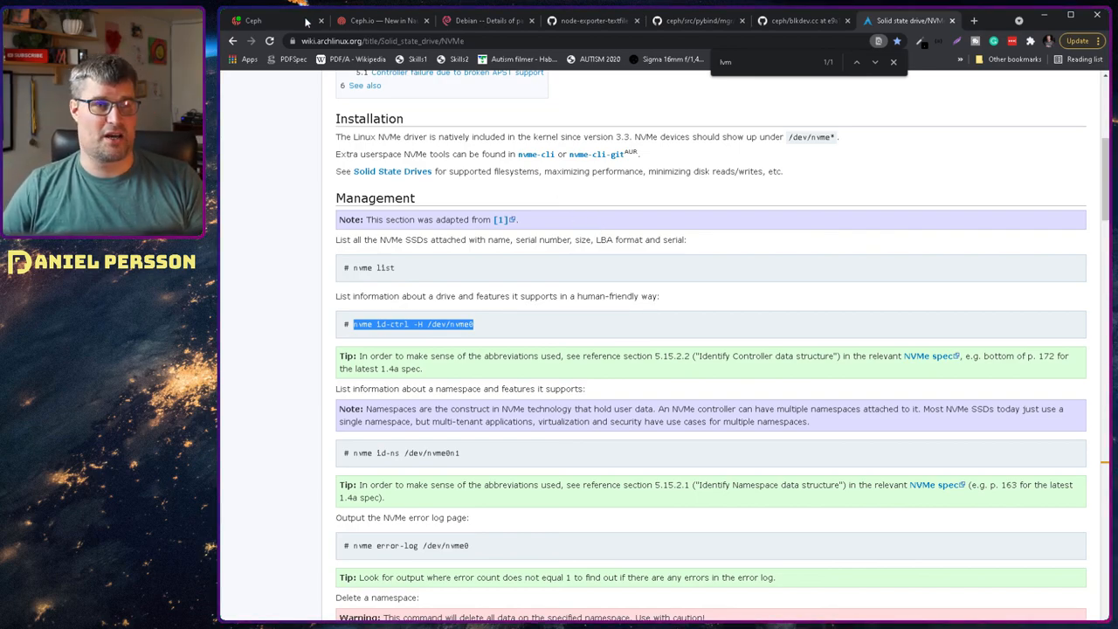
{"action": "left_click", "coordinate": [251, 21]}
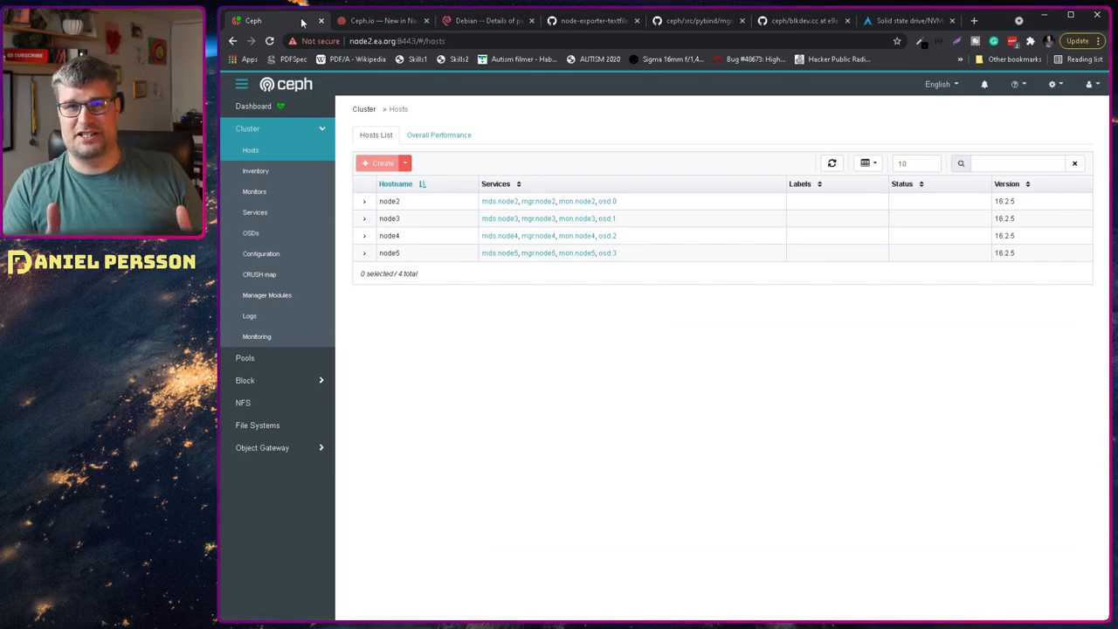